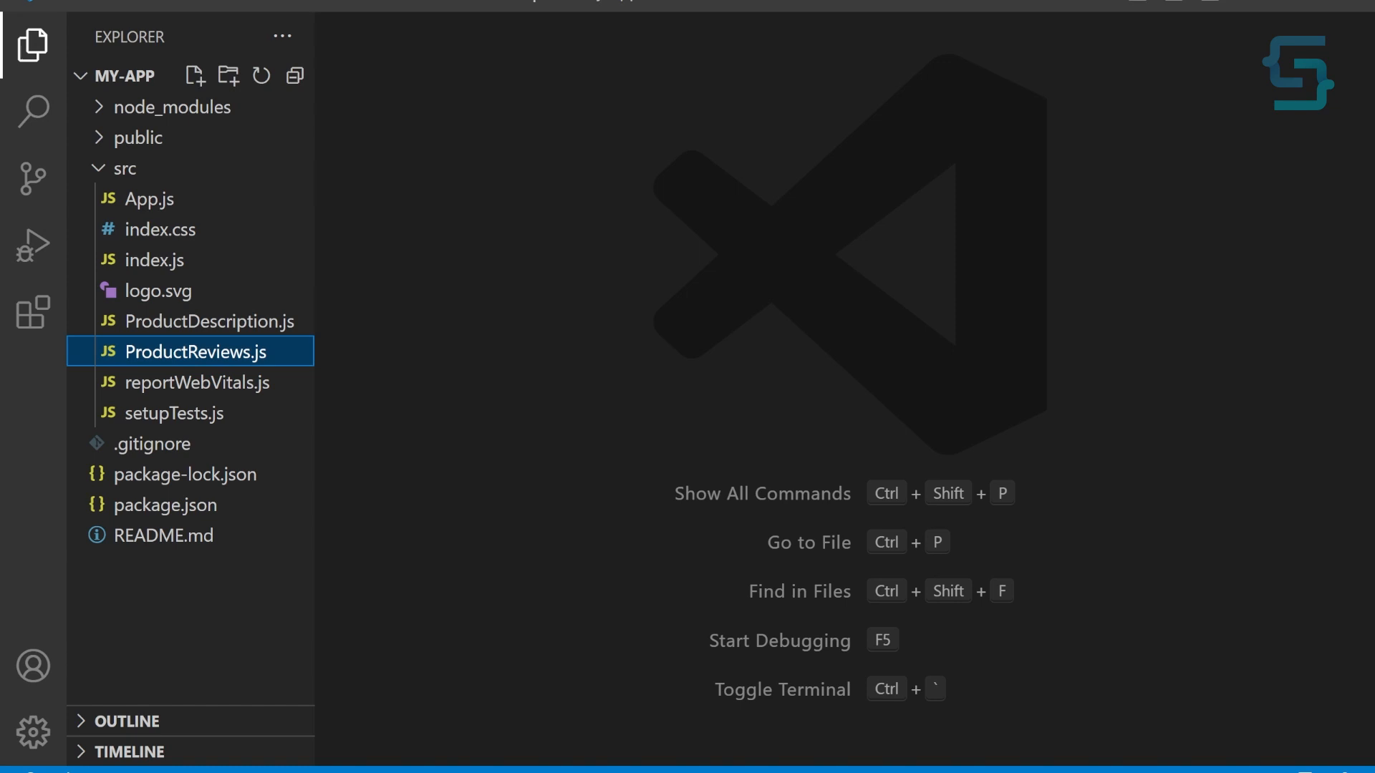
mouse_move(257, 342)
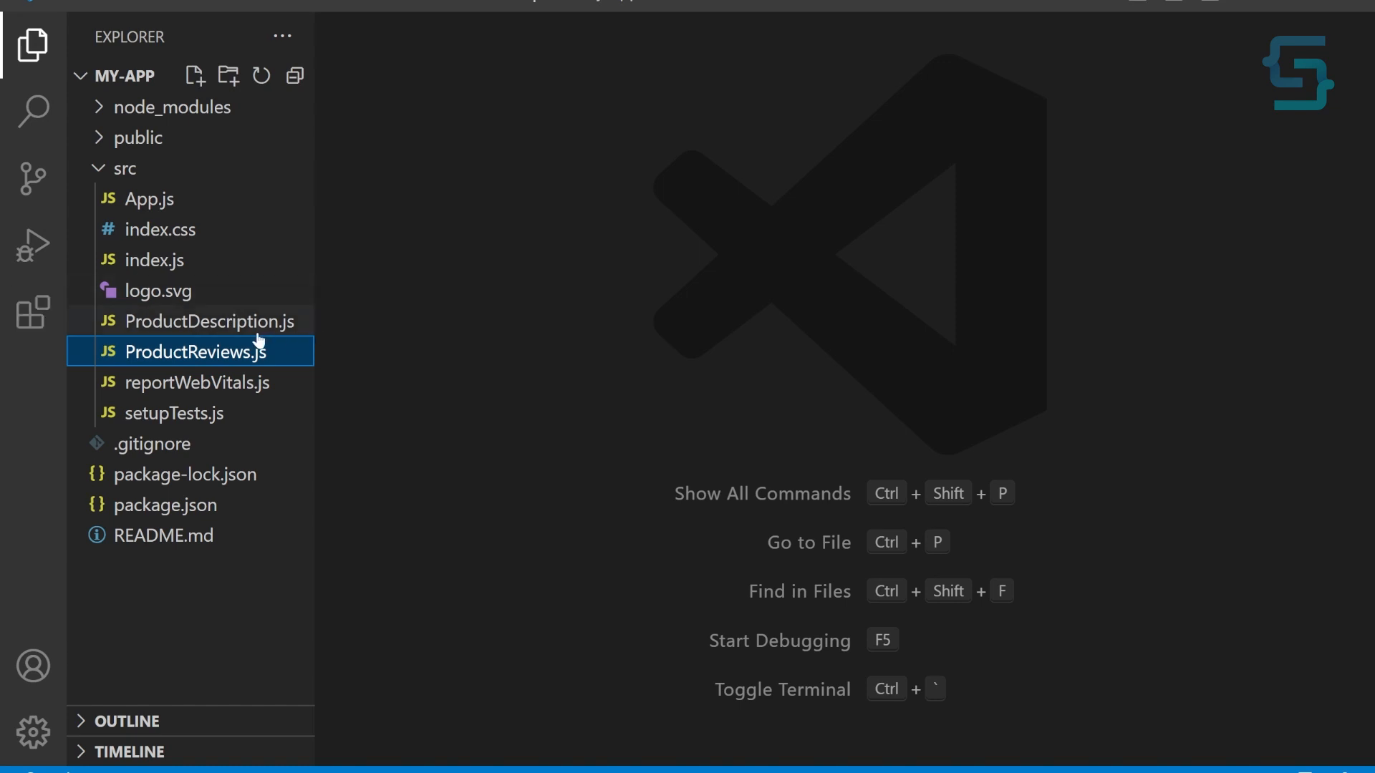
- Review ProductDescription.js and ProductReviews.js, then start a new file in src
left_click(212, 320)
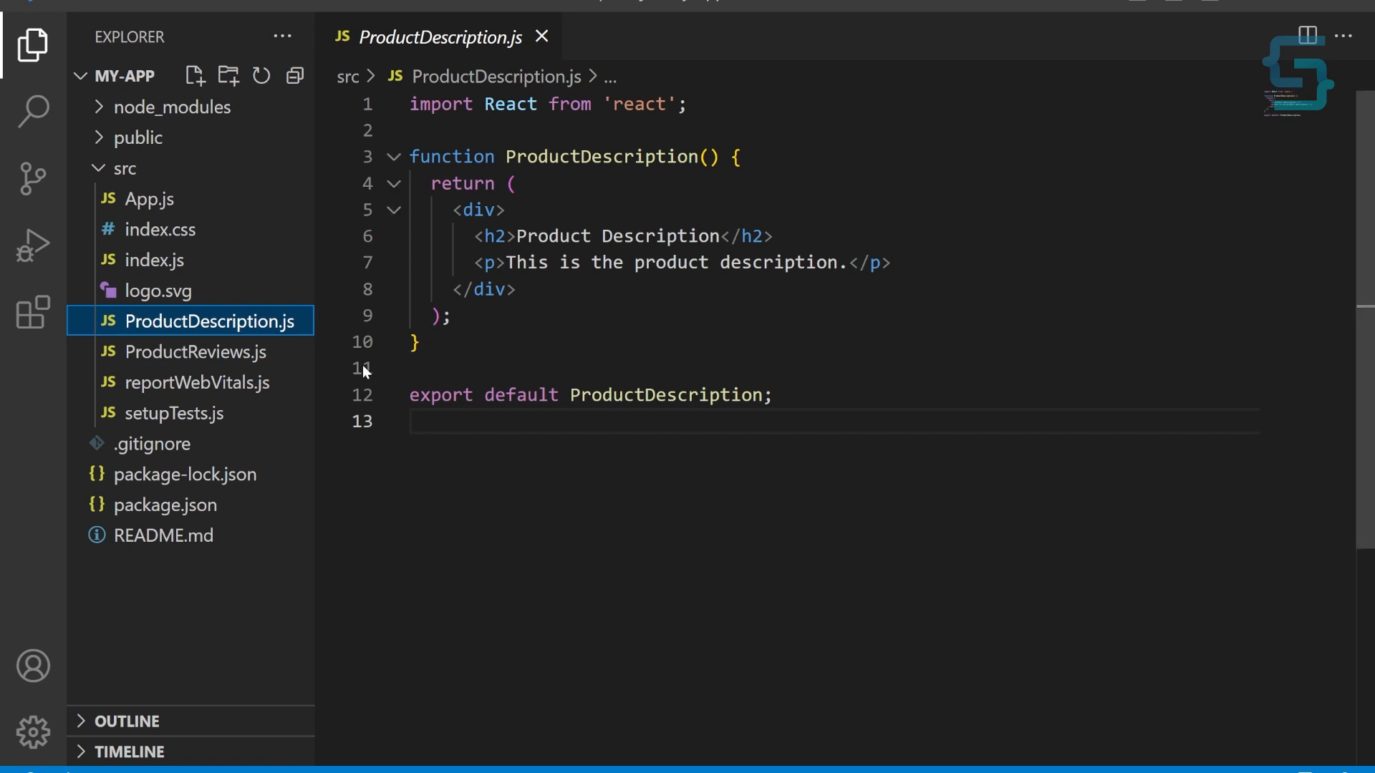
left_click(199, 352)
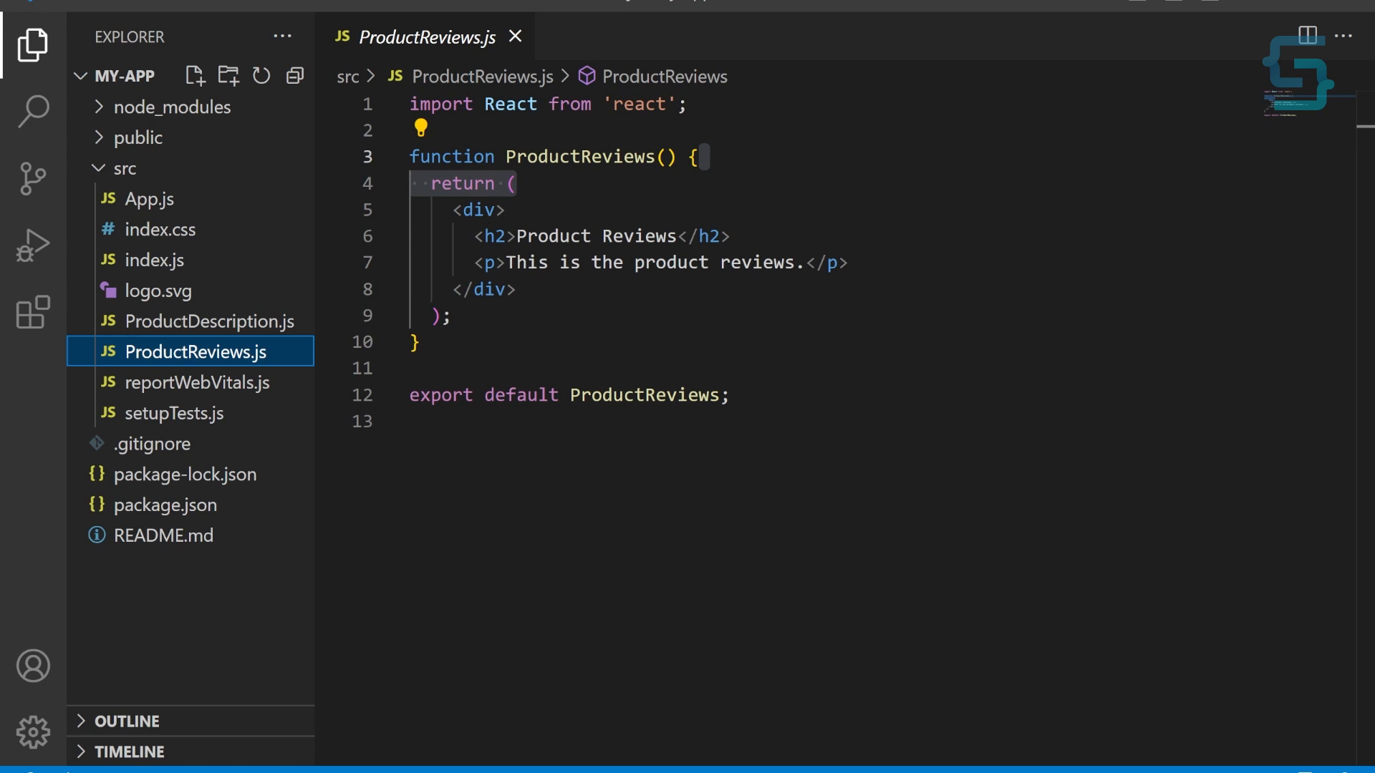
left_click(193, 76)
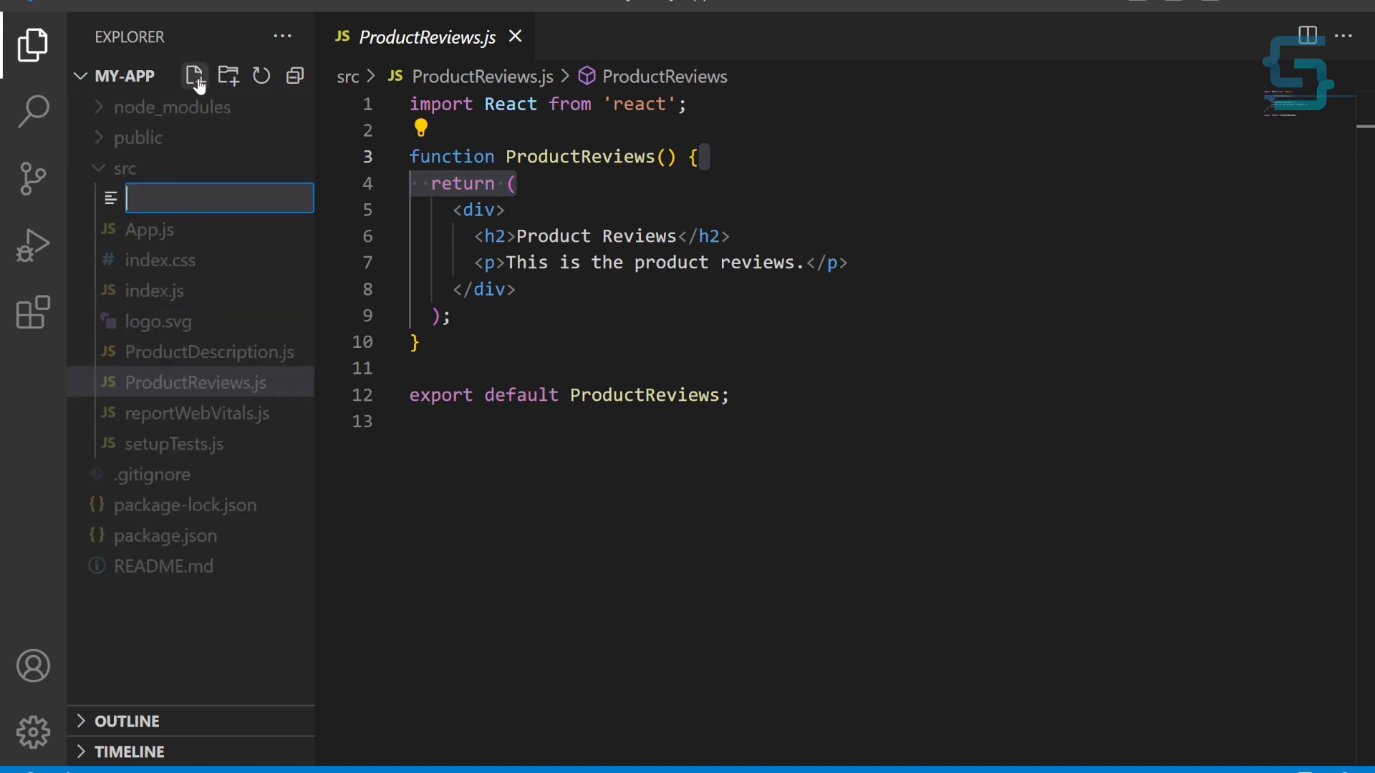
- Name the file ProductPage.js and import React with useState, lazy and Suspense
type("Prod")
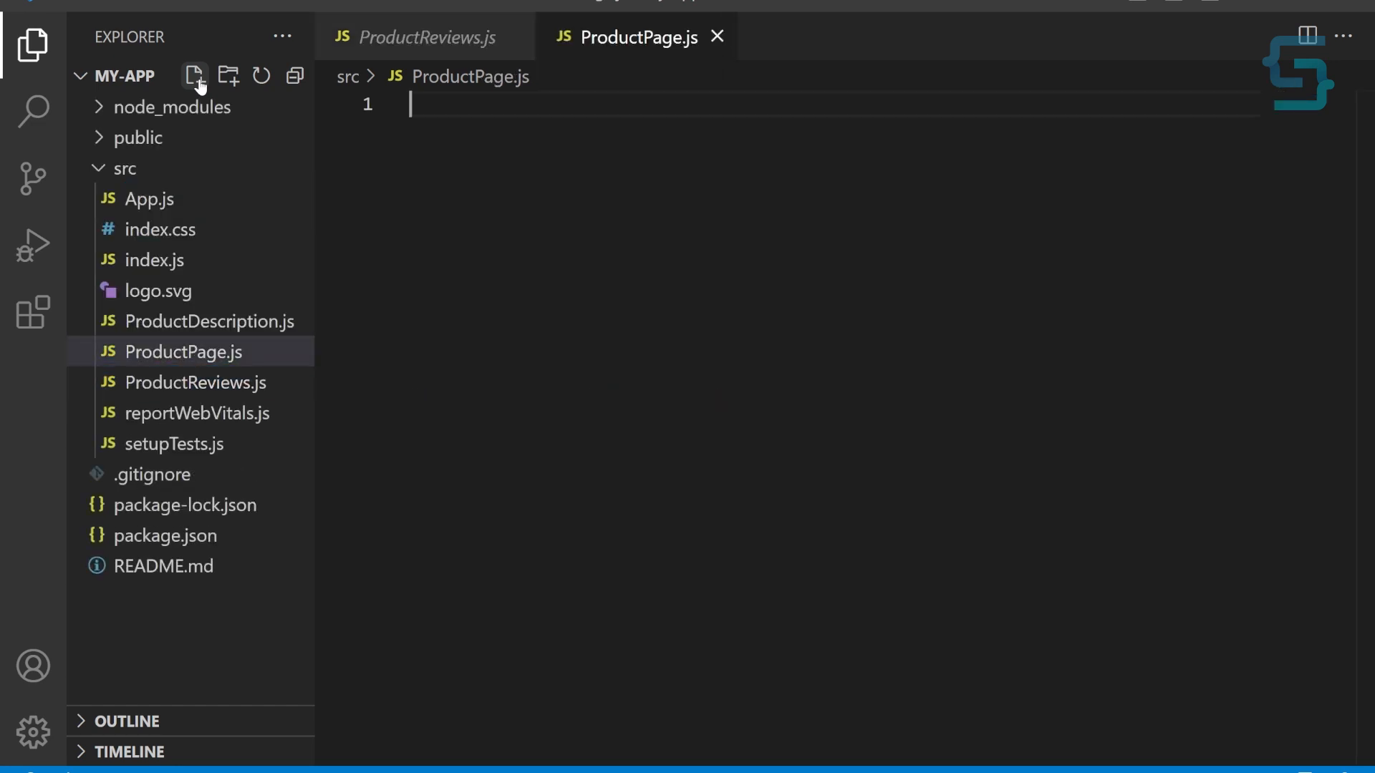
type("import React from \"react\";")
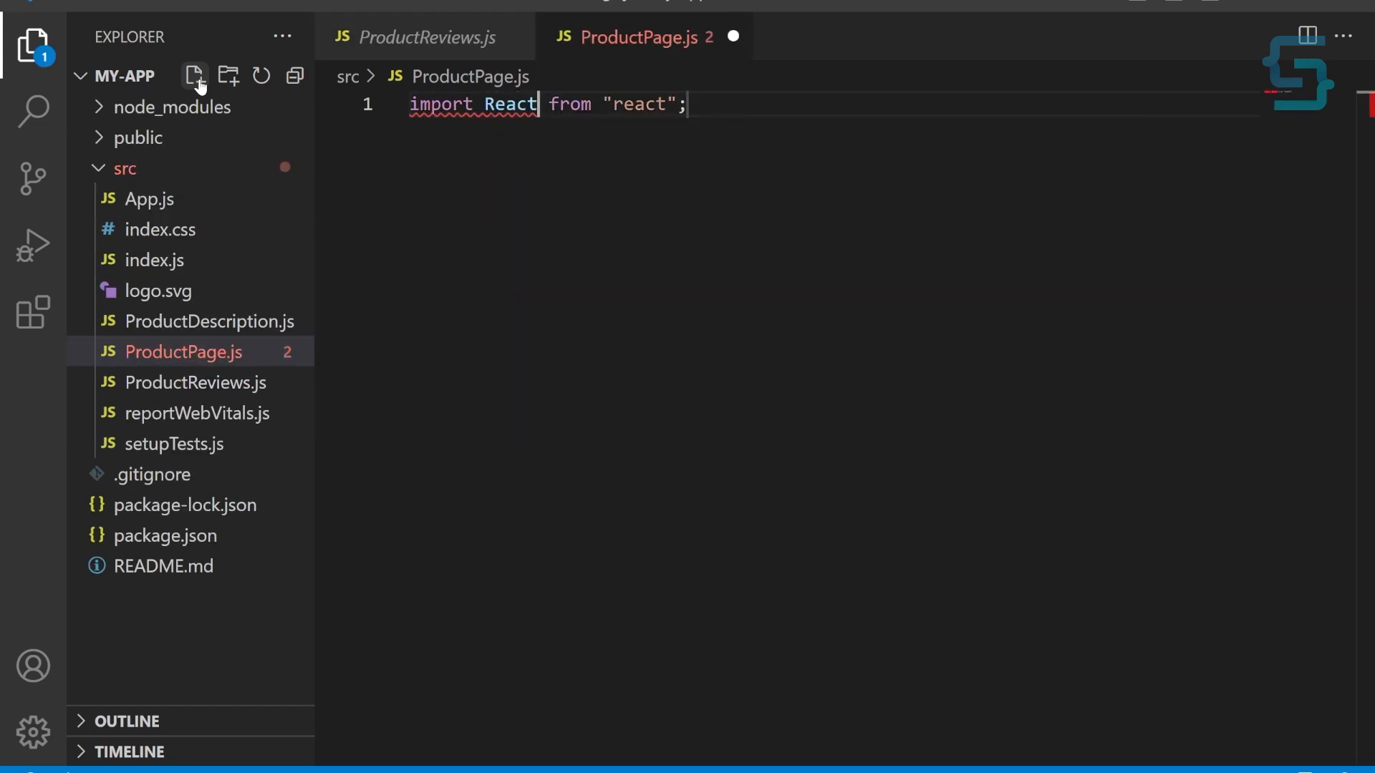
type(", { useState, lazy,")
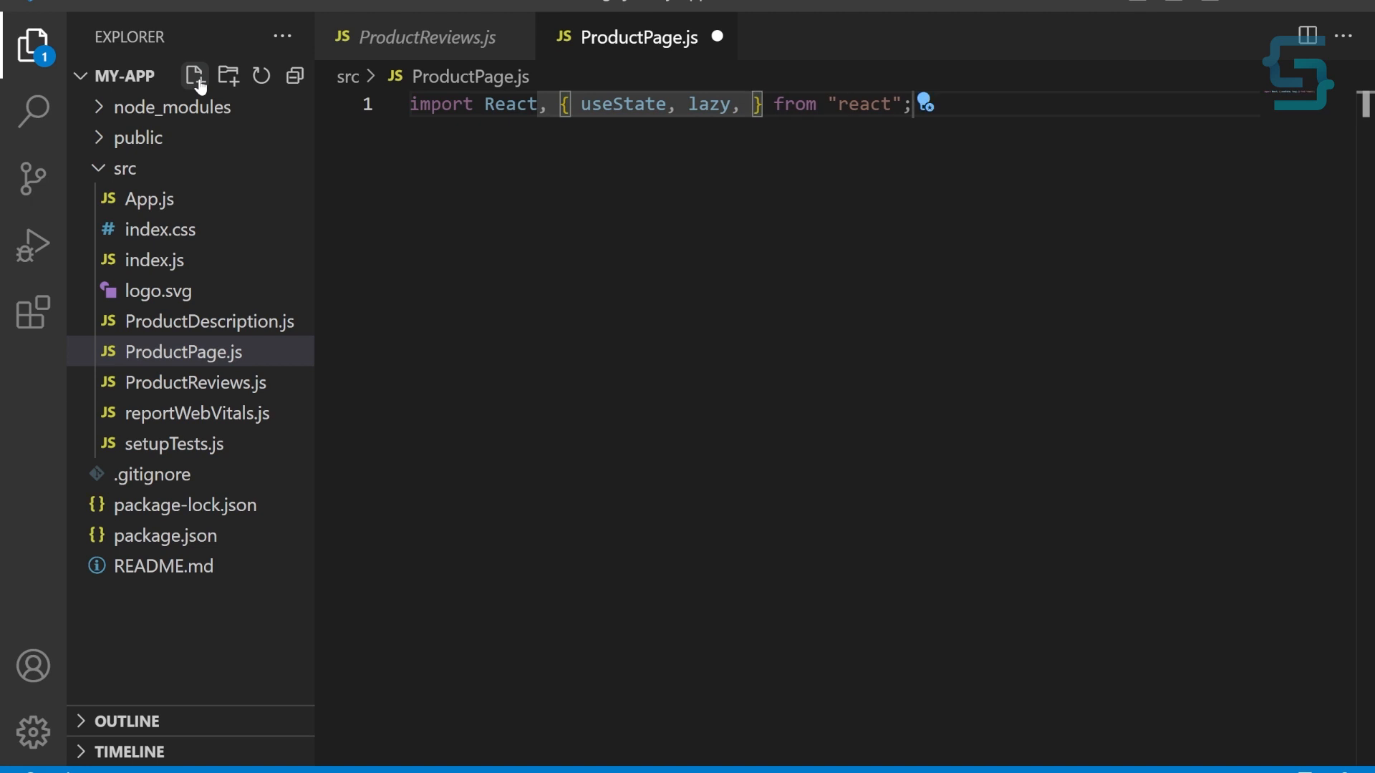
type("Suspense")
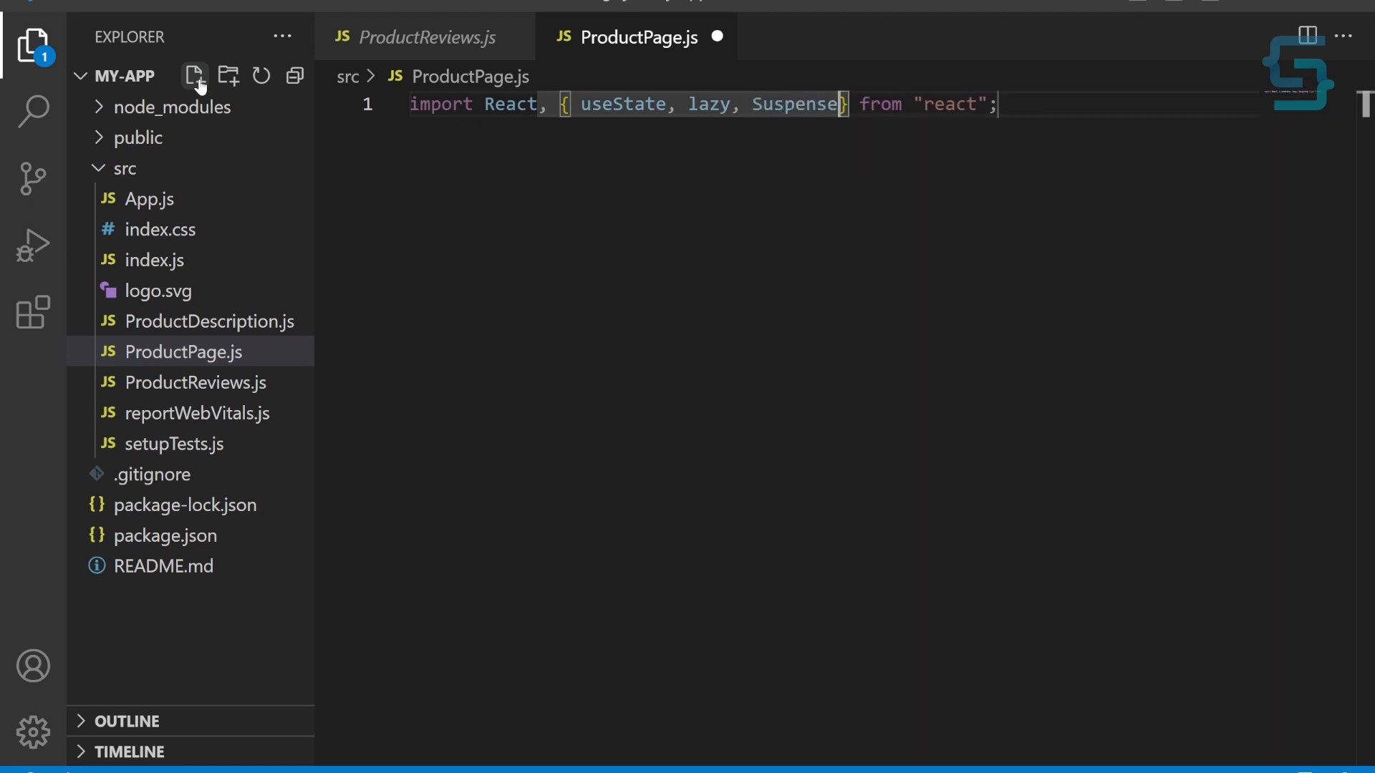
- Declare const ProductDescription = lazy(() => import(...)) for lazy loading
type("con")
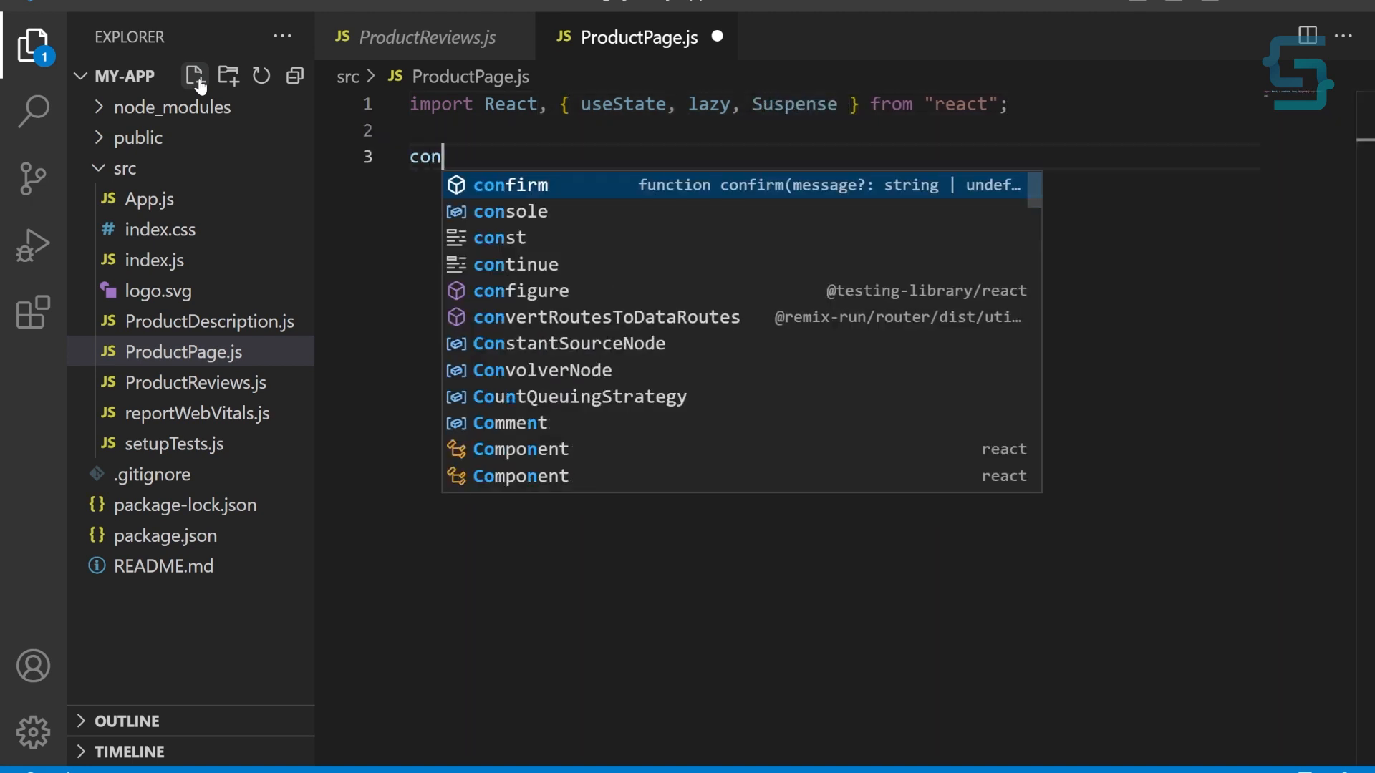
type("st Product")
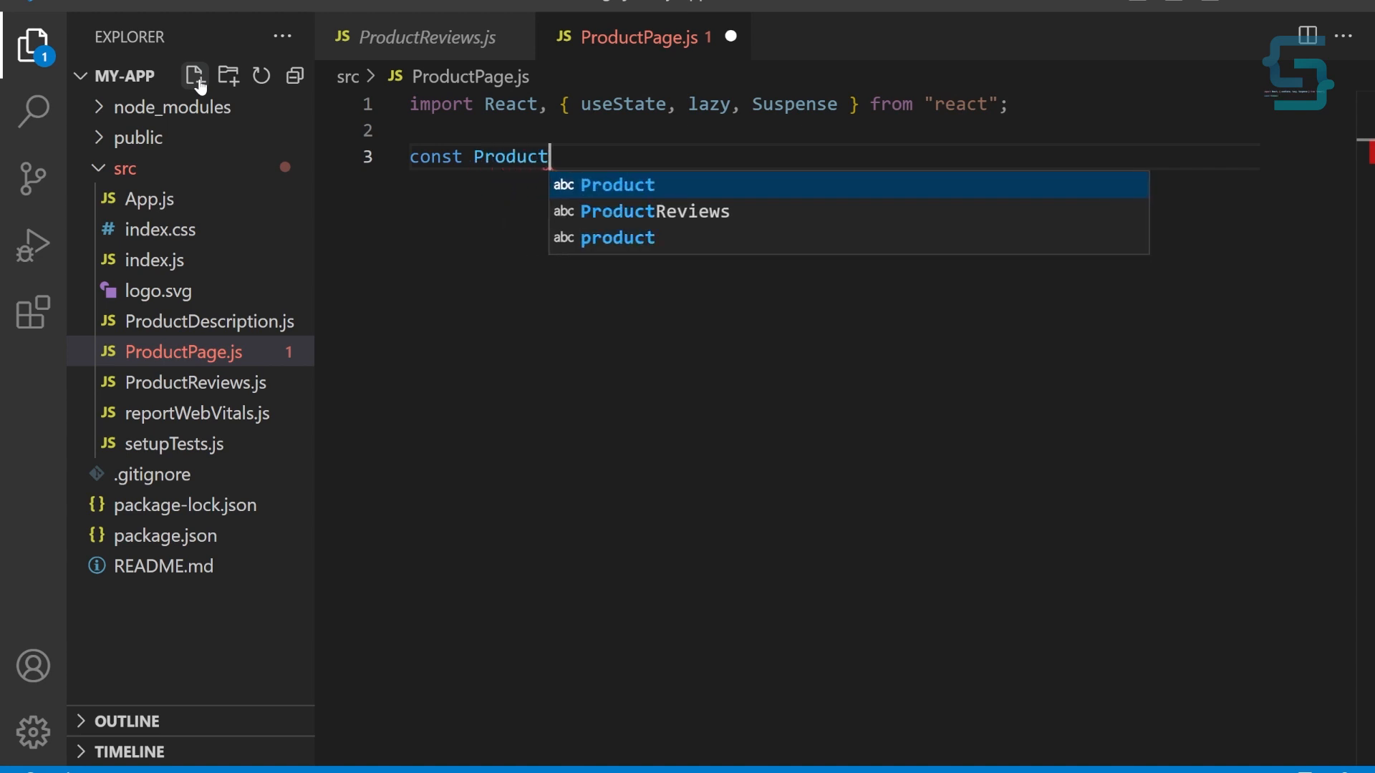
type("Descrip")
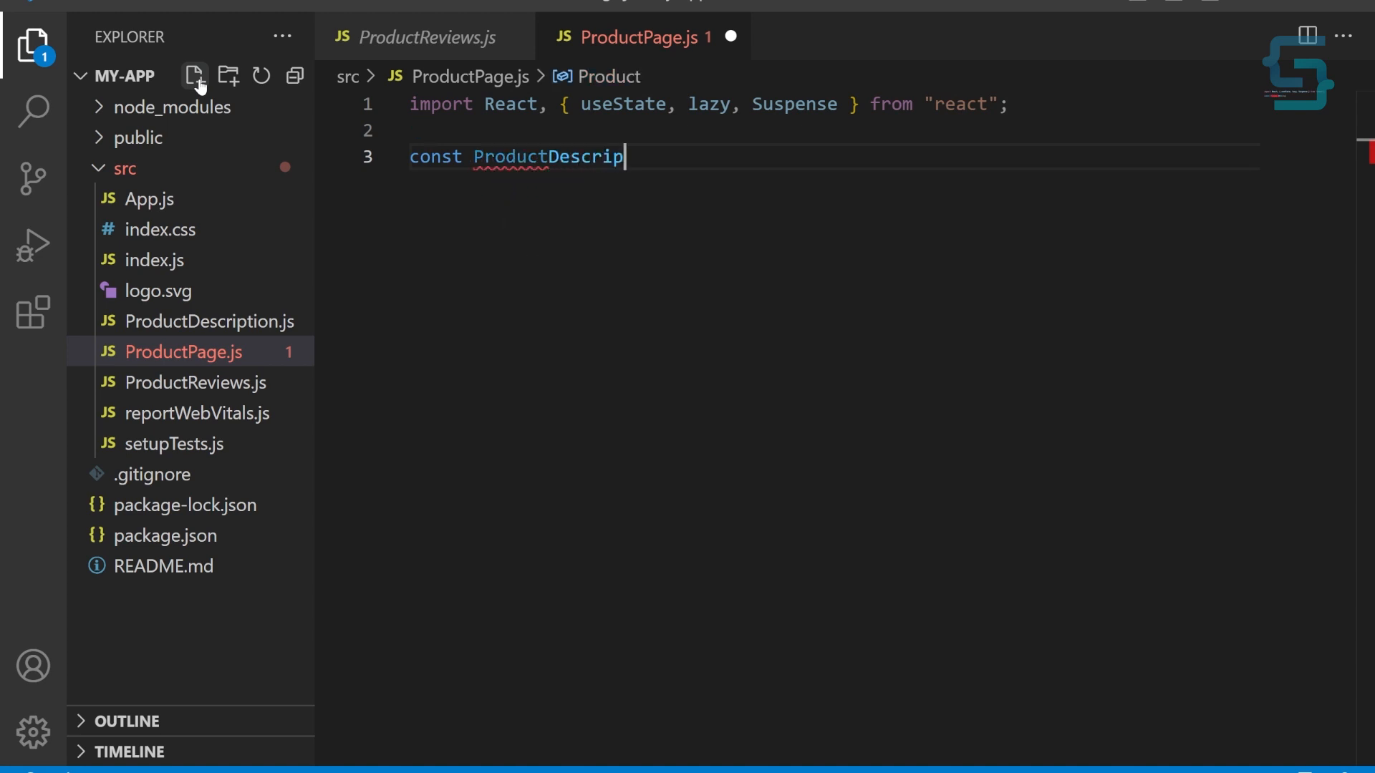
type("tion = lazy()")
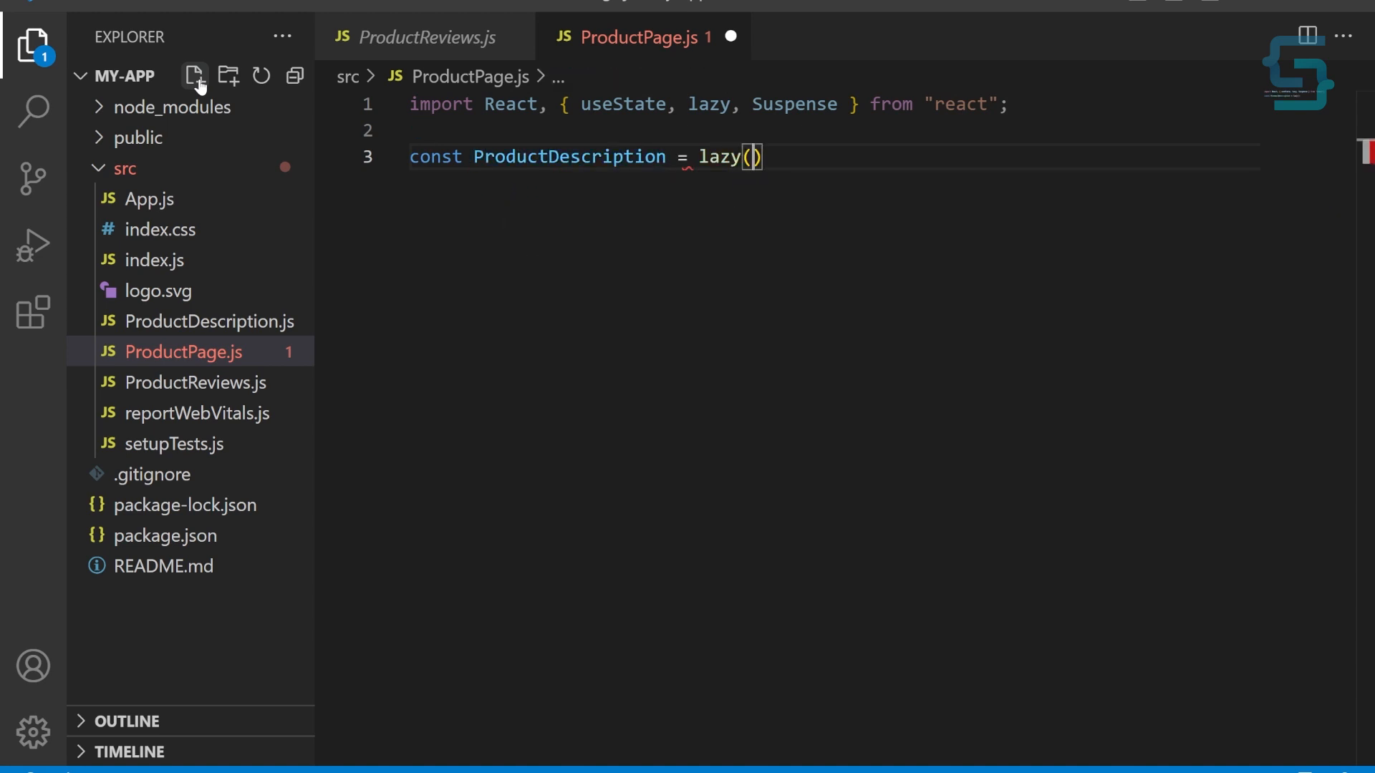
type("() => import('./ProductDescription'));")
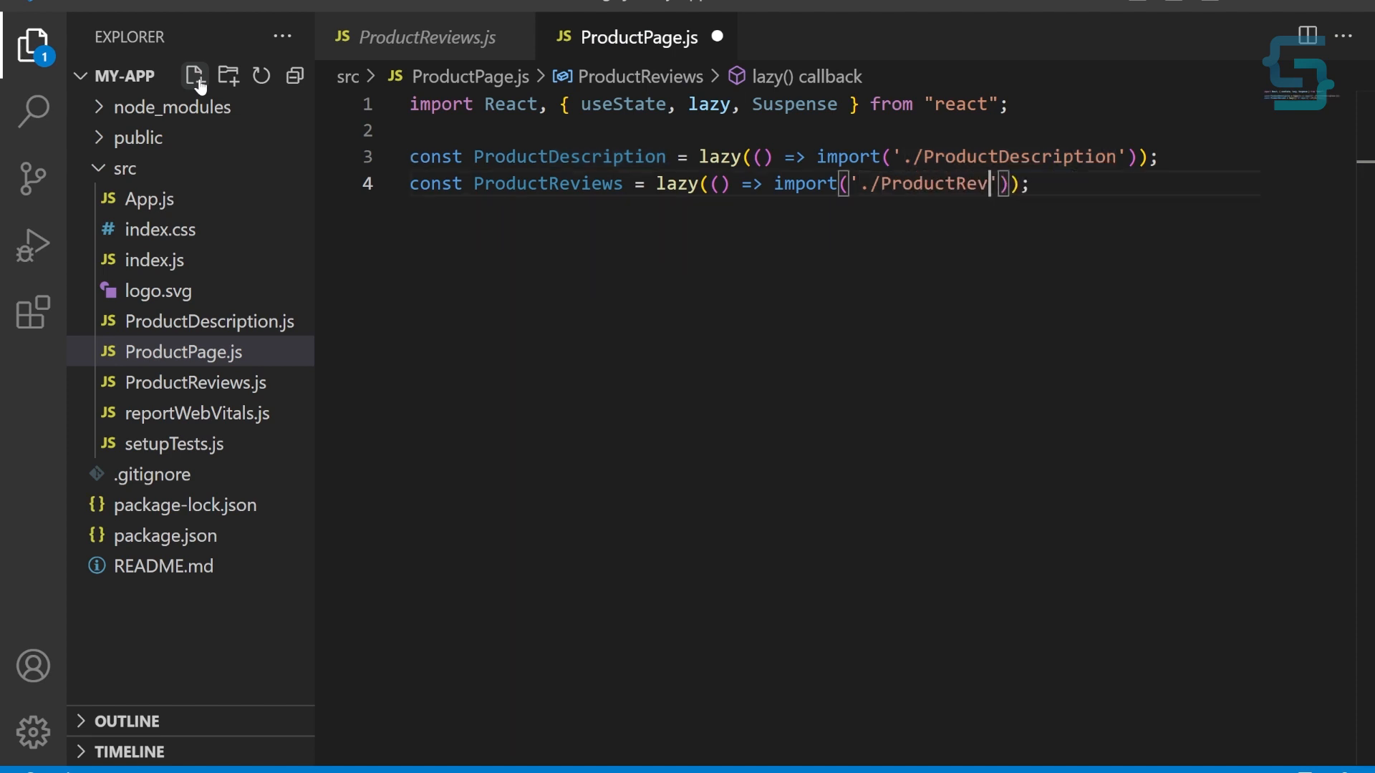
- Finish the ProductReviews lazy import and declare function ProductPage() {
type("iews'")
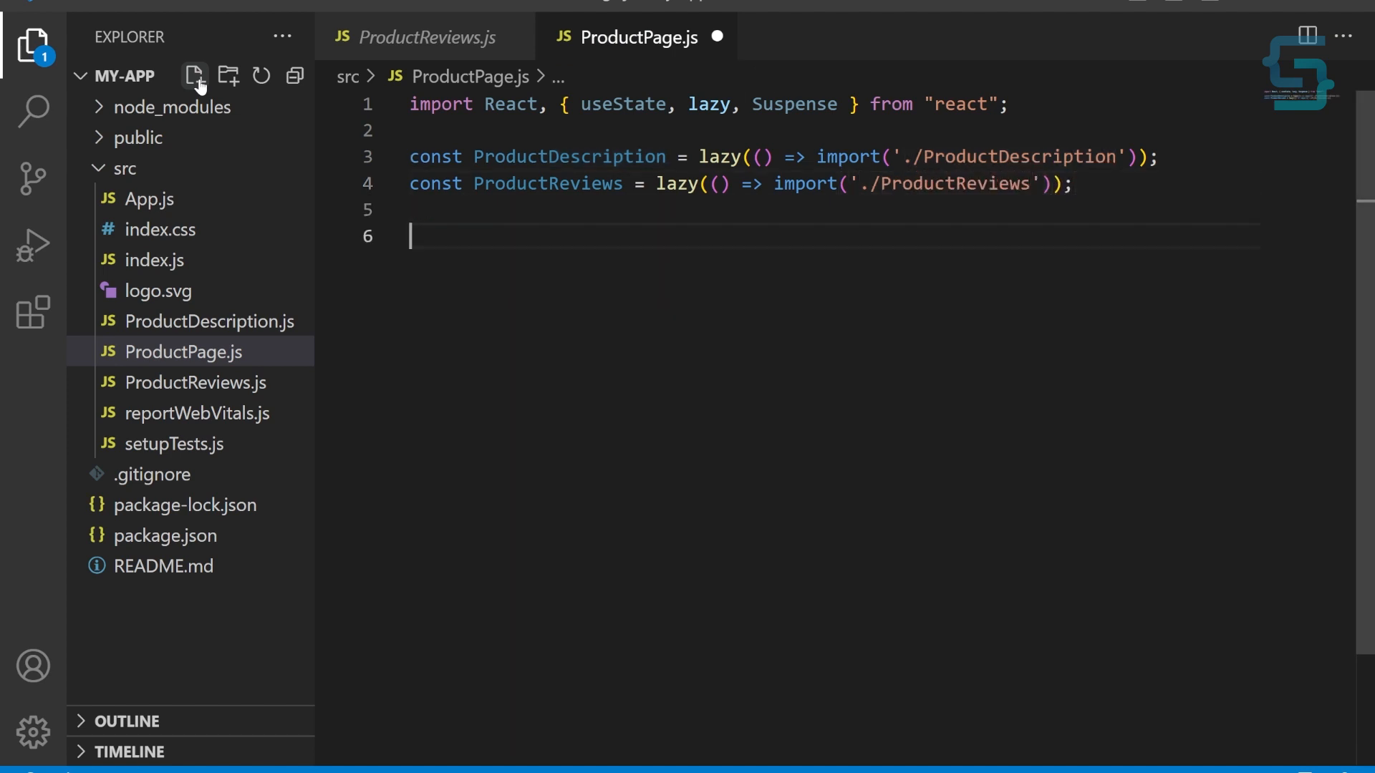
type("function")
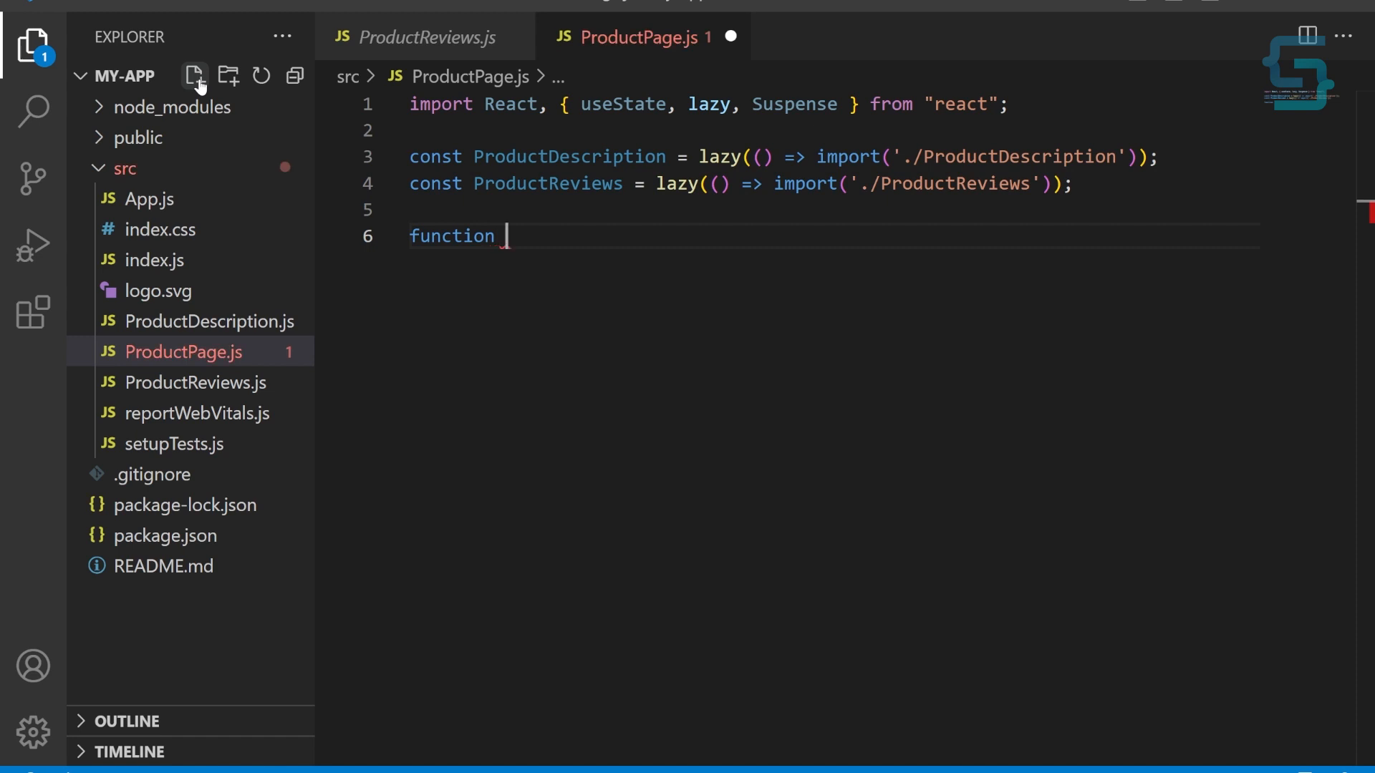
type("ProductPage")
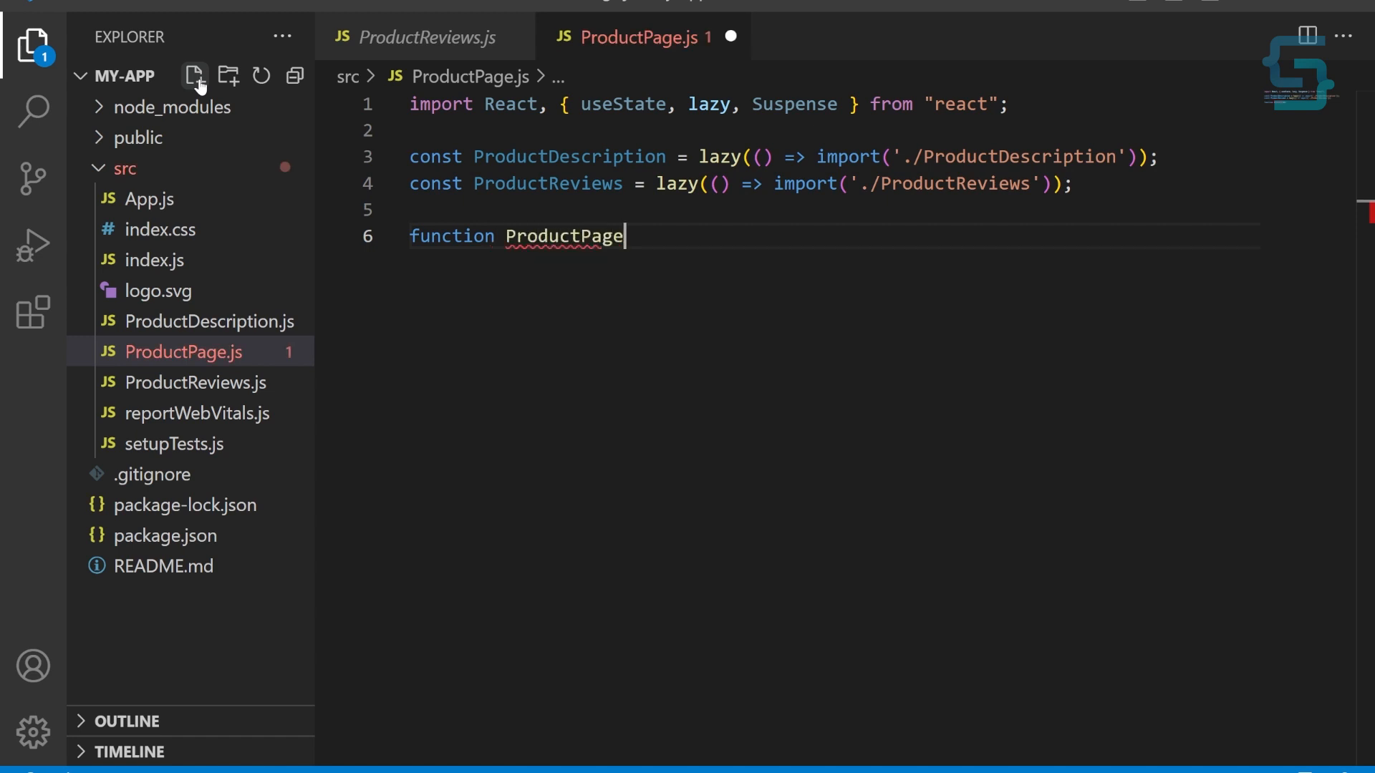
type("() {")
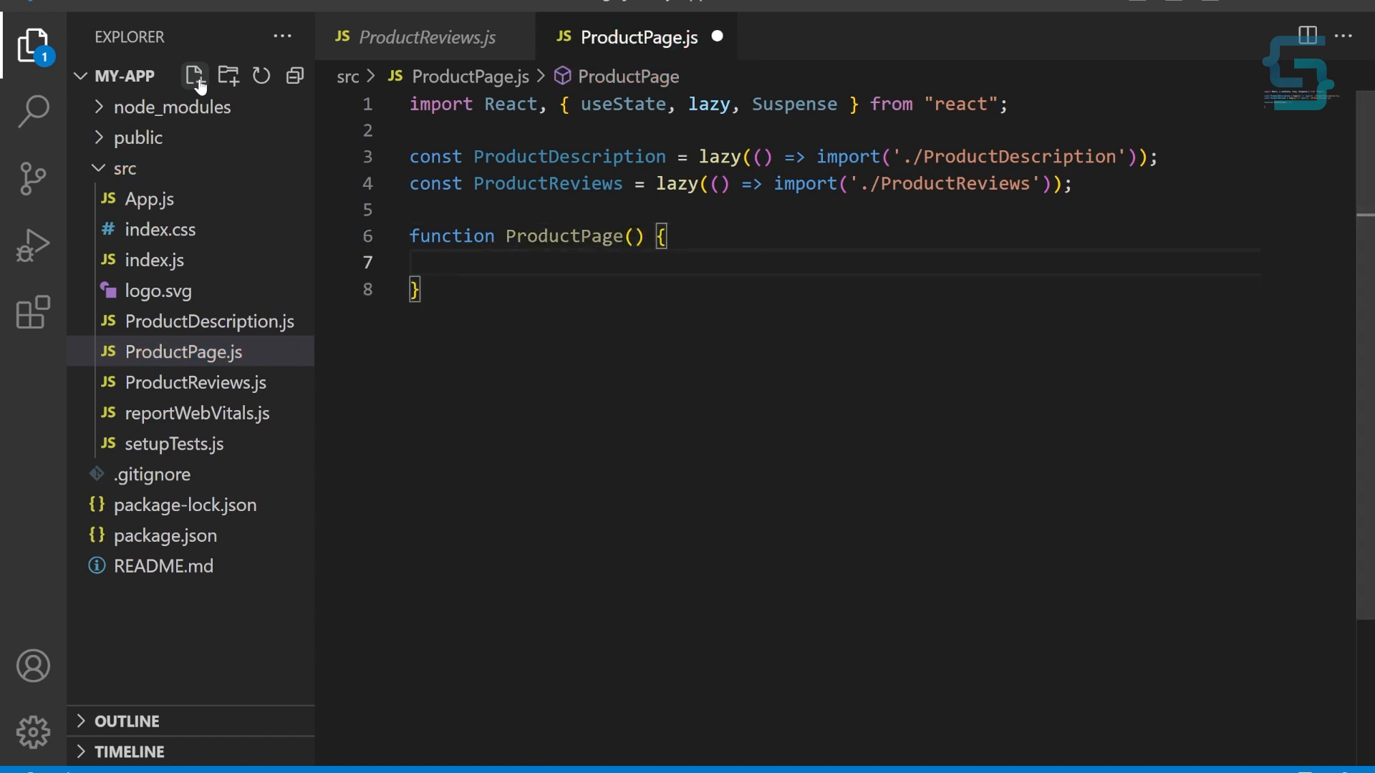
- Add const [selectedTab, setSelectedTab] = useState('') and begin the return block
type("const [")
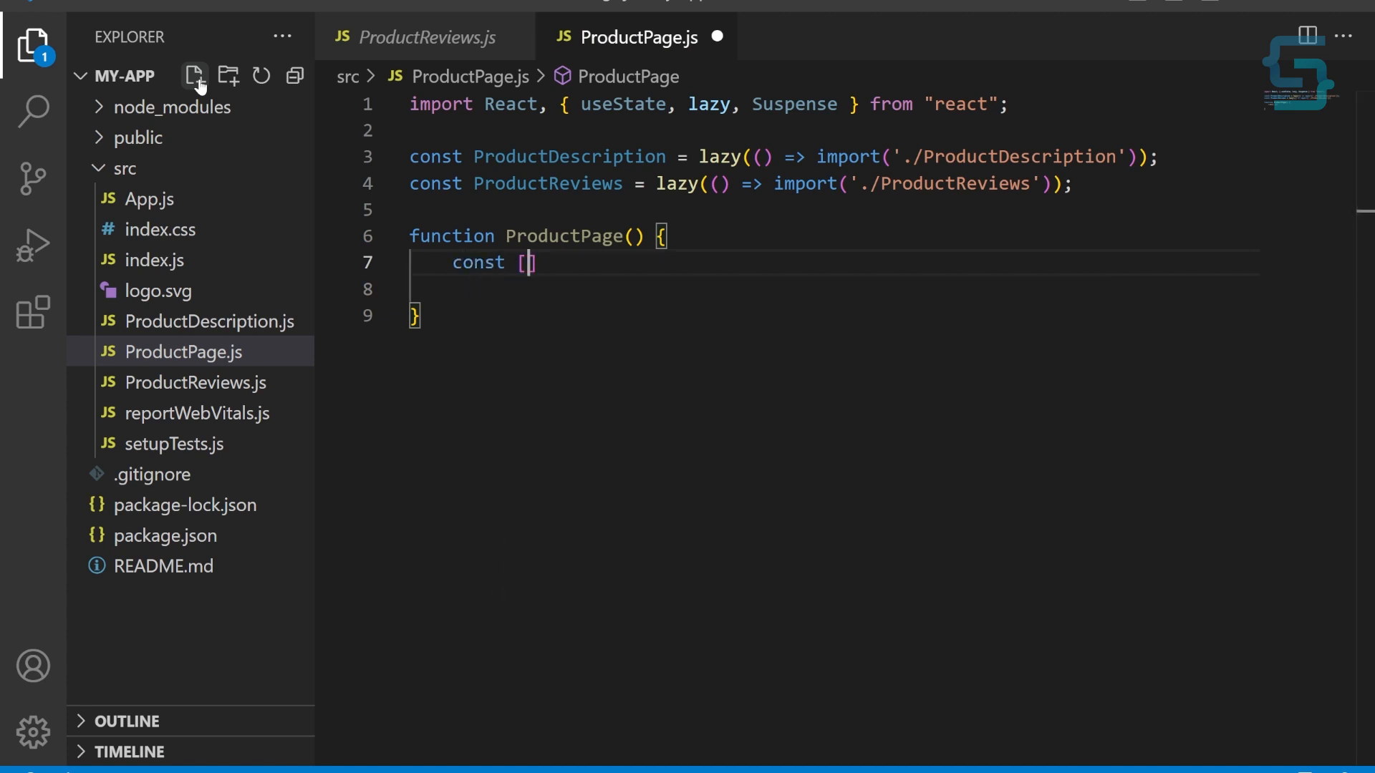
type("selecte")
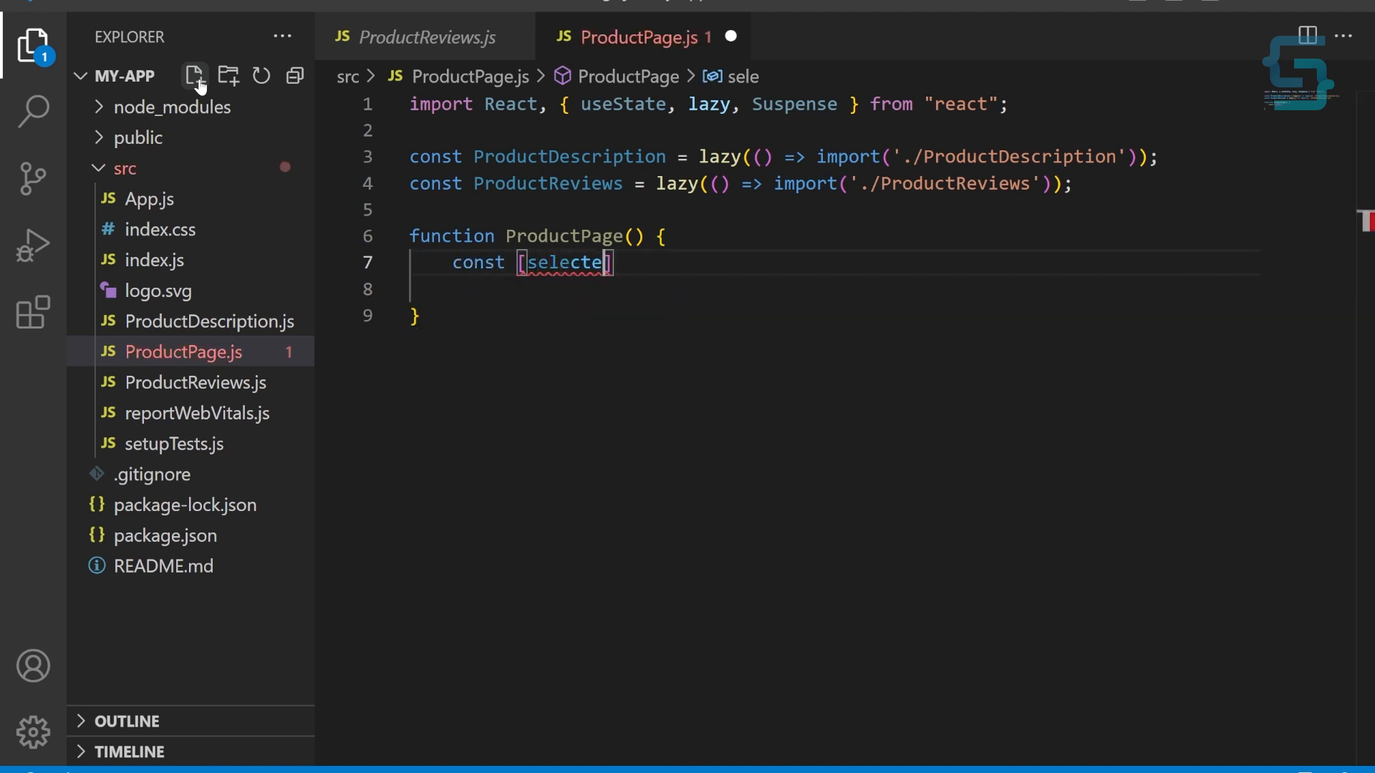
type("dTab, set")
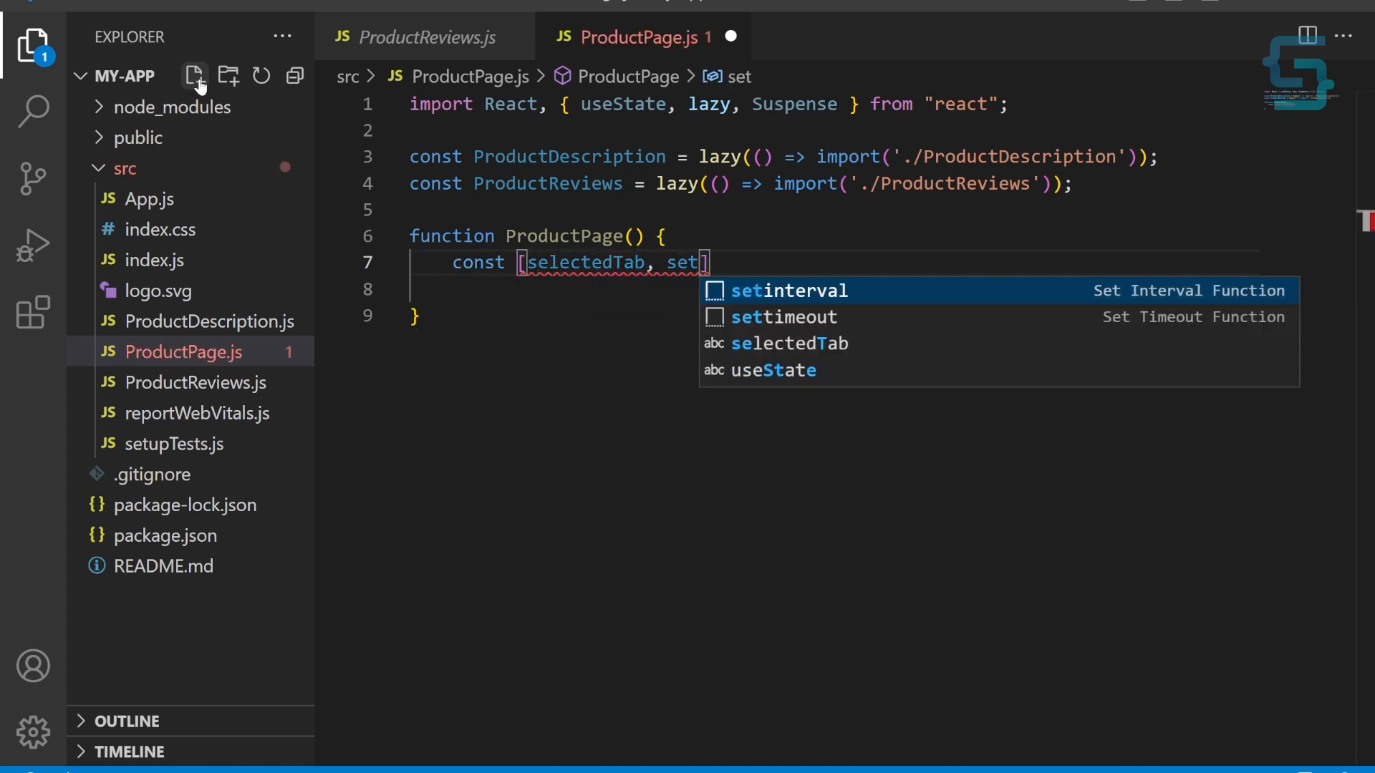
type("SelectedTab")
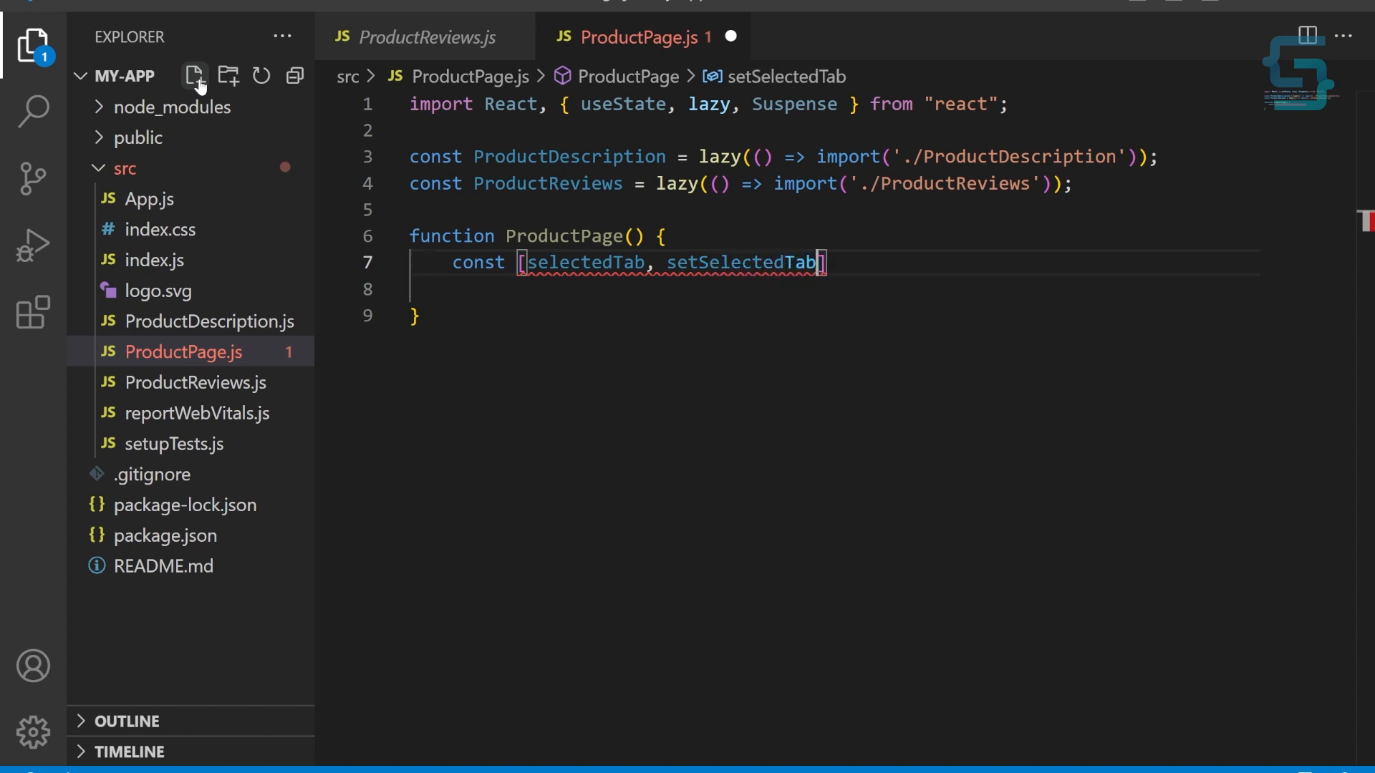
type("= useState")
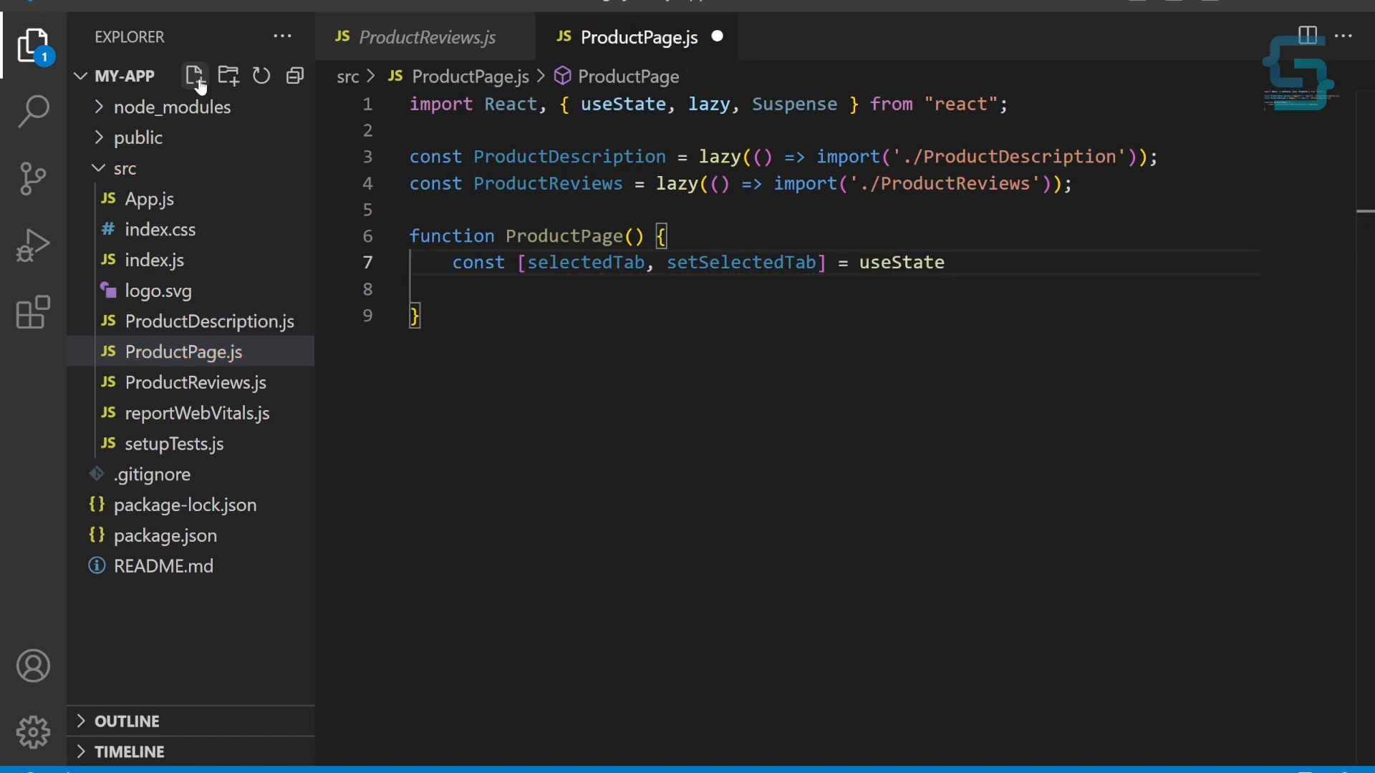
type("();")
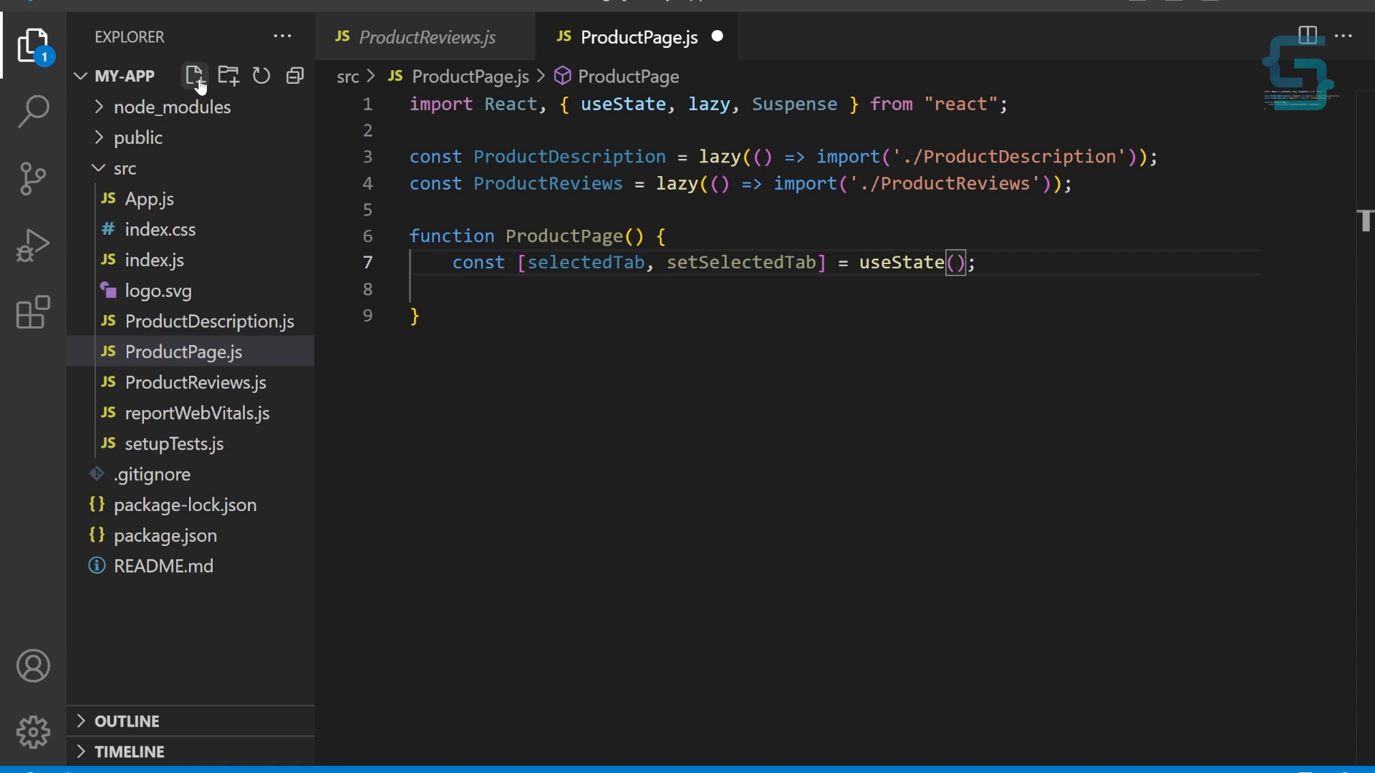
type("''")
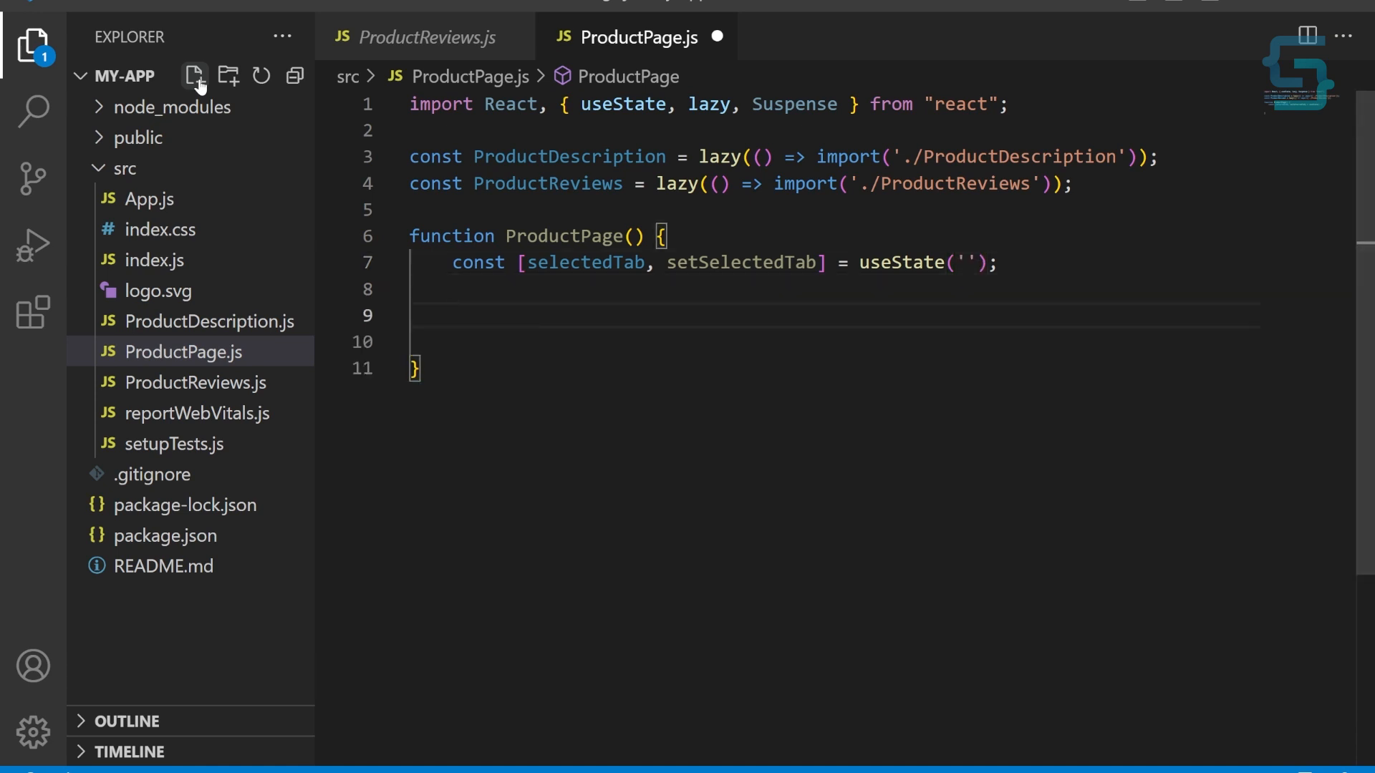
type("return(")
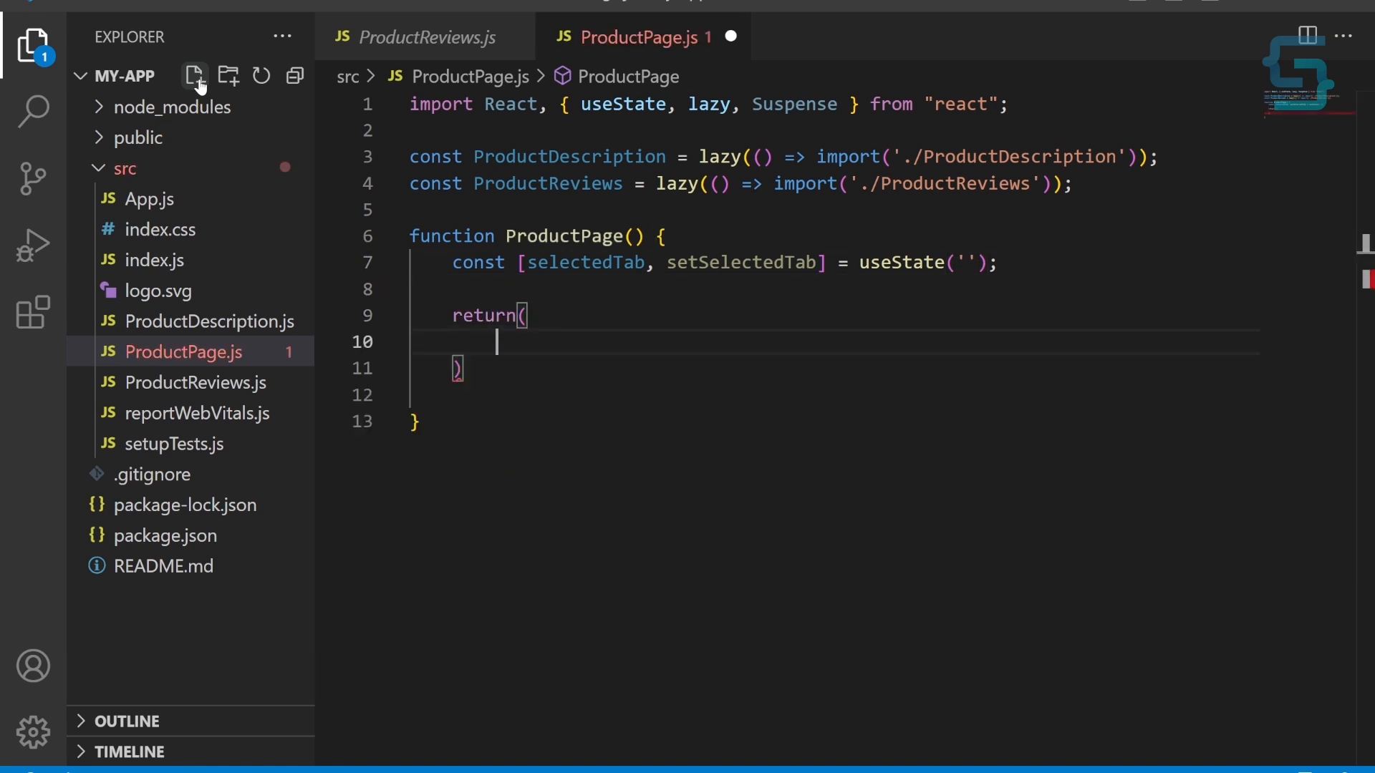
- Add nested divs containing a button with an onClick handler
type("<div></div>")
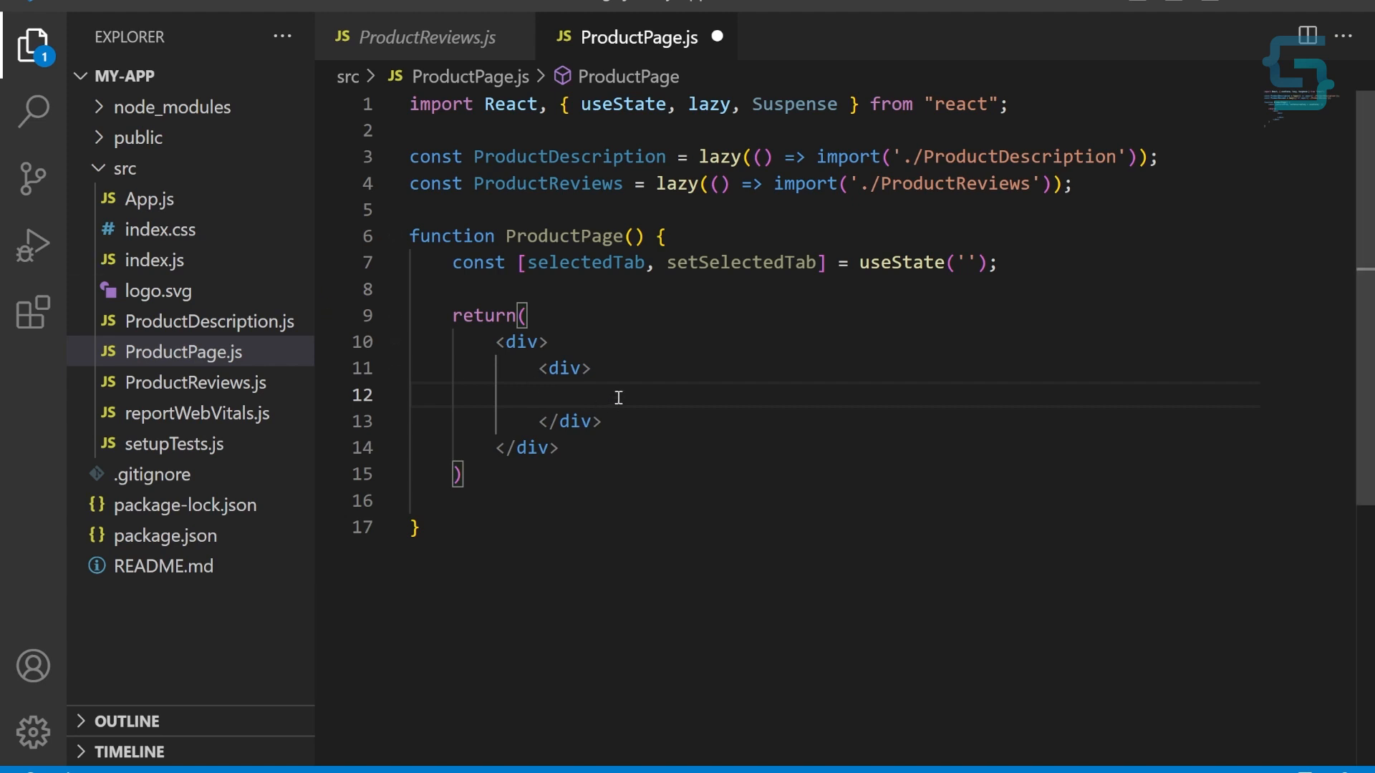
type("<button></button>")
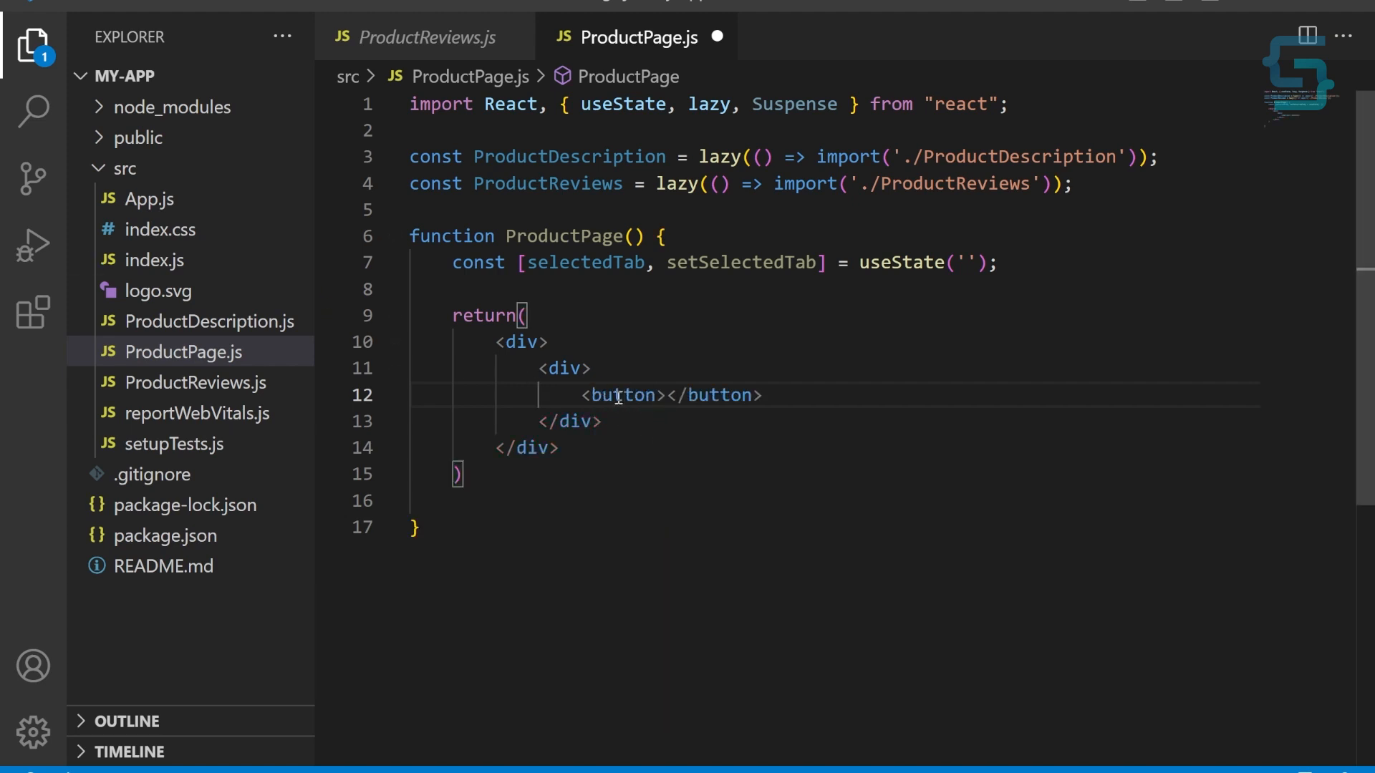
type("onClick=")
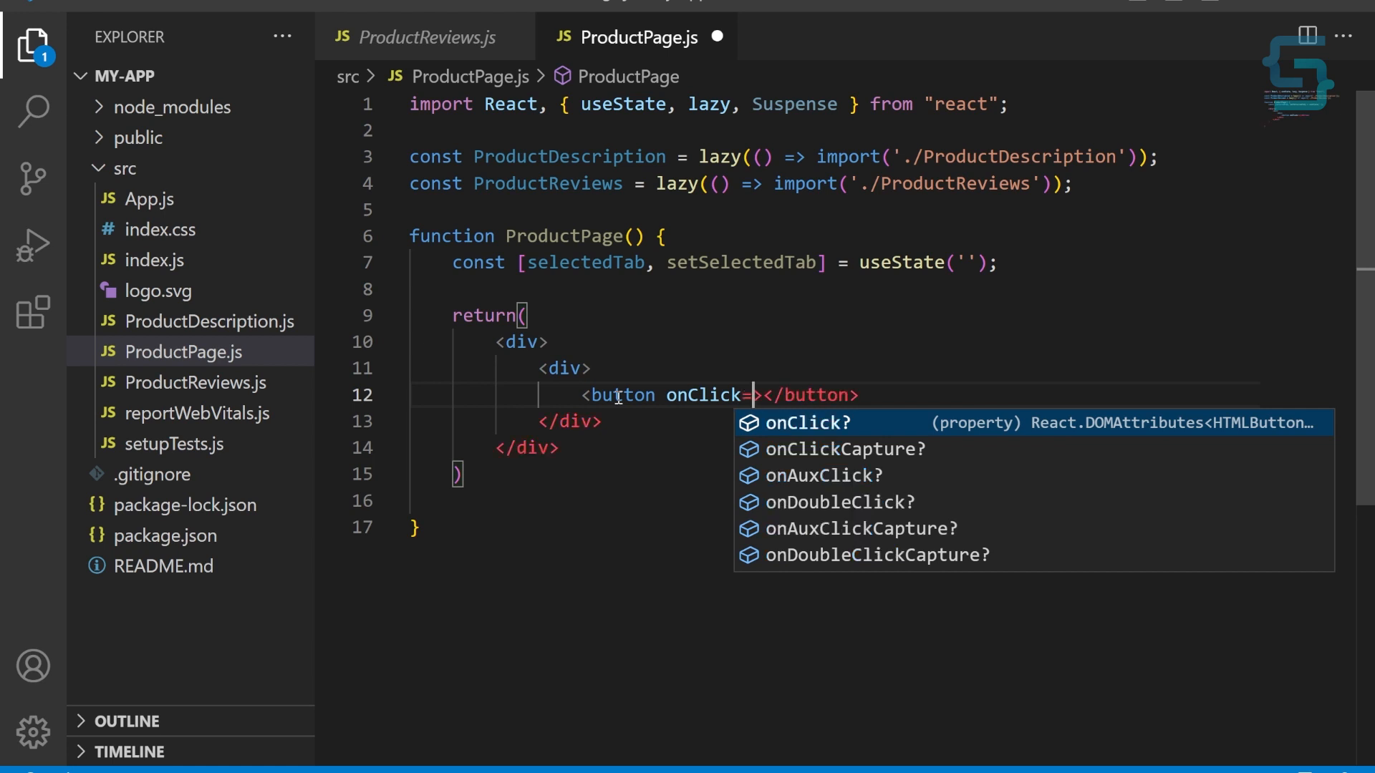
type("{}")
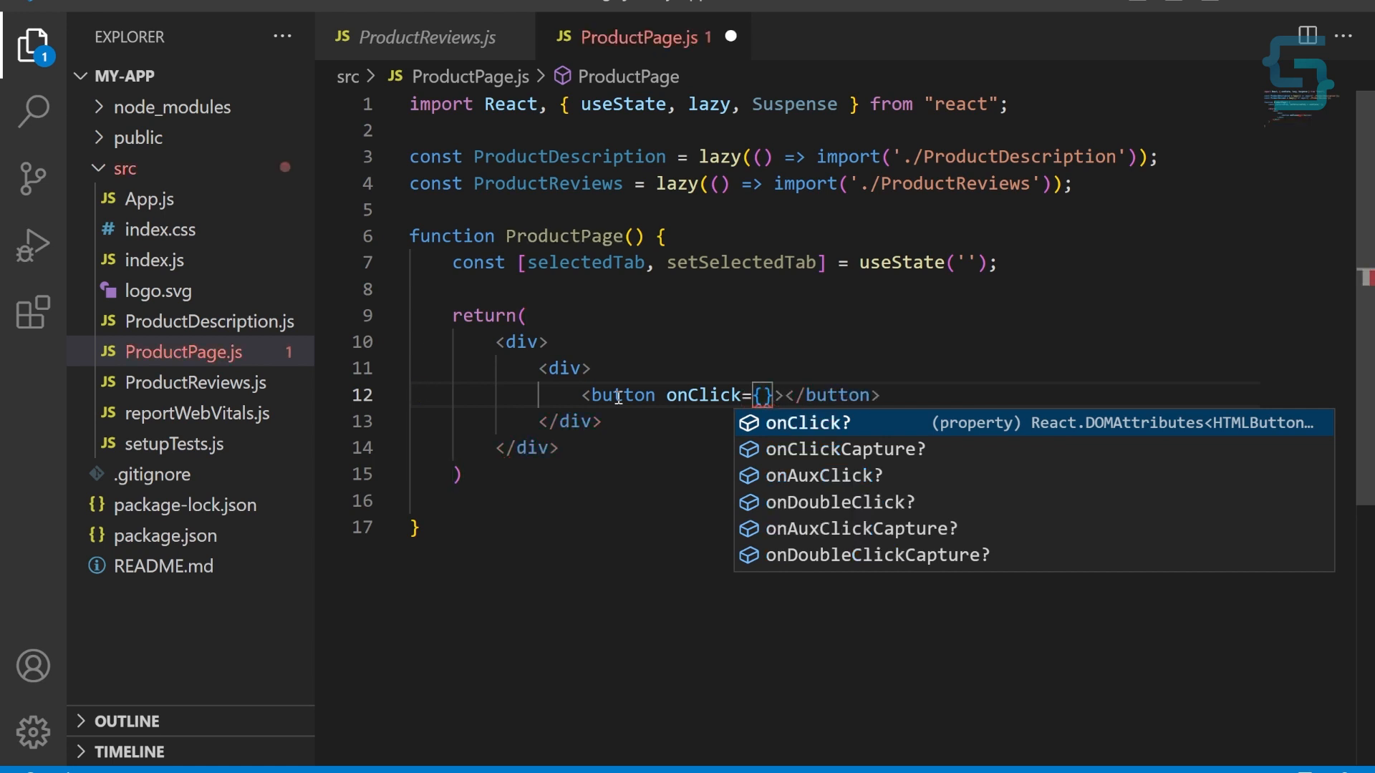
- Make the button's onClick call setSelectedTab('description'), leaving a line for its label
type("() => s")
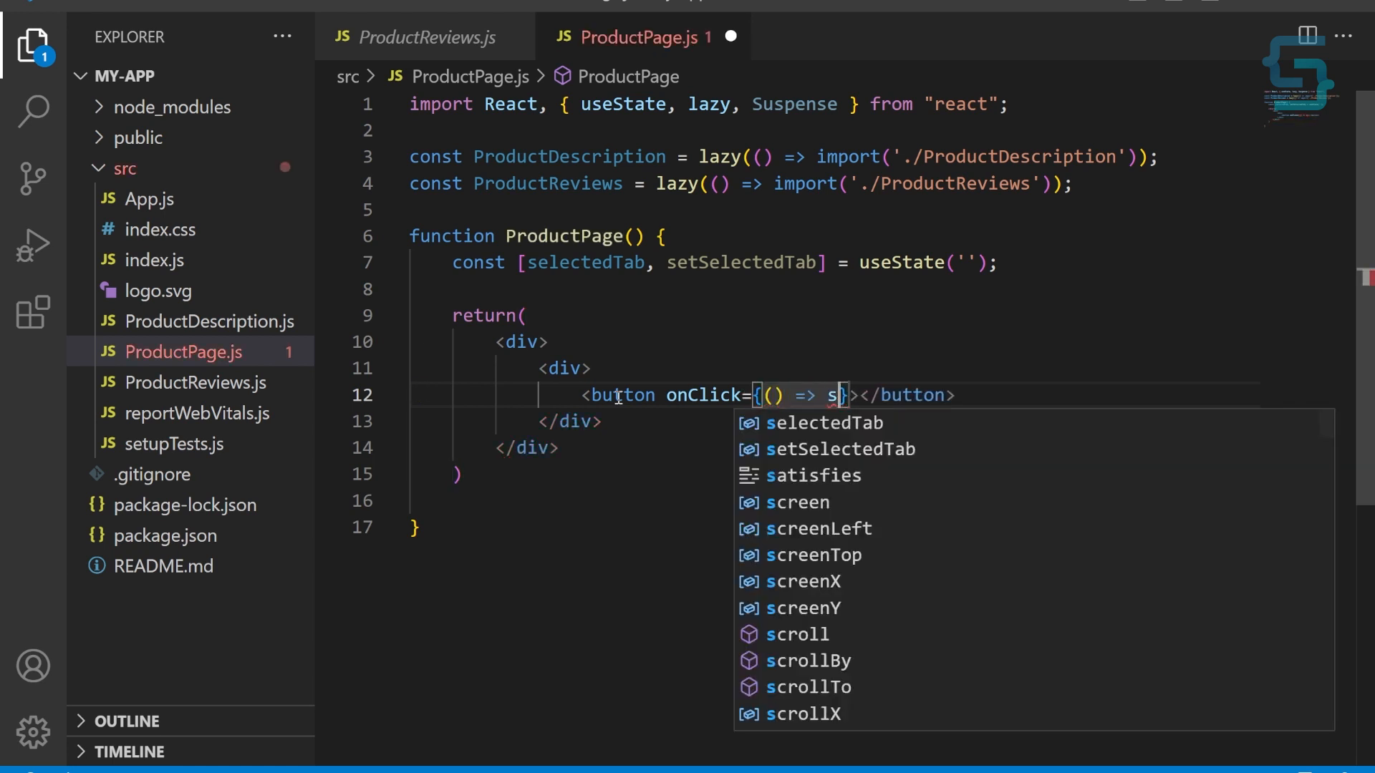
type("setSelectedTab('des'")
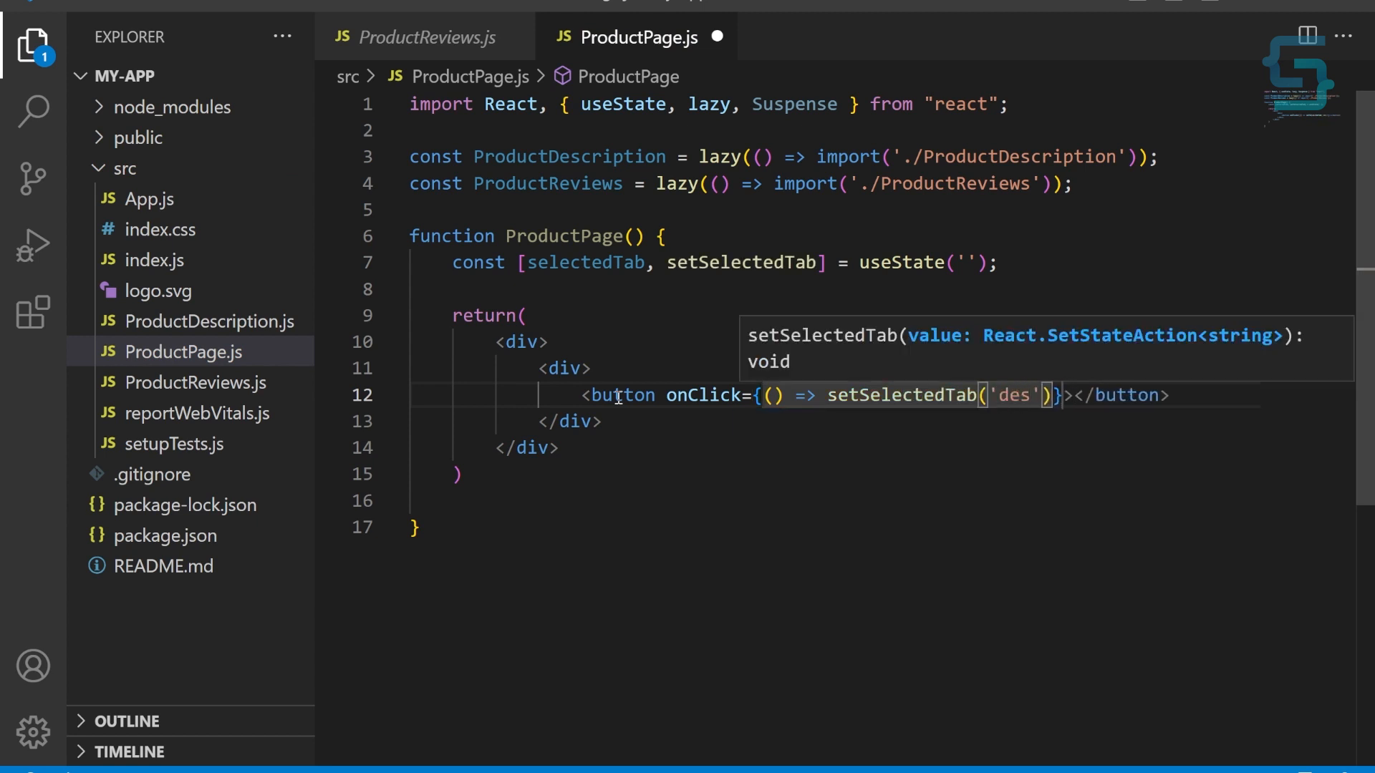
type("cription")
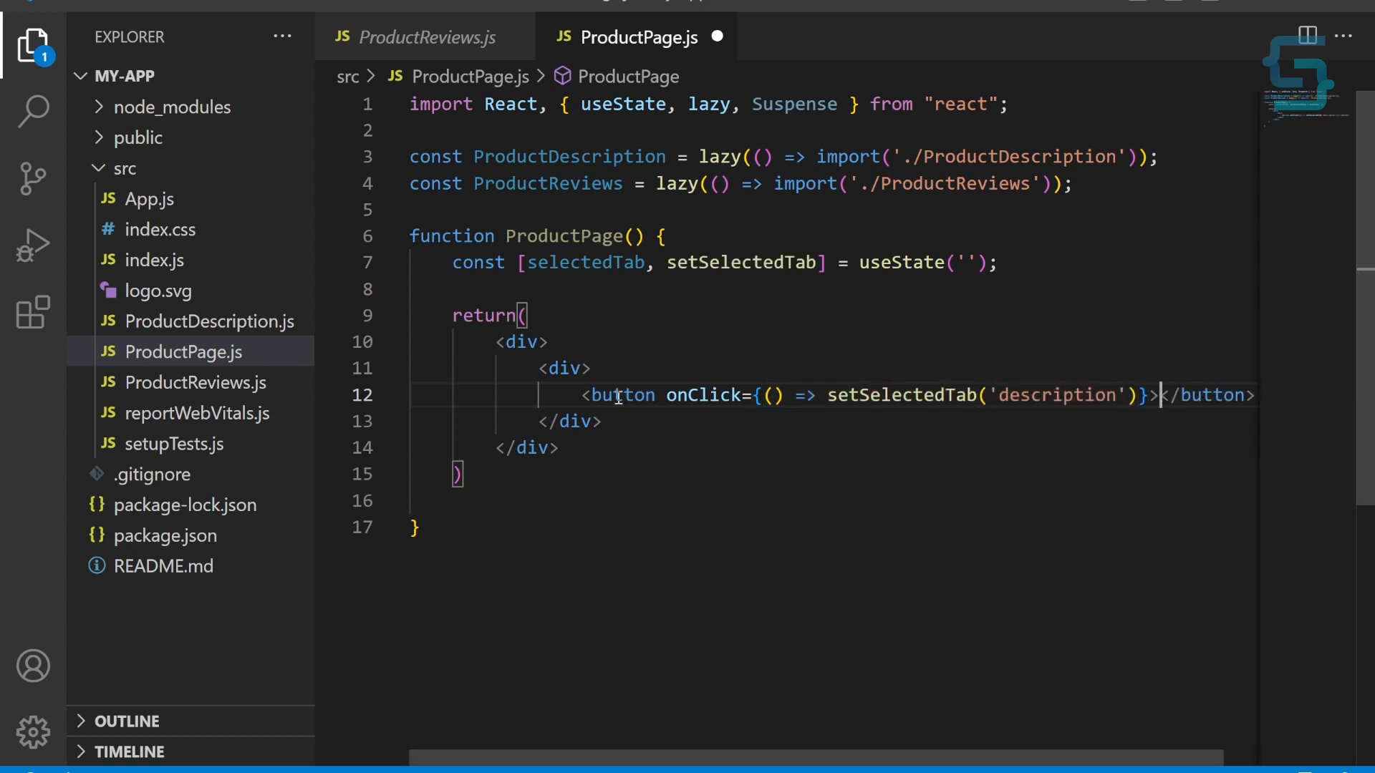
key("Enter")
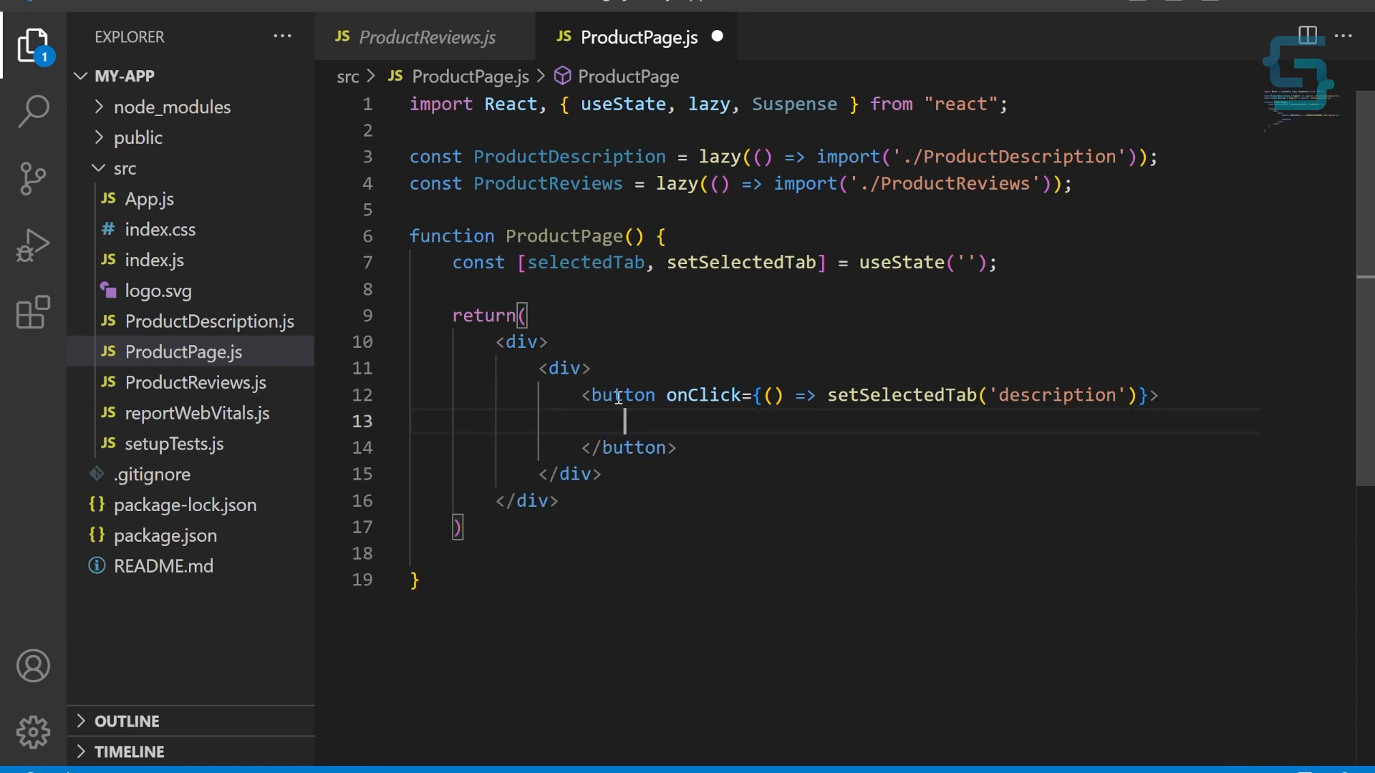
- Label the button Description and add a Reviews button that sets the tab to 'reviews'
type("Description")
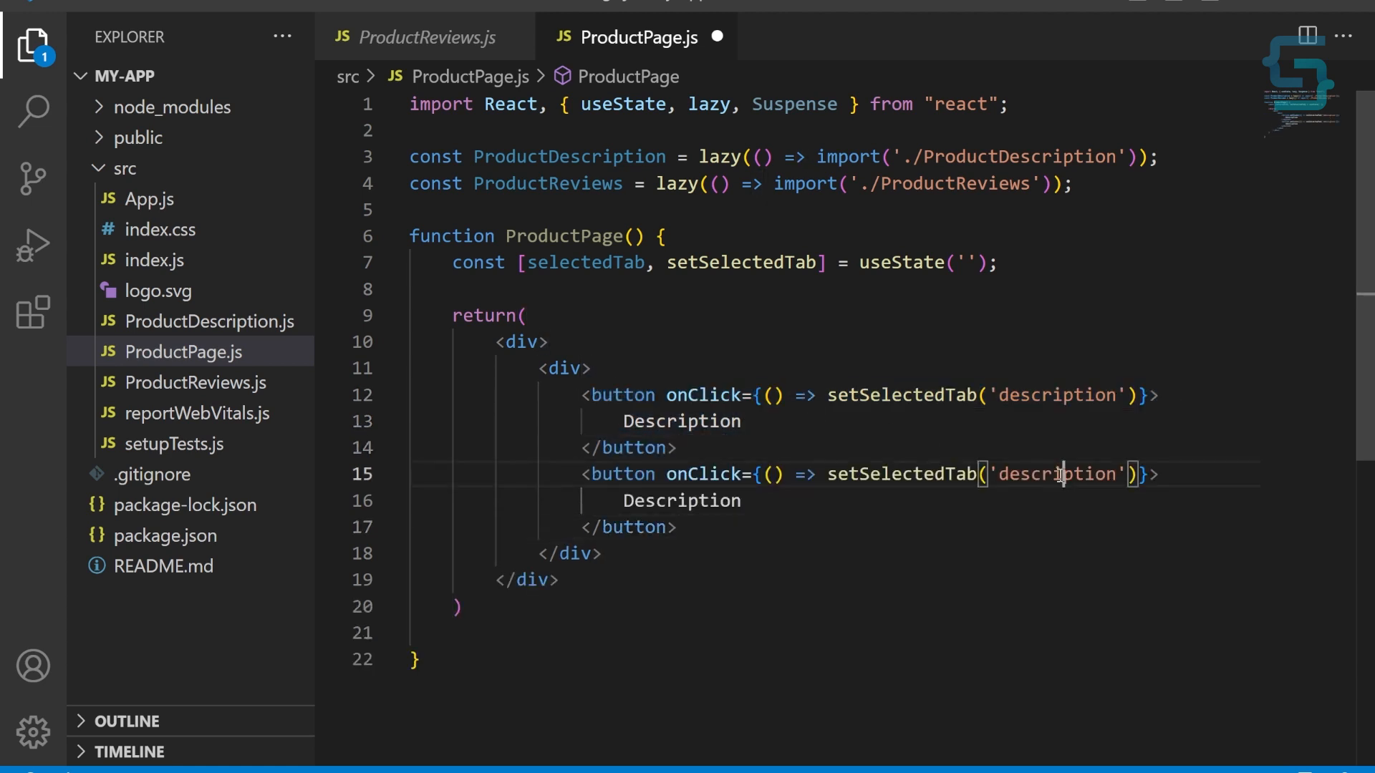
type("reviews")
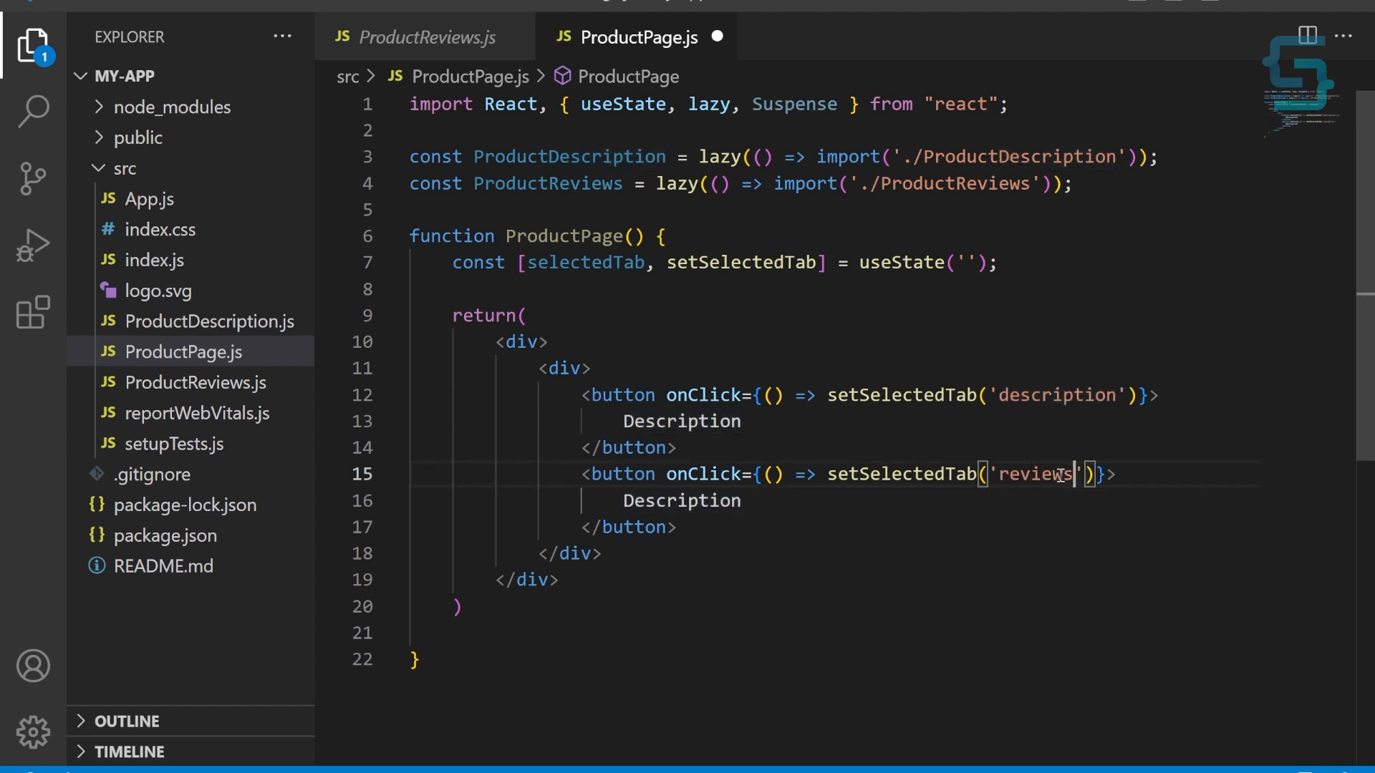
type("Review")
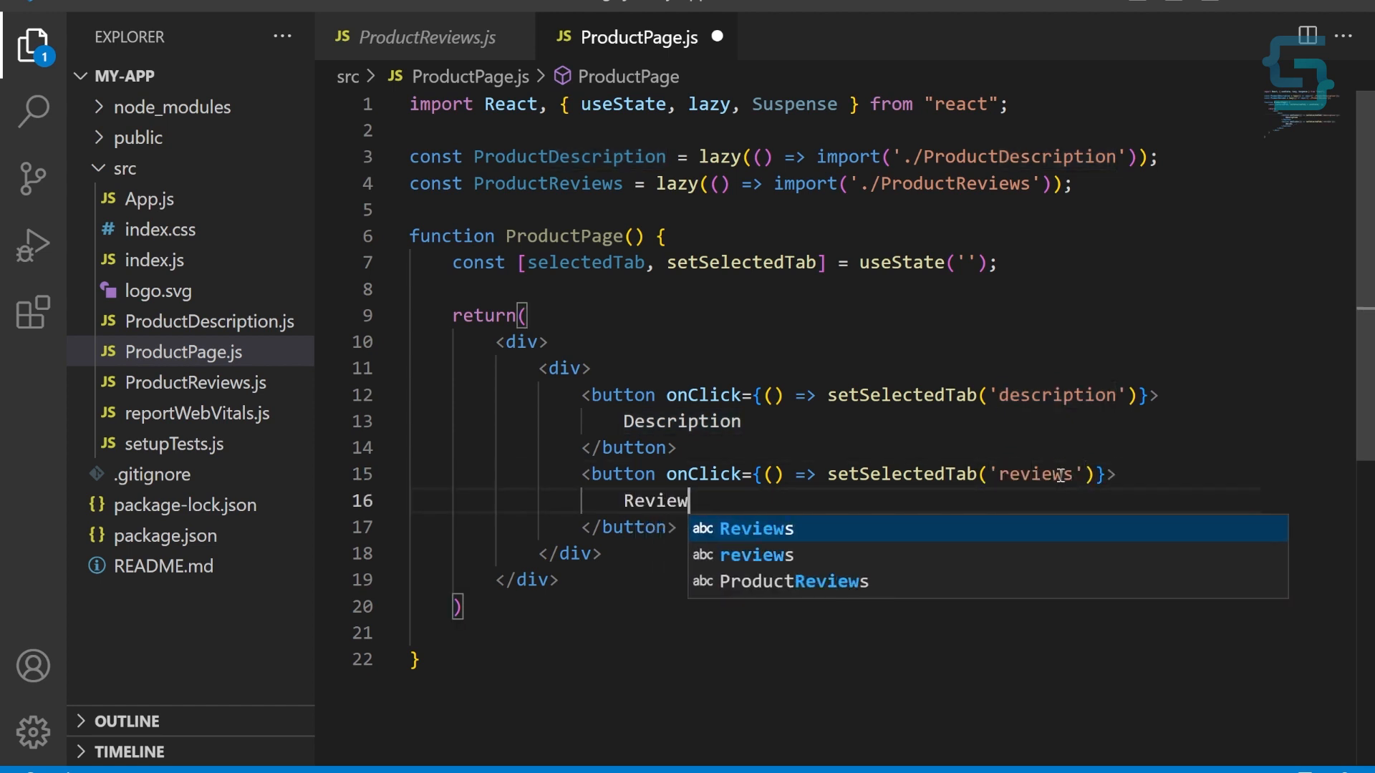
type("s")
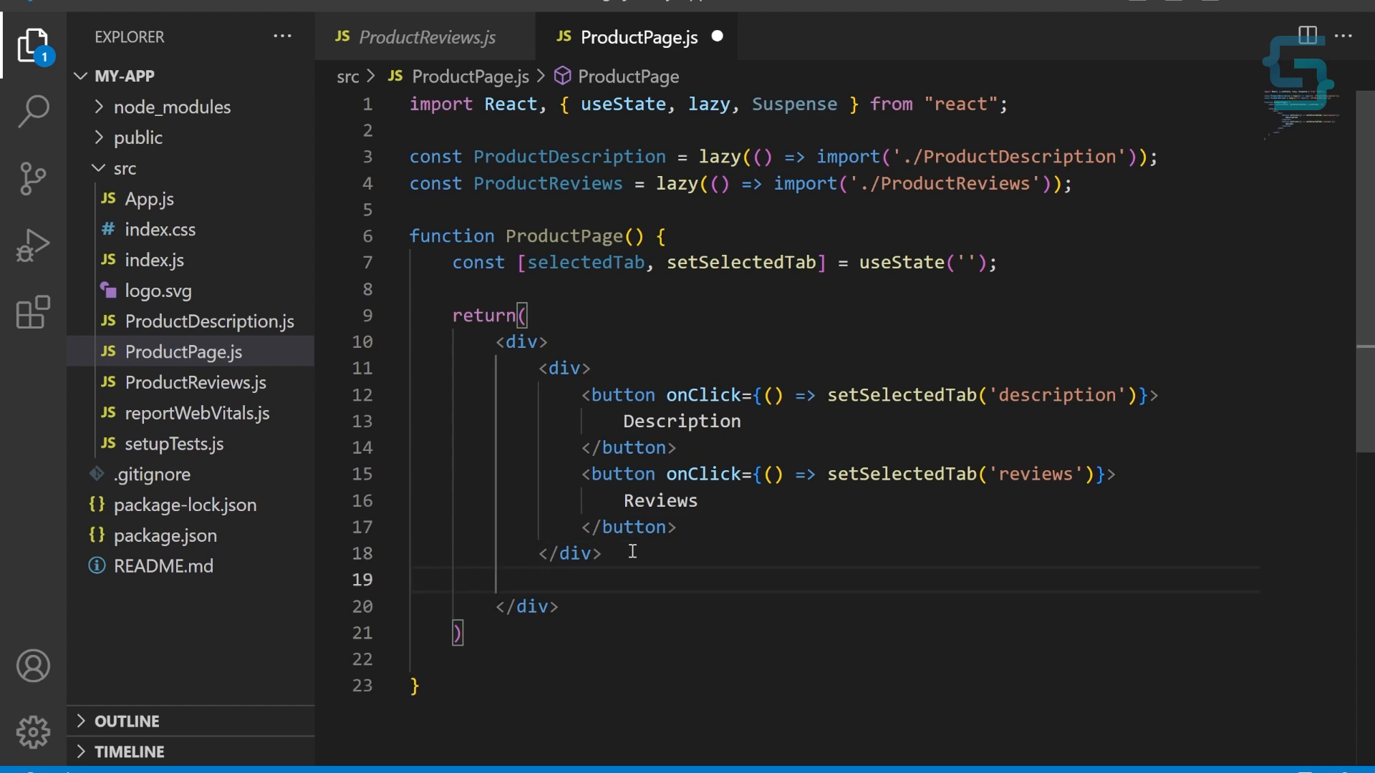
- Add a Suspense block with a <div>Loading...</div> fallback
type("<Suspense")
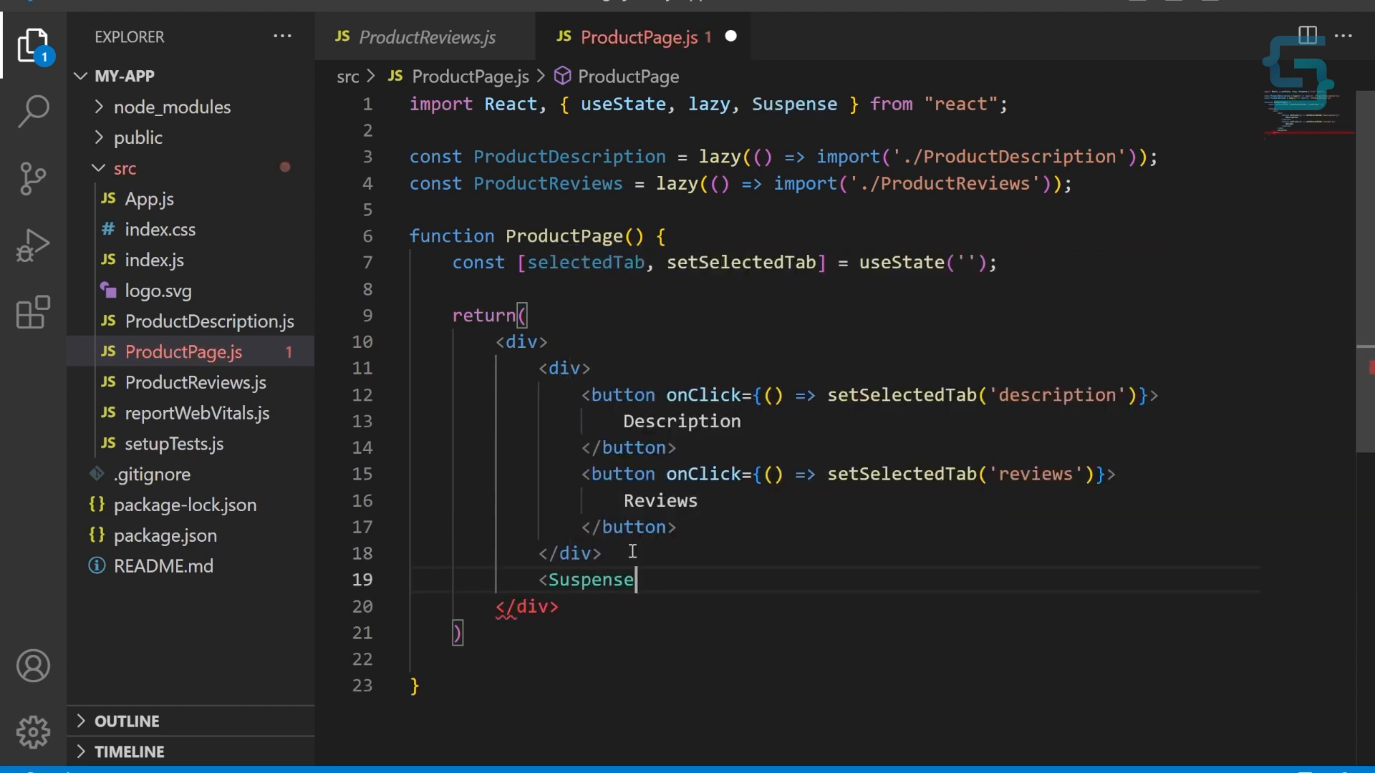
type(">")
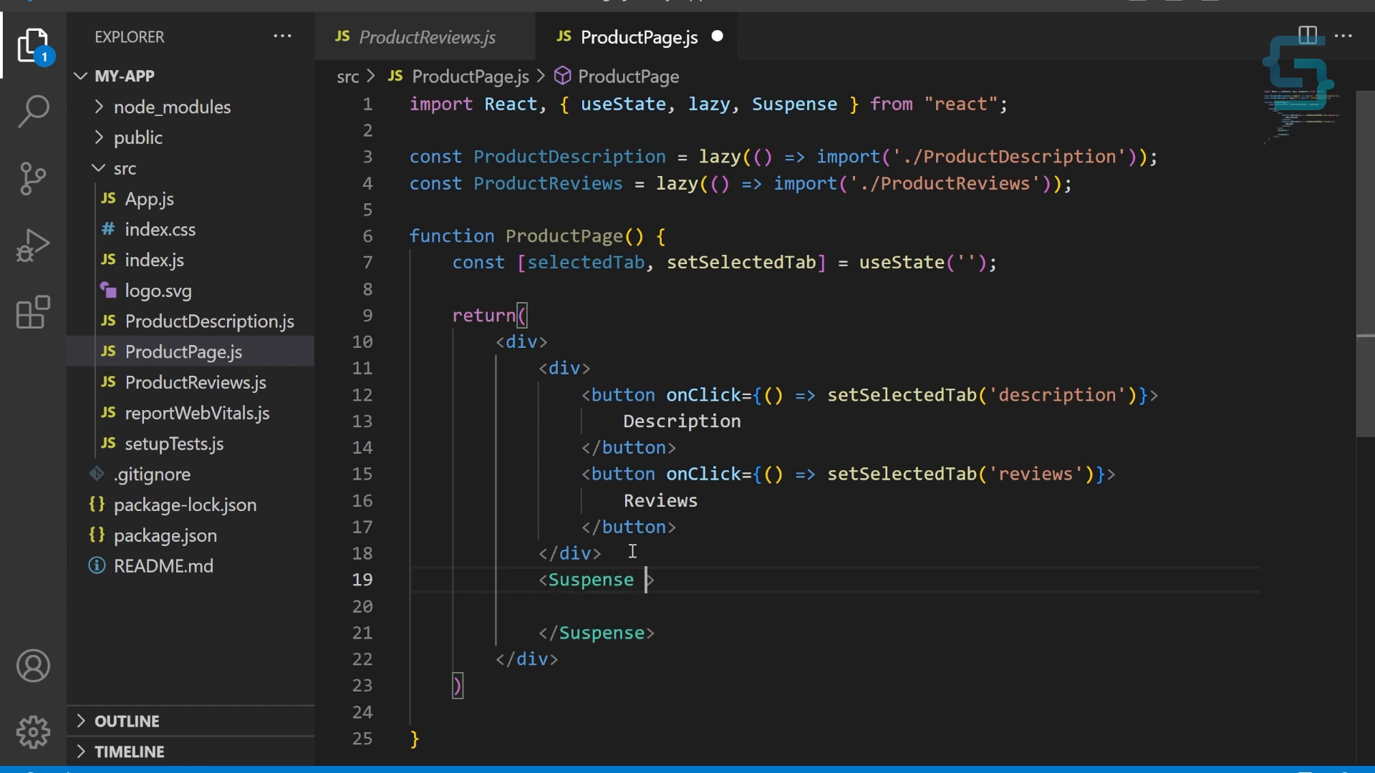
type("fallback=>")
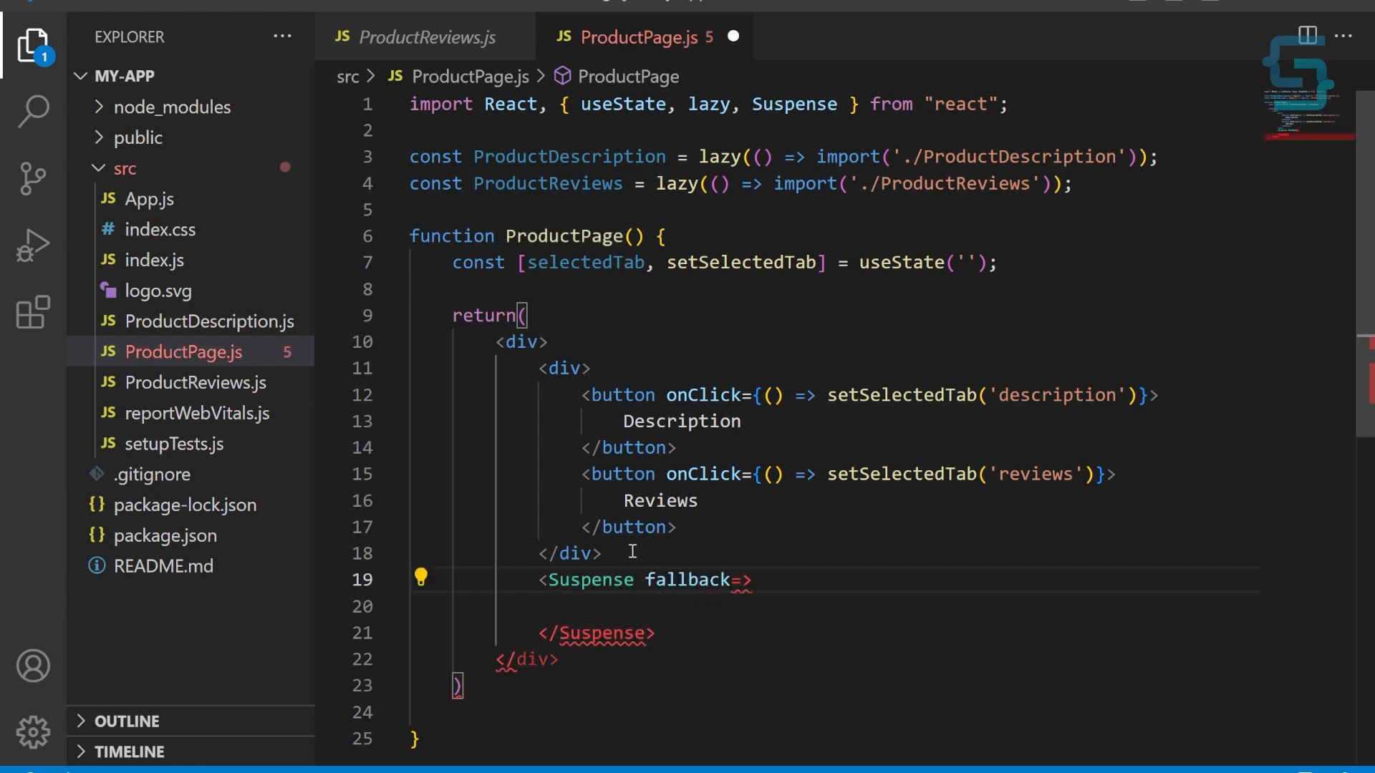
type("{<div")
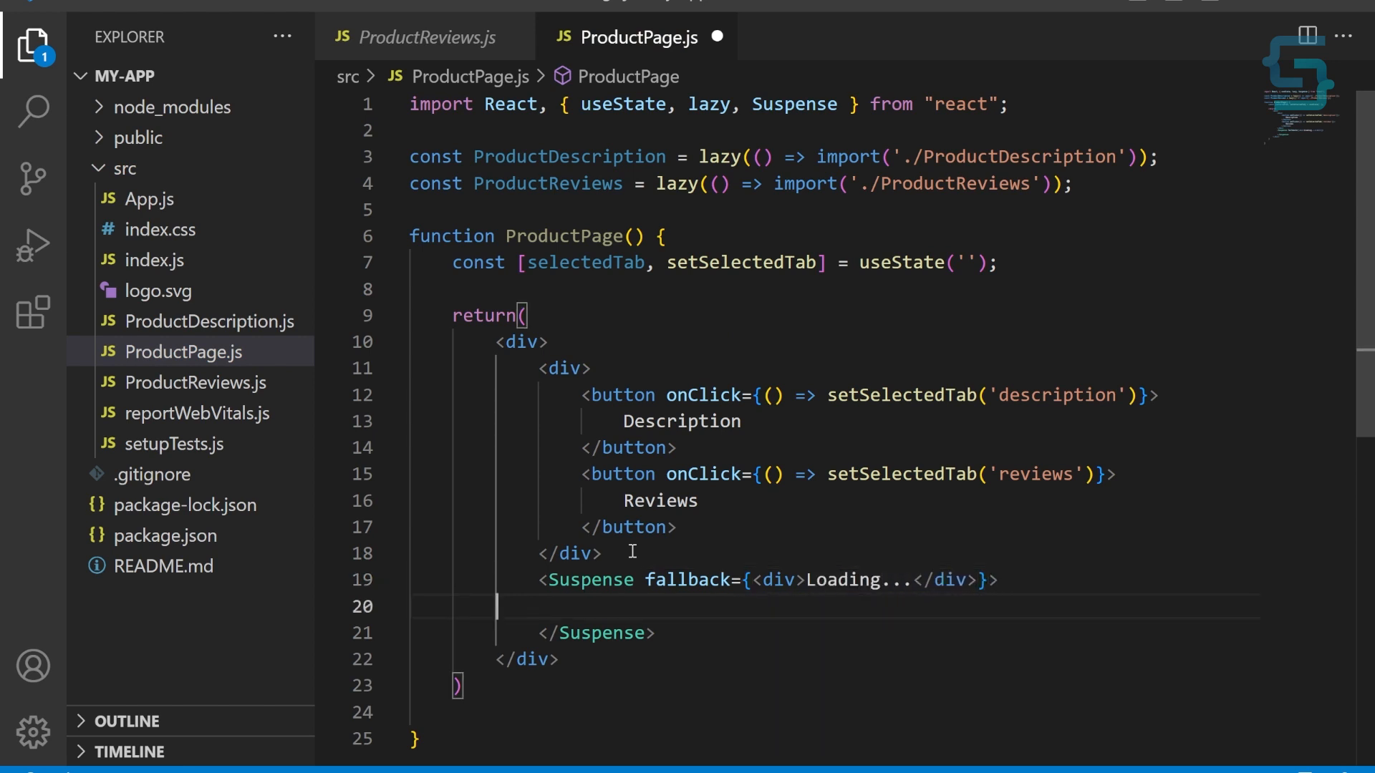
- Render ProductDescription when selectedTab === 'description' and ProductReviews when it is 'reviews'
type("selectedTab")
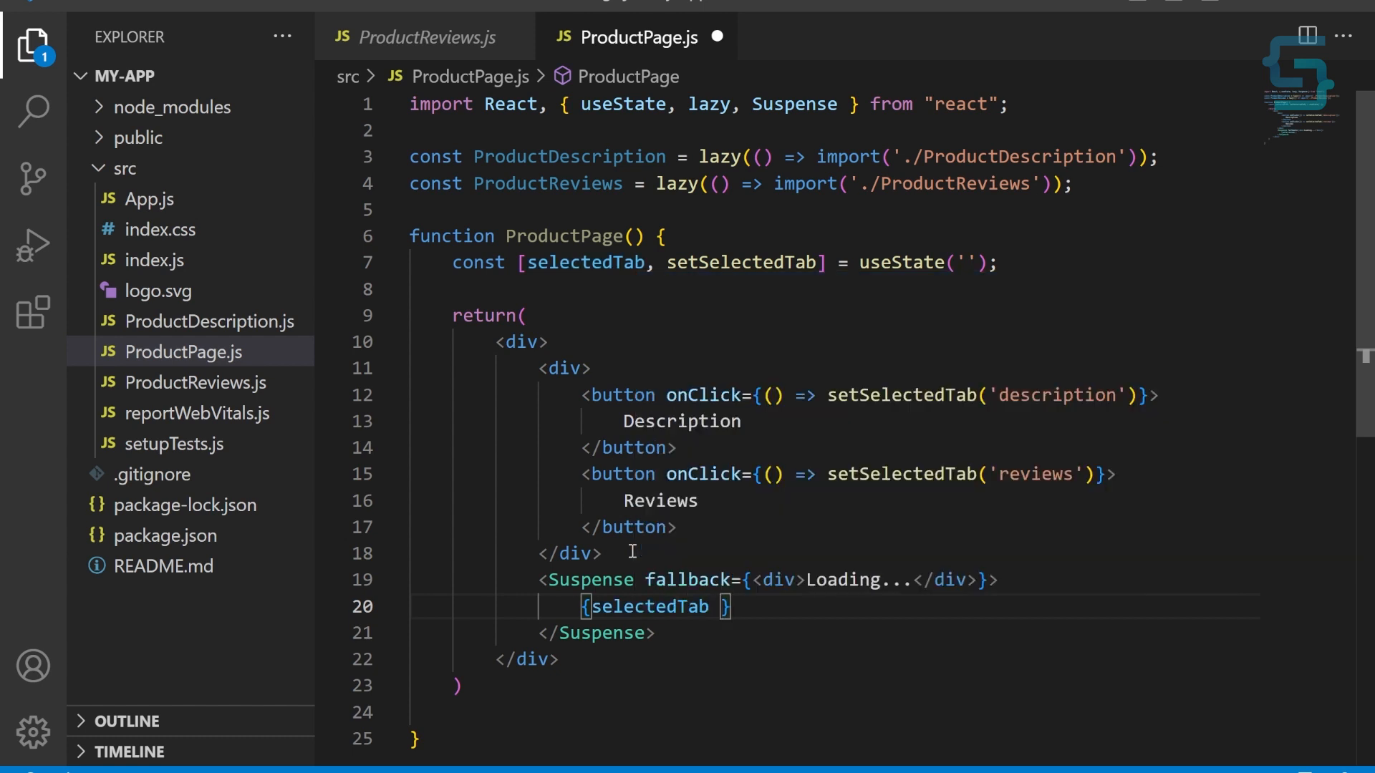
type("=== 'descr'")
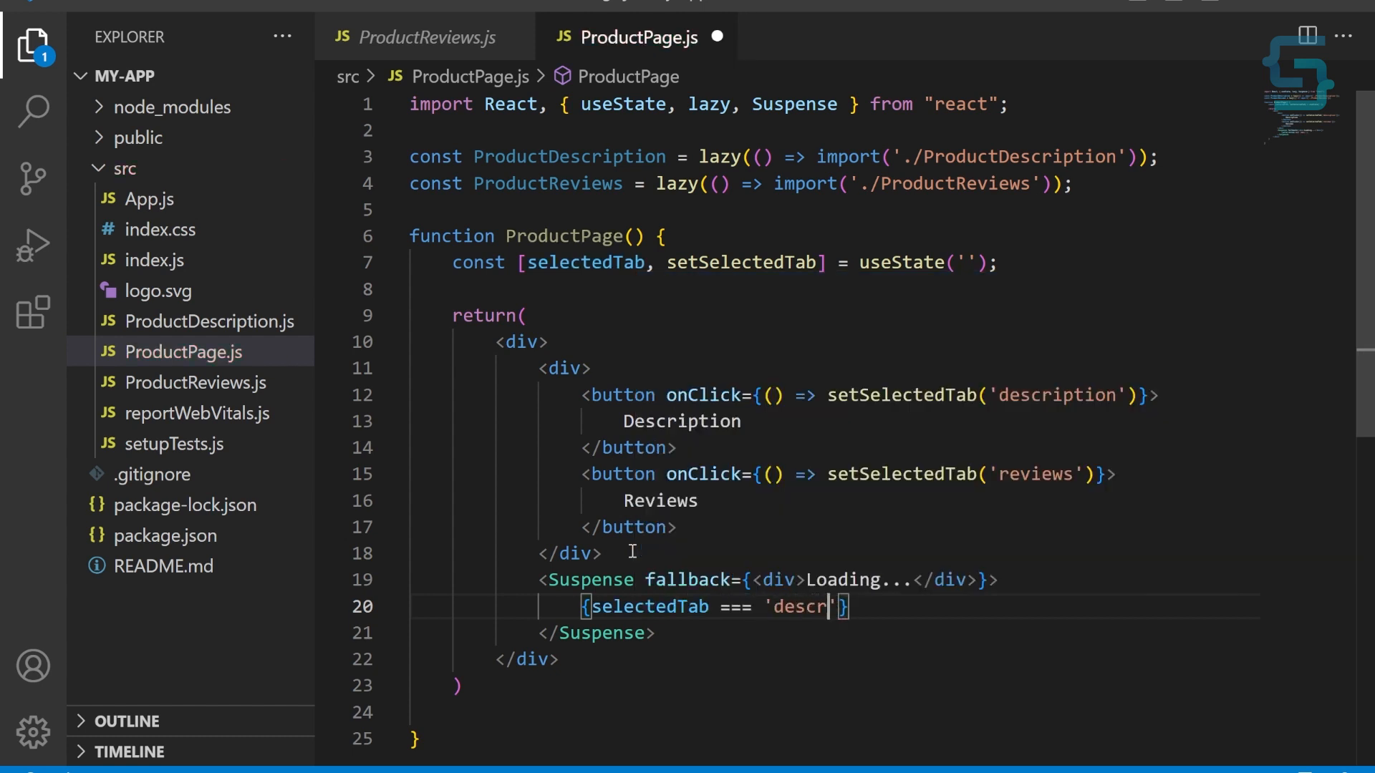
type("iption")
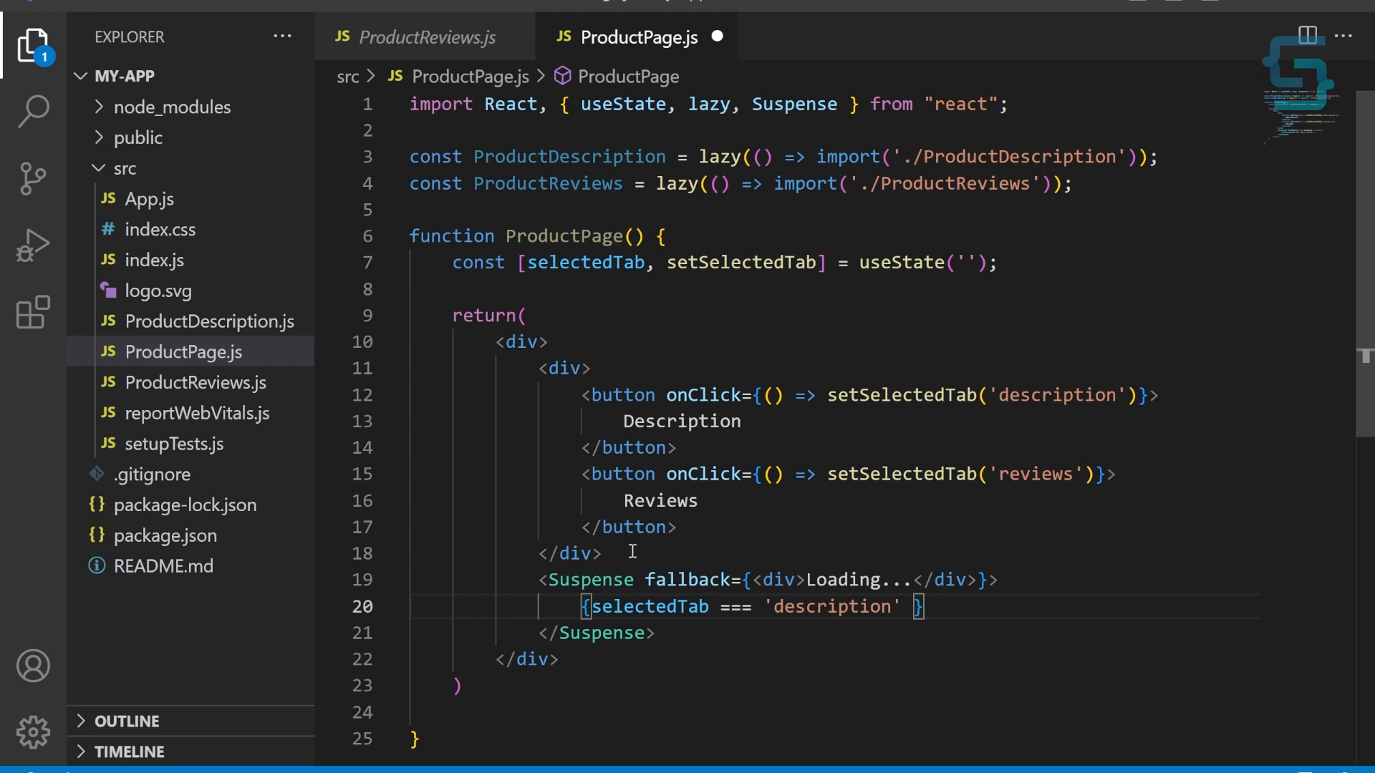
type("&& <ProductDescription />")
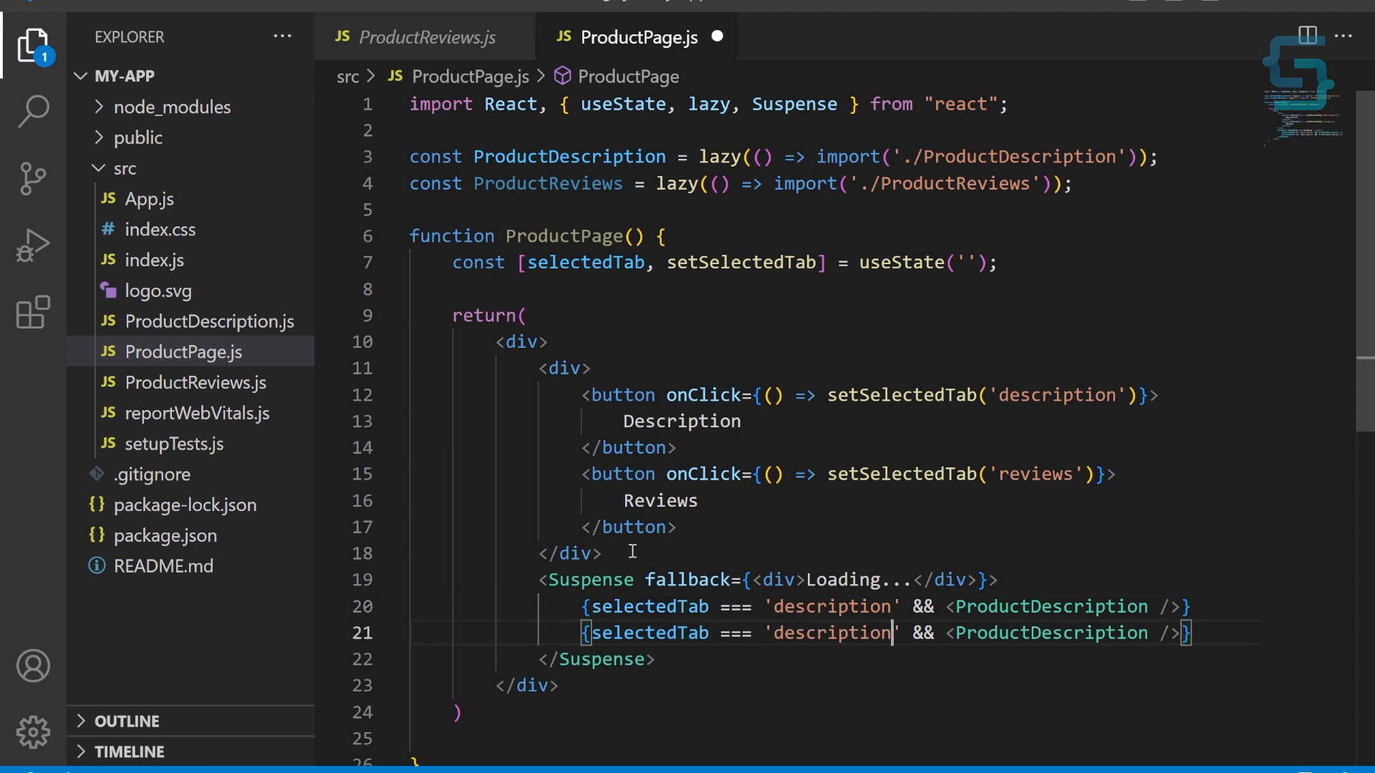
type("reviews")
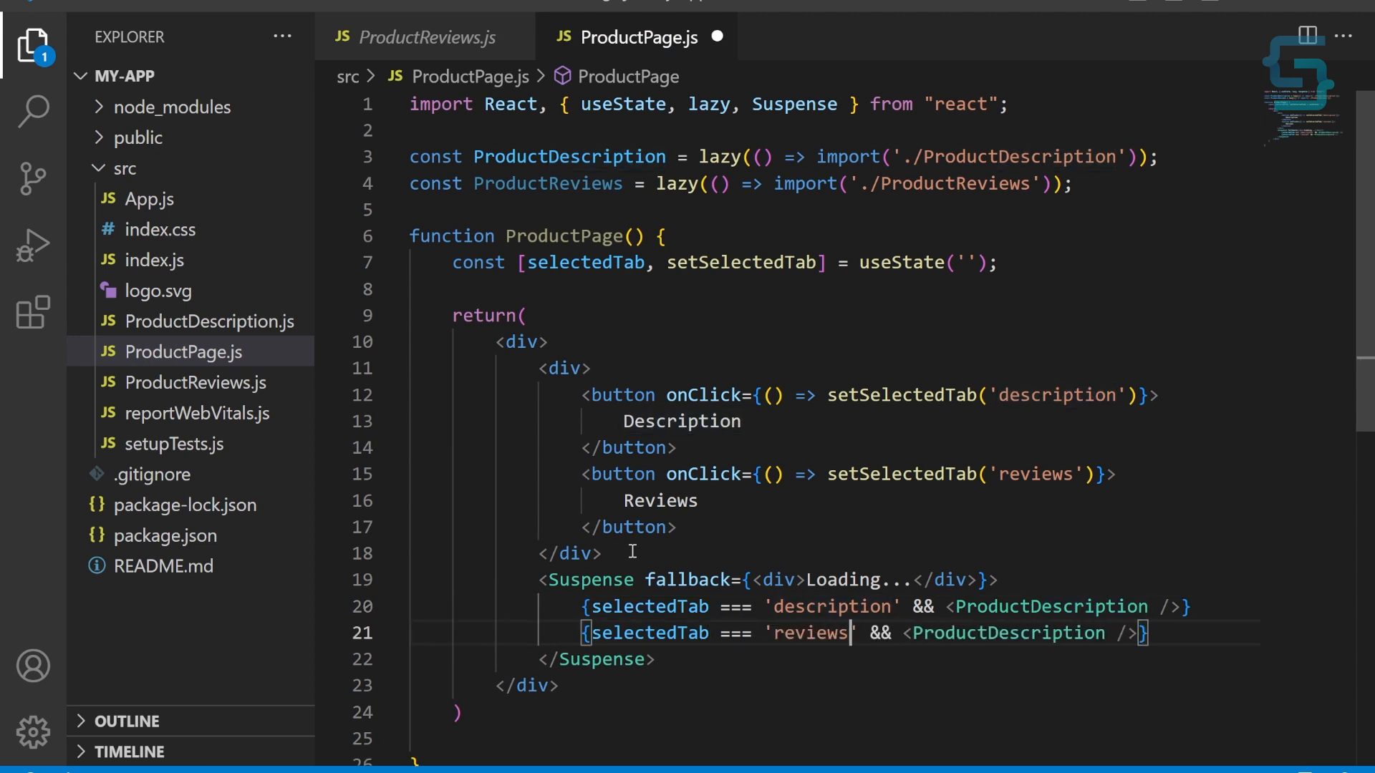
type("Pr")
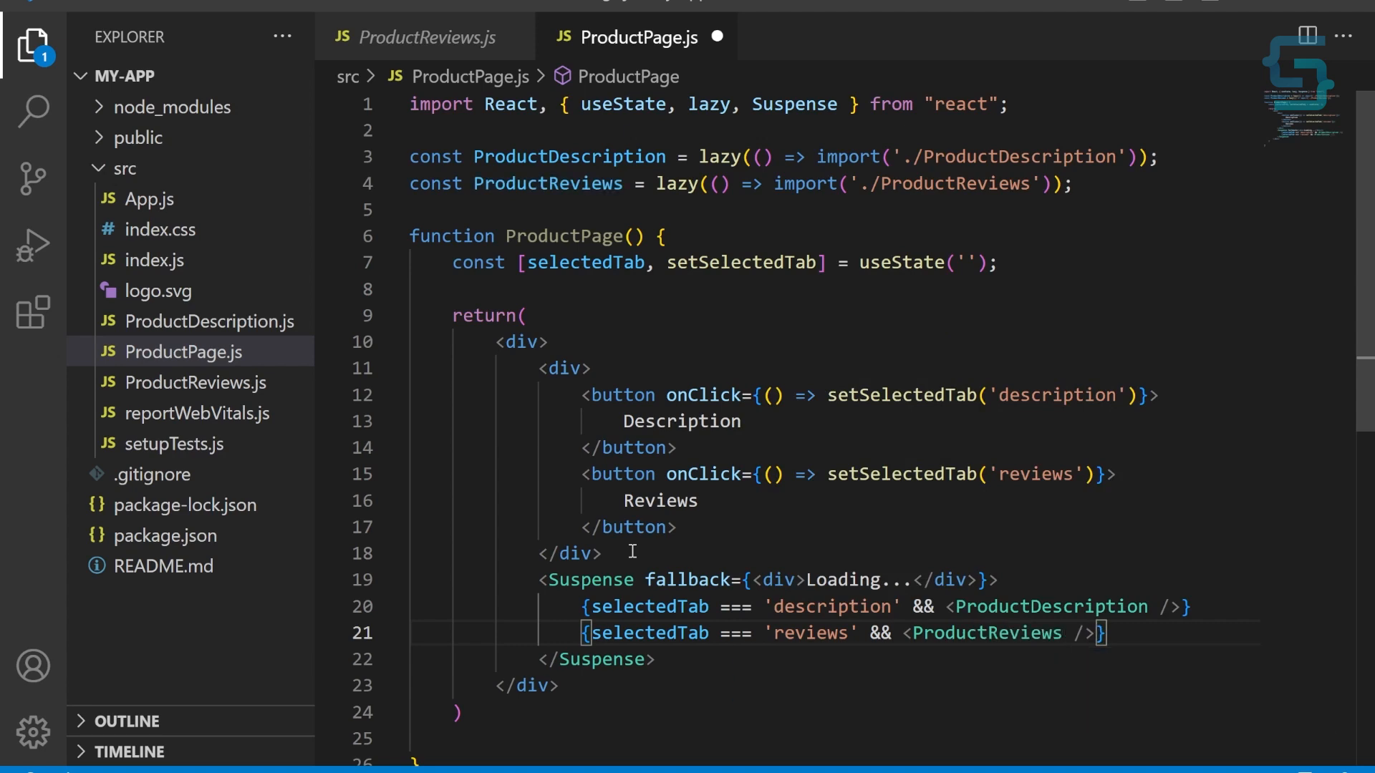
scroll("down", 3)
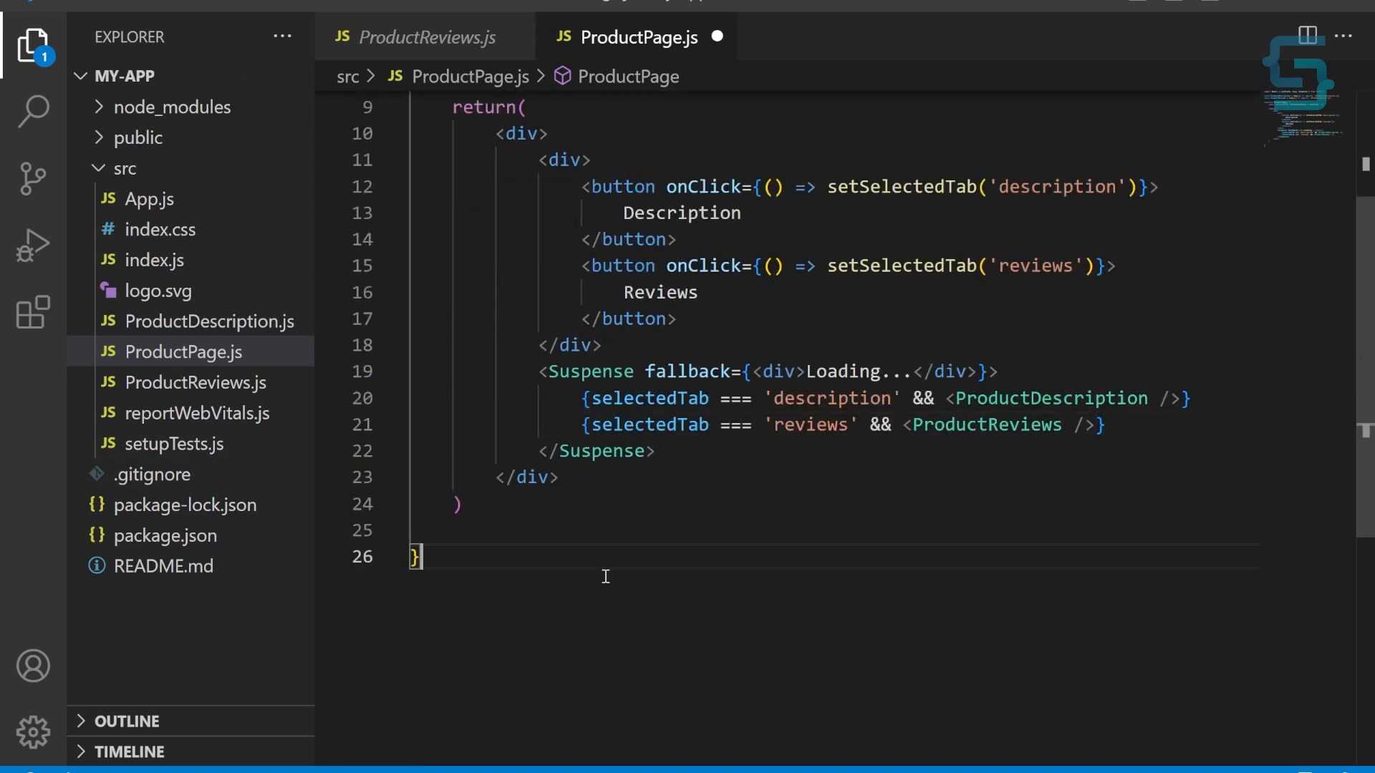
- Add export default ProductPage at the end of the file
type("expect")
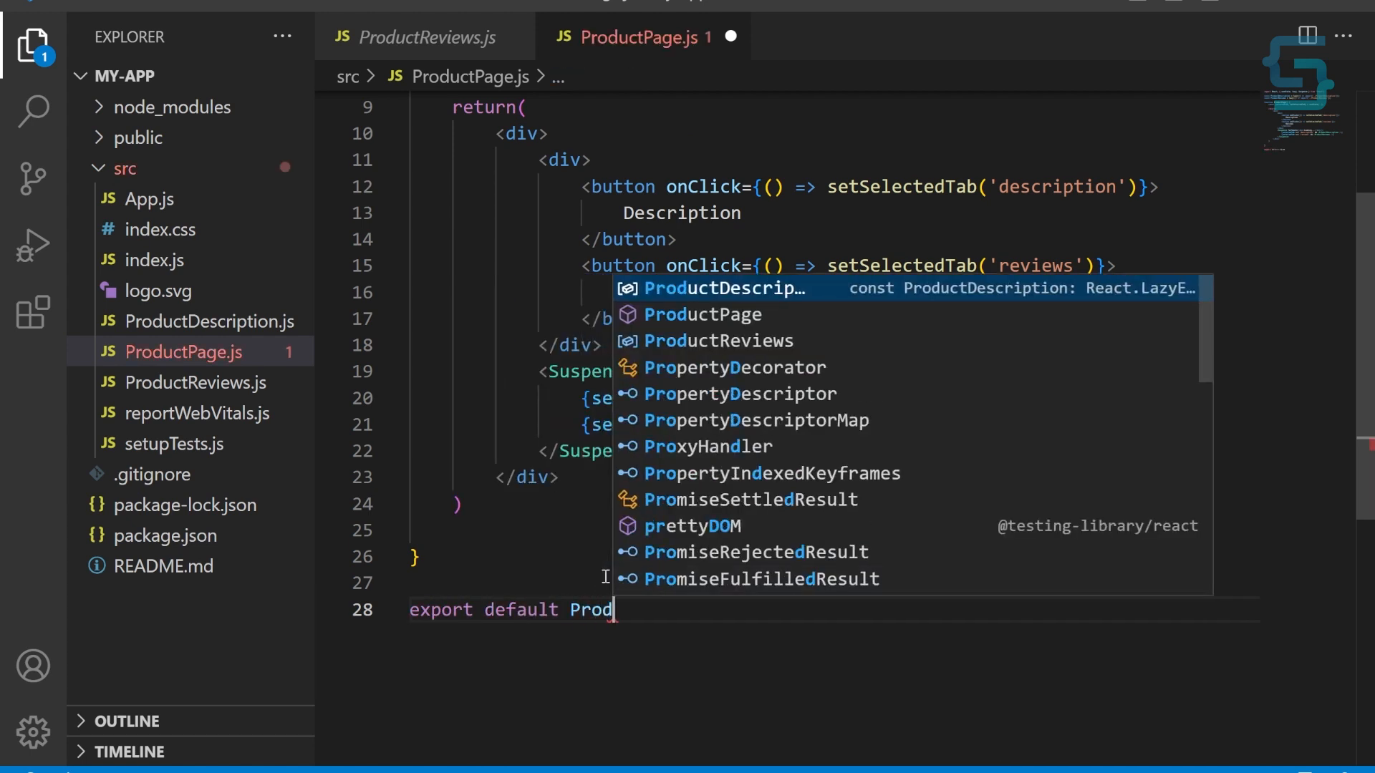
left_click(149, 197)
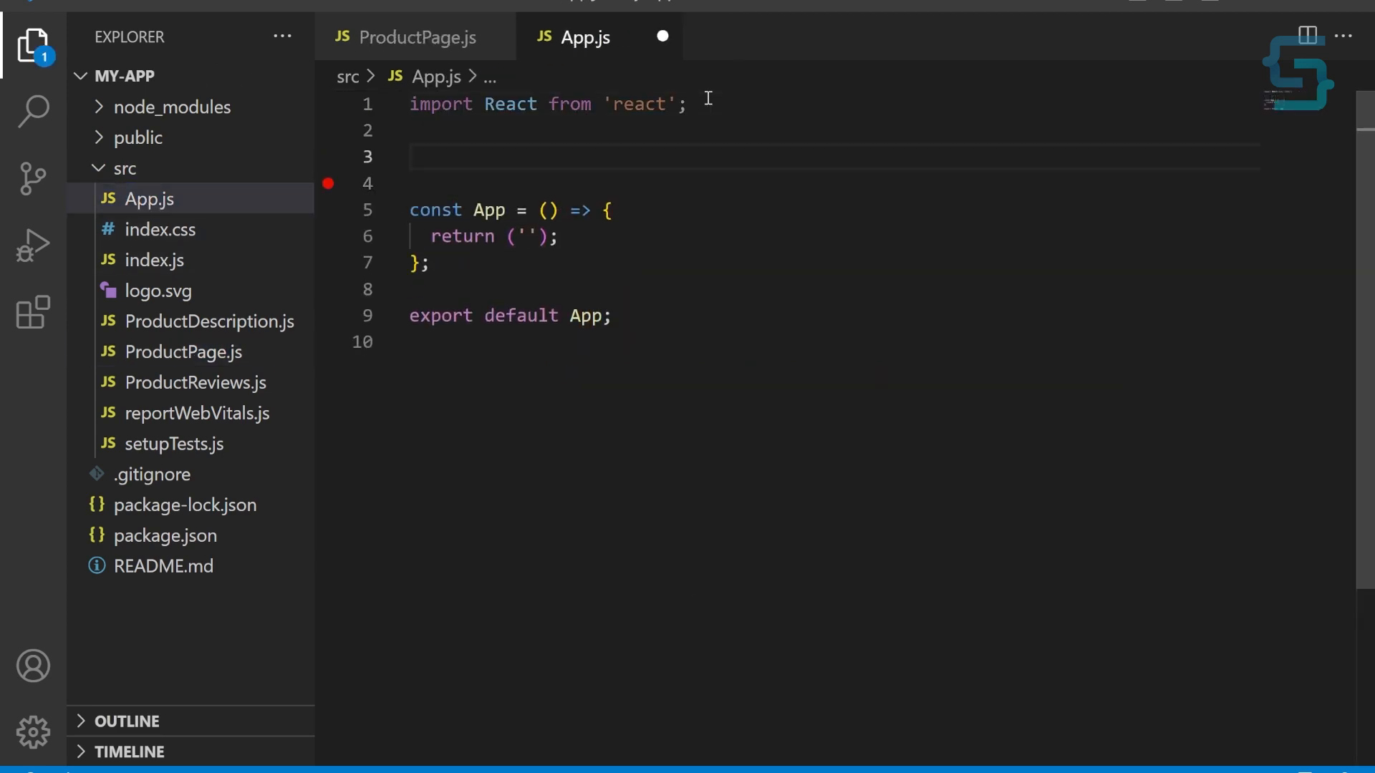
- Import ProductPage from './ProductPage' in App.js and render <ProductPage />
type("import Product")
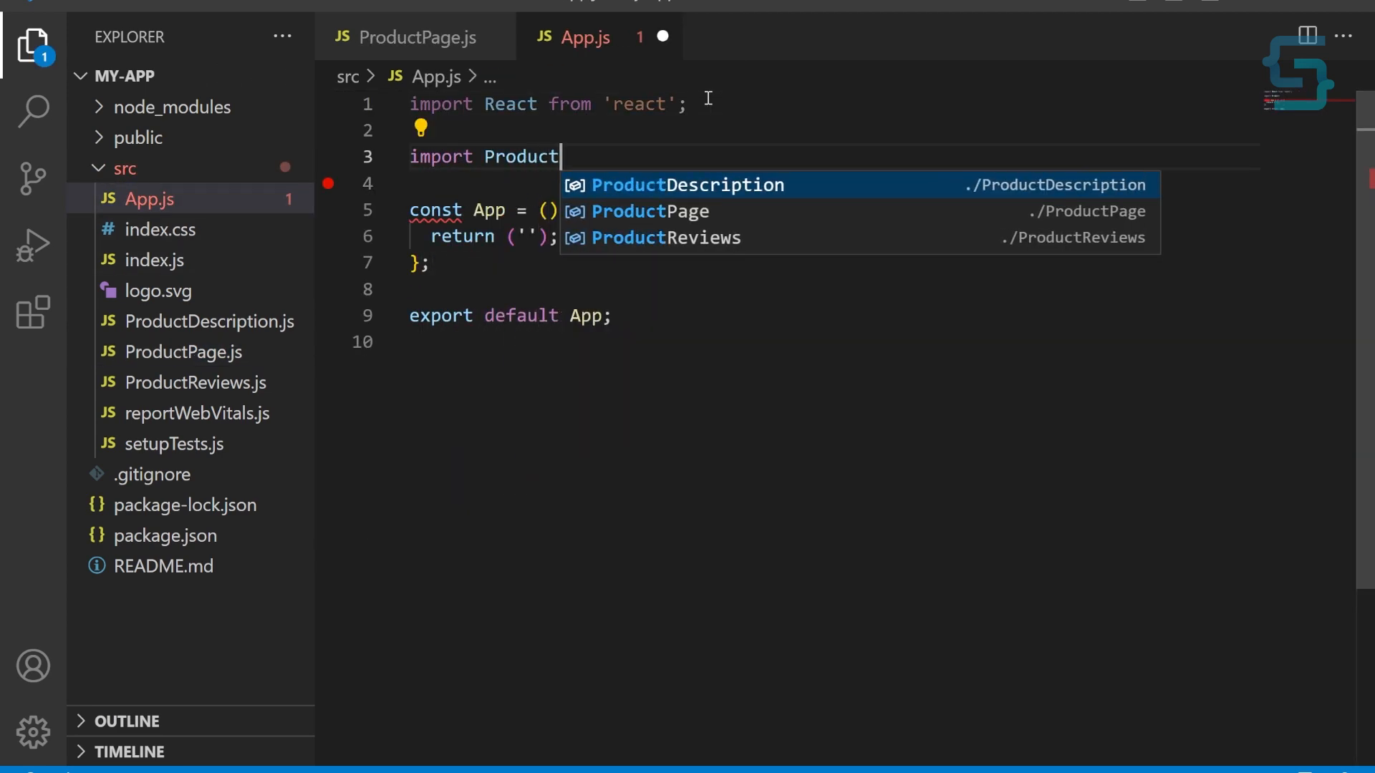
left_click(650, 211)
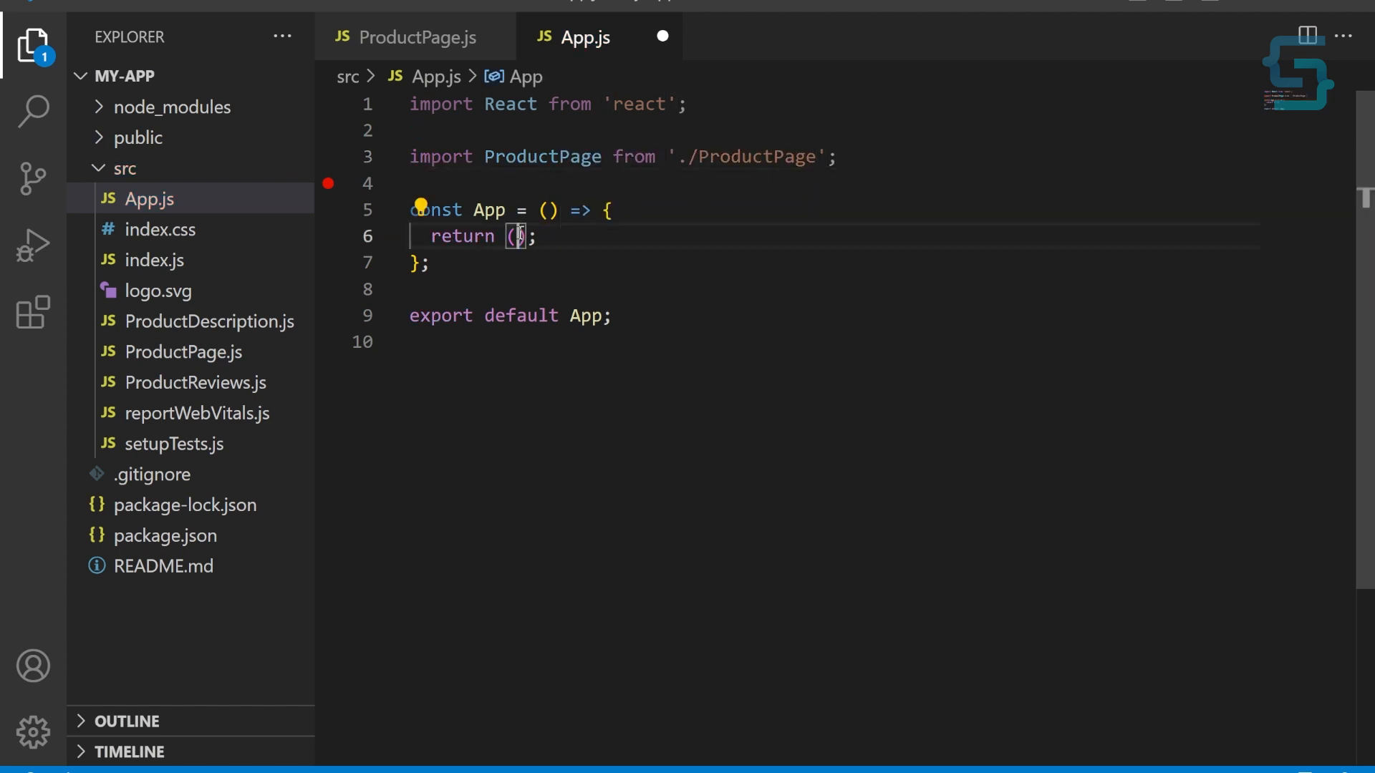
type("ProductPage")
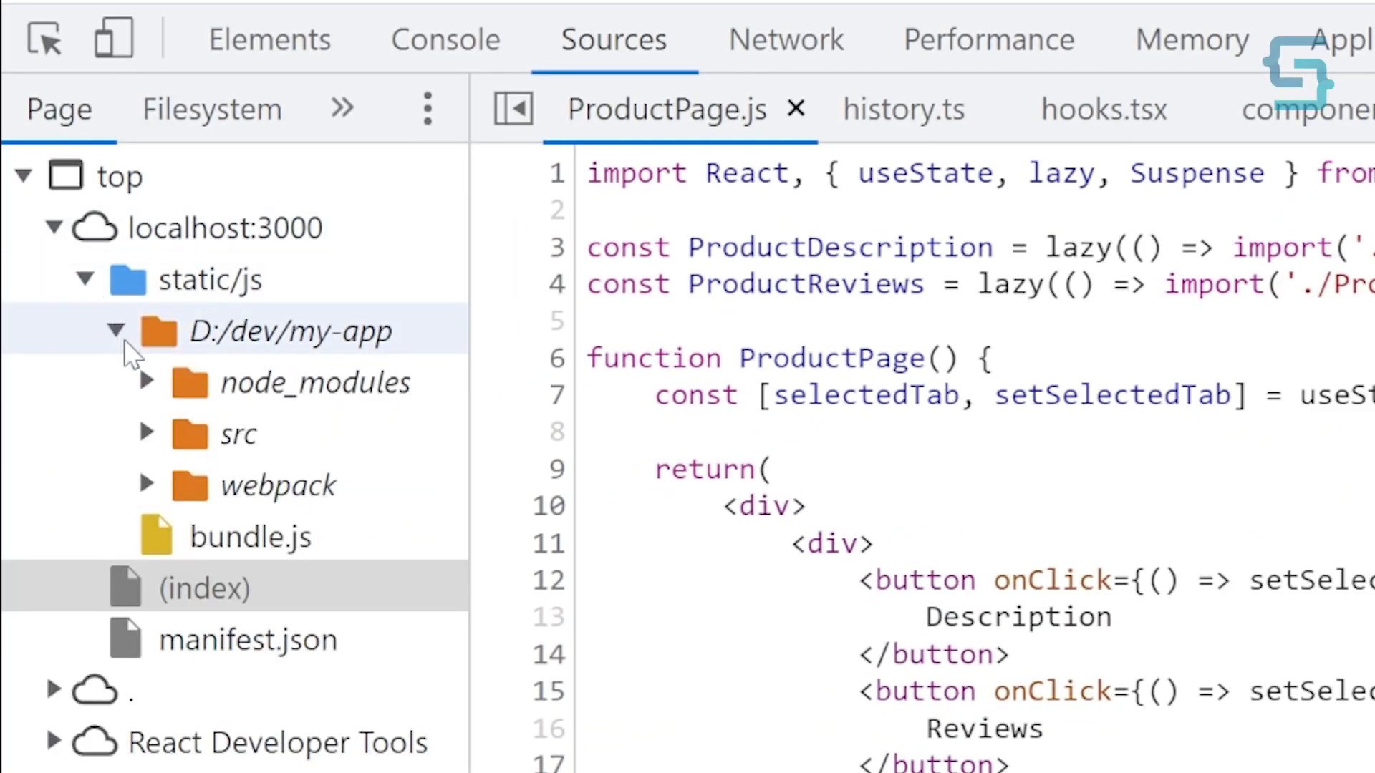
- Open ProductPage.js under localhost:3000 in the DevTools Sources tree
left_click(146, 434)
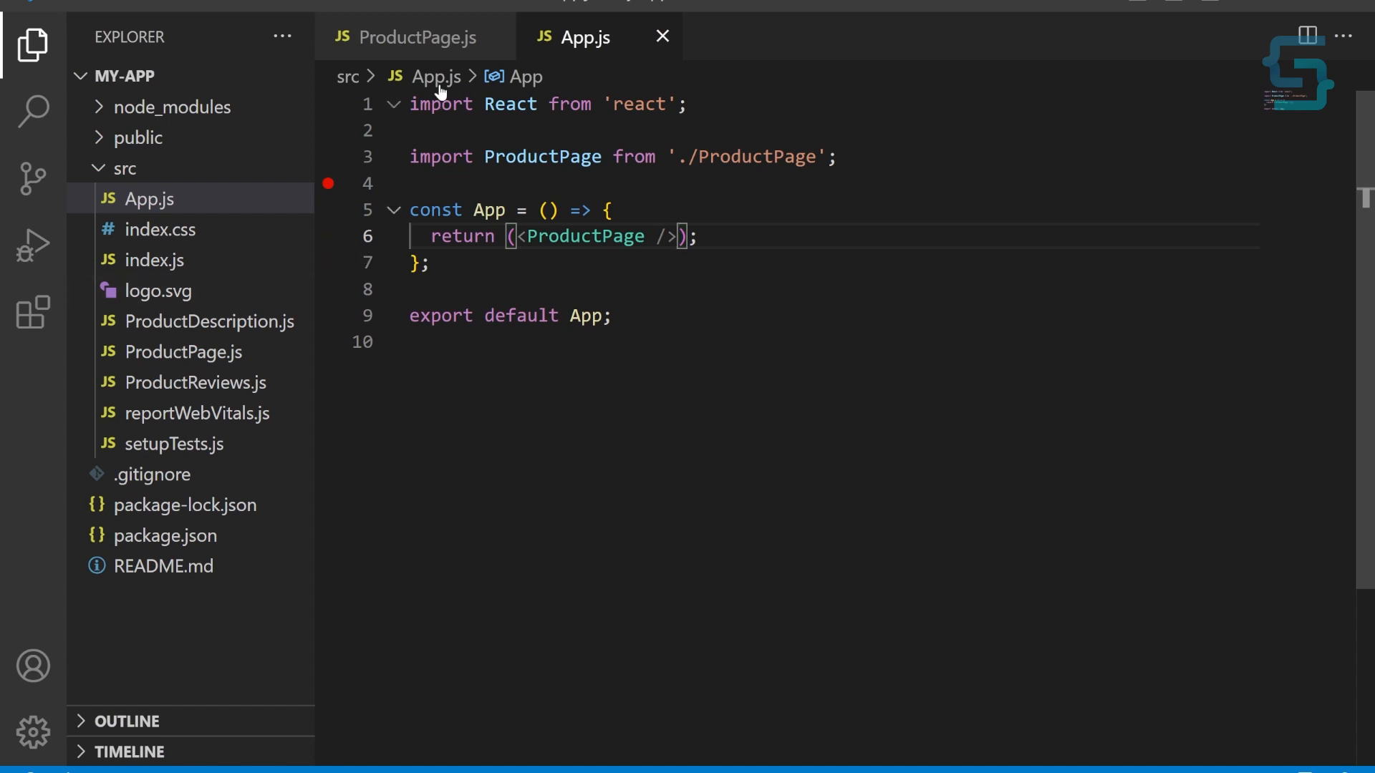
- Replace the lazy() declarations with static imports from './ProductDescription' and './ProductReviews'
left_click(413, 37)
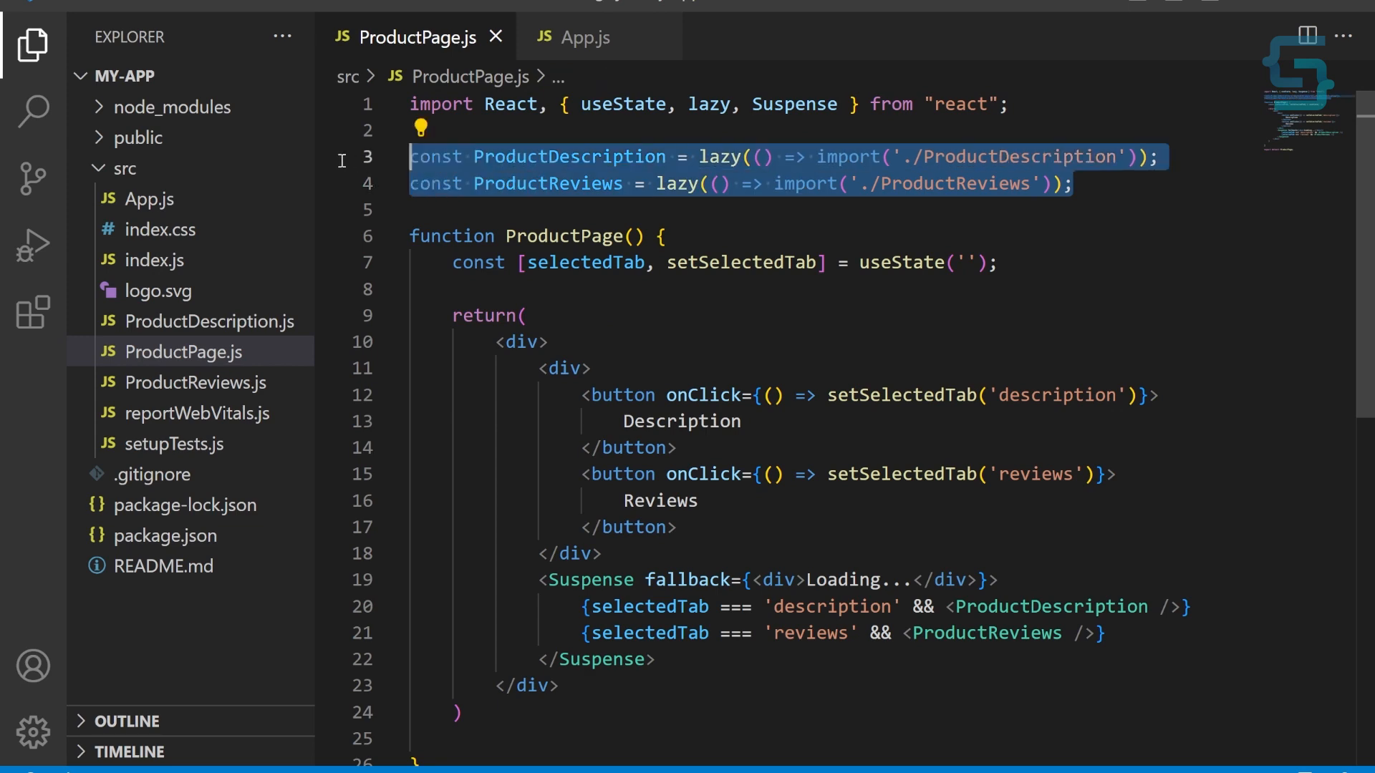
type("import ProductDescription")
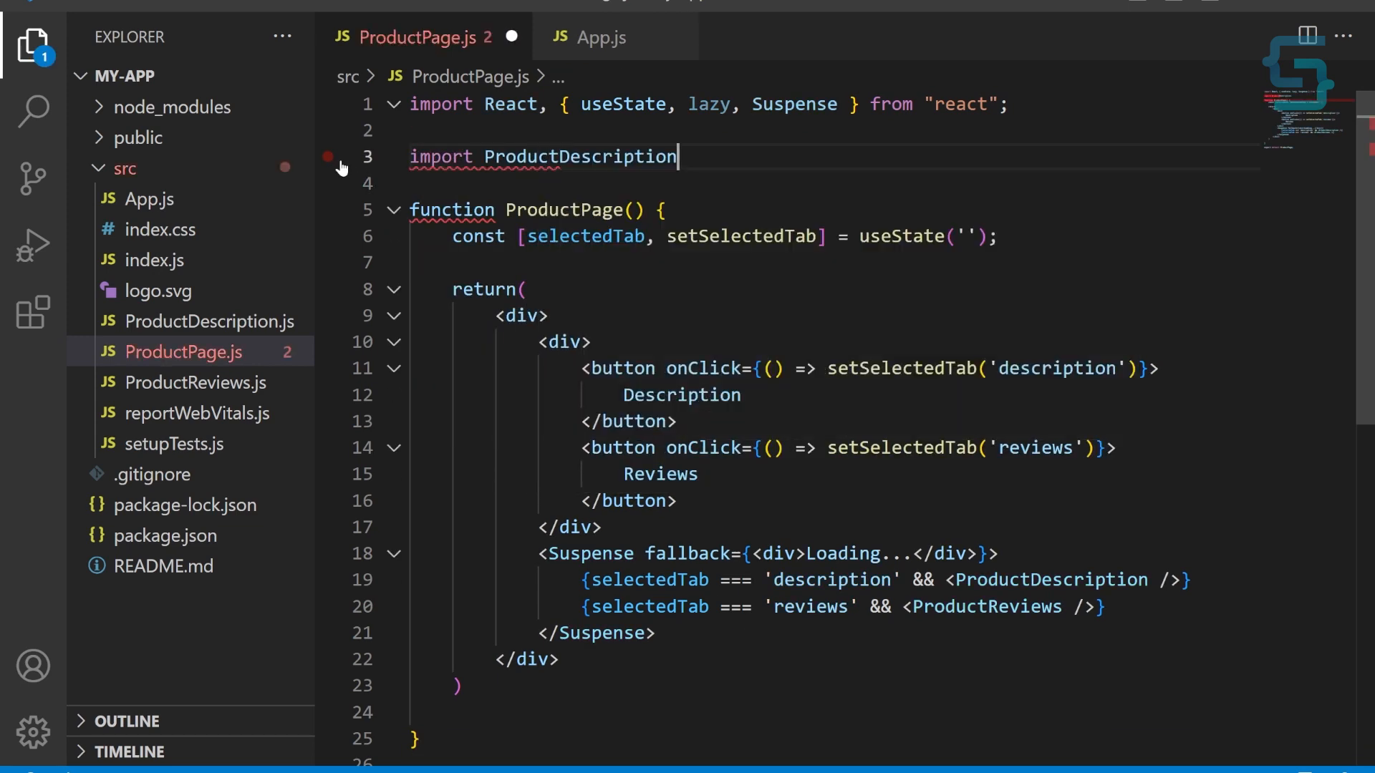
type("from '")
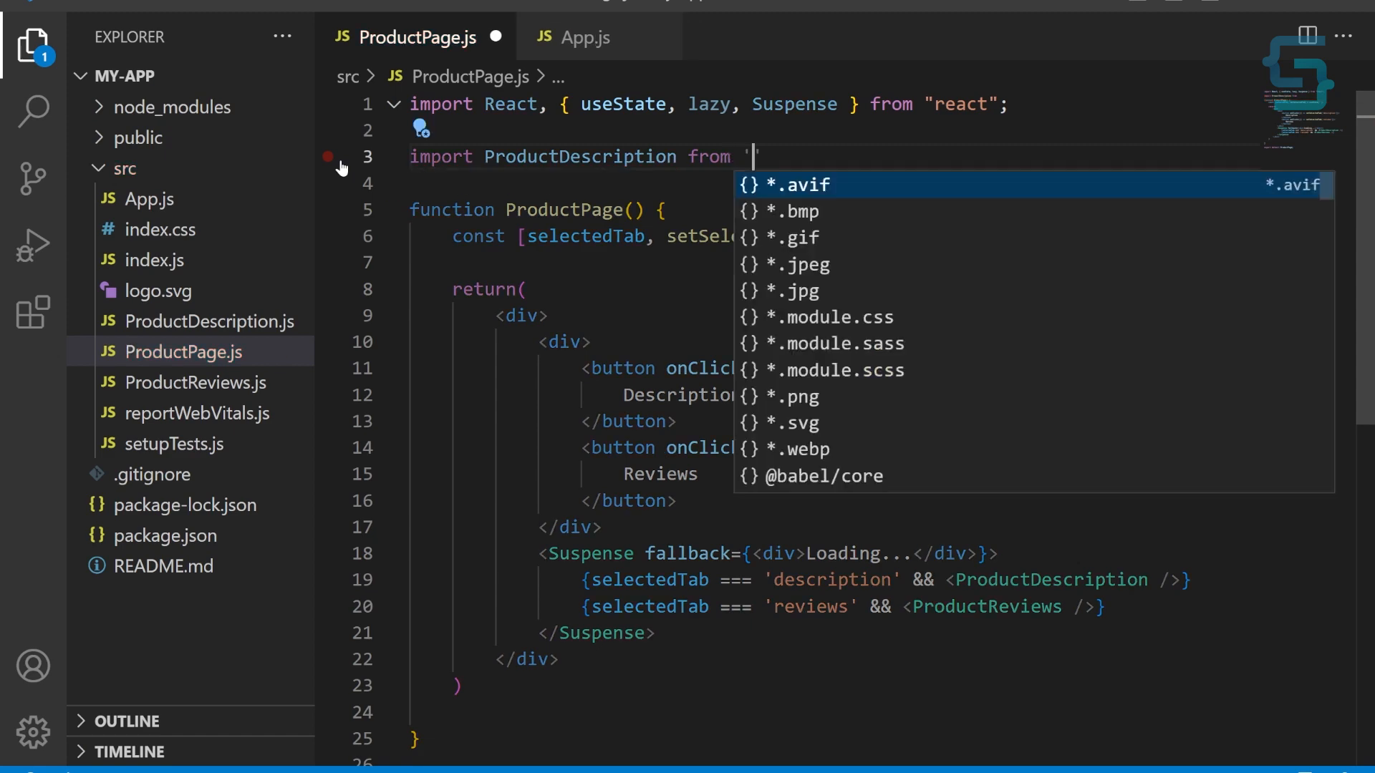
type("./ProductDescription")
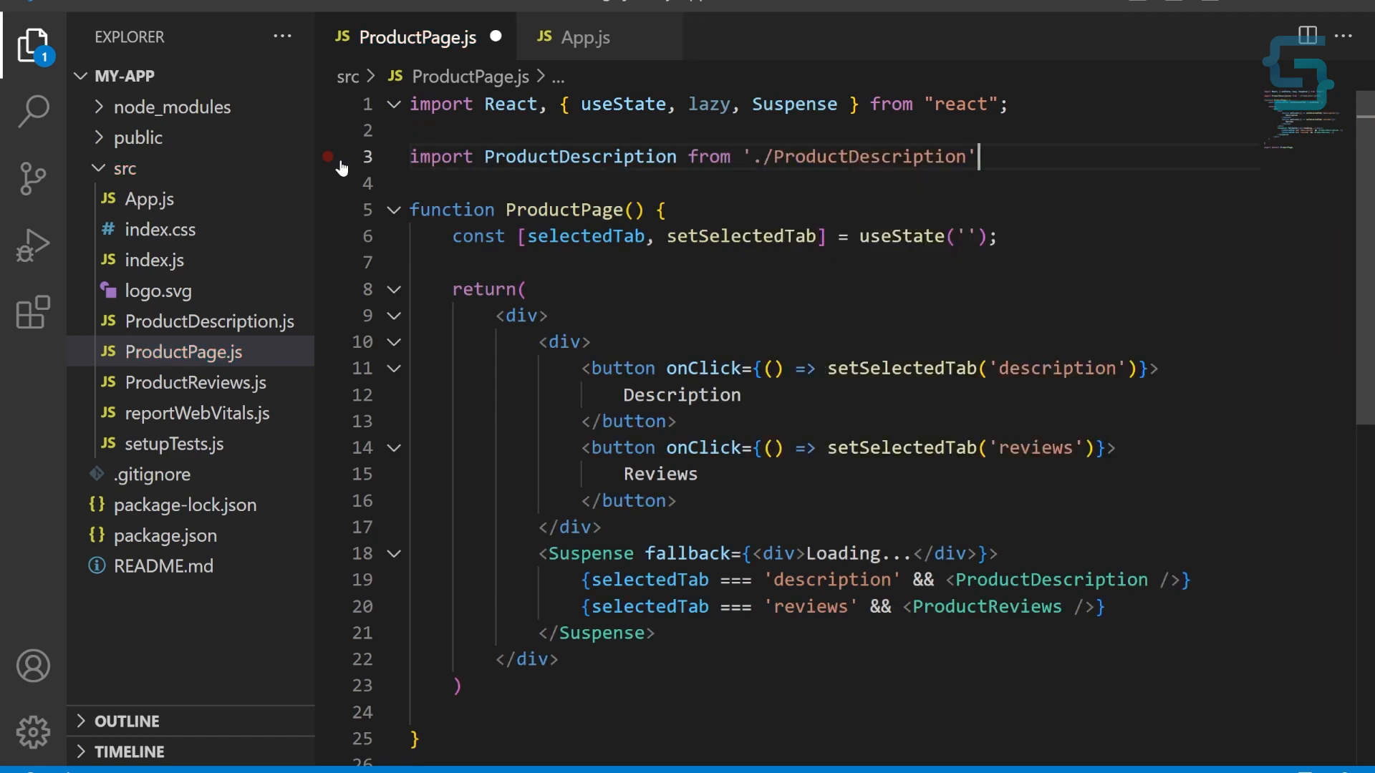
type("import ProductReviews f")
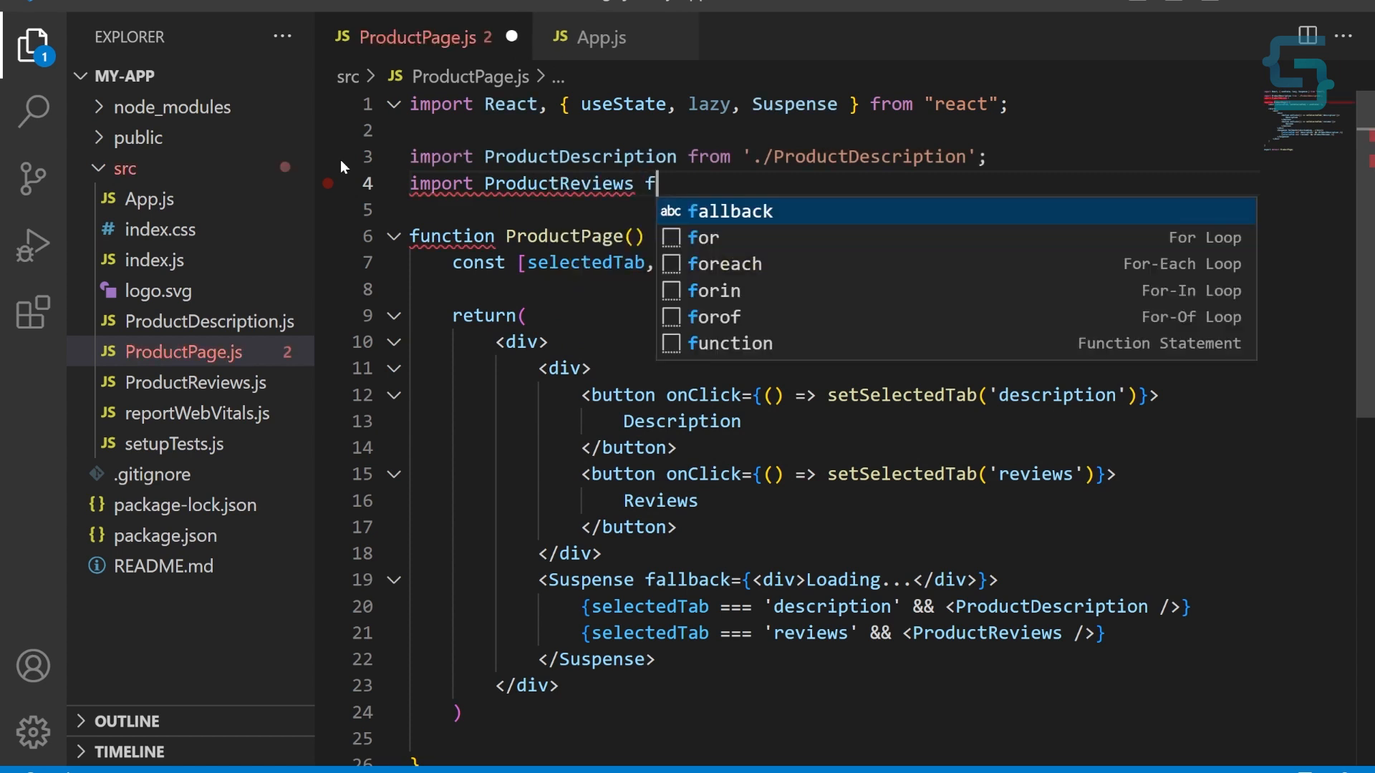
type("rom './ProductReviews';")
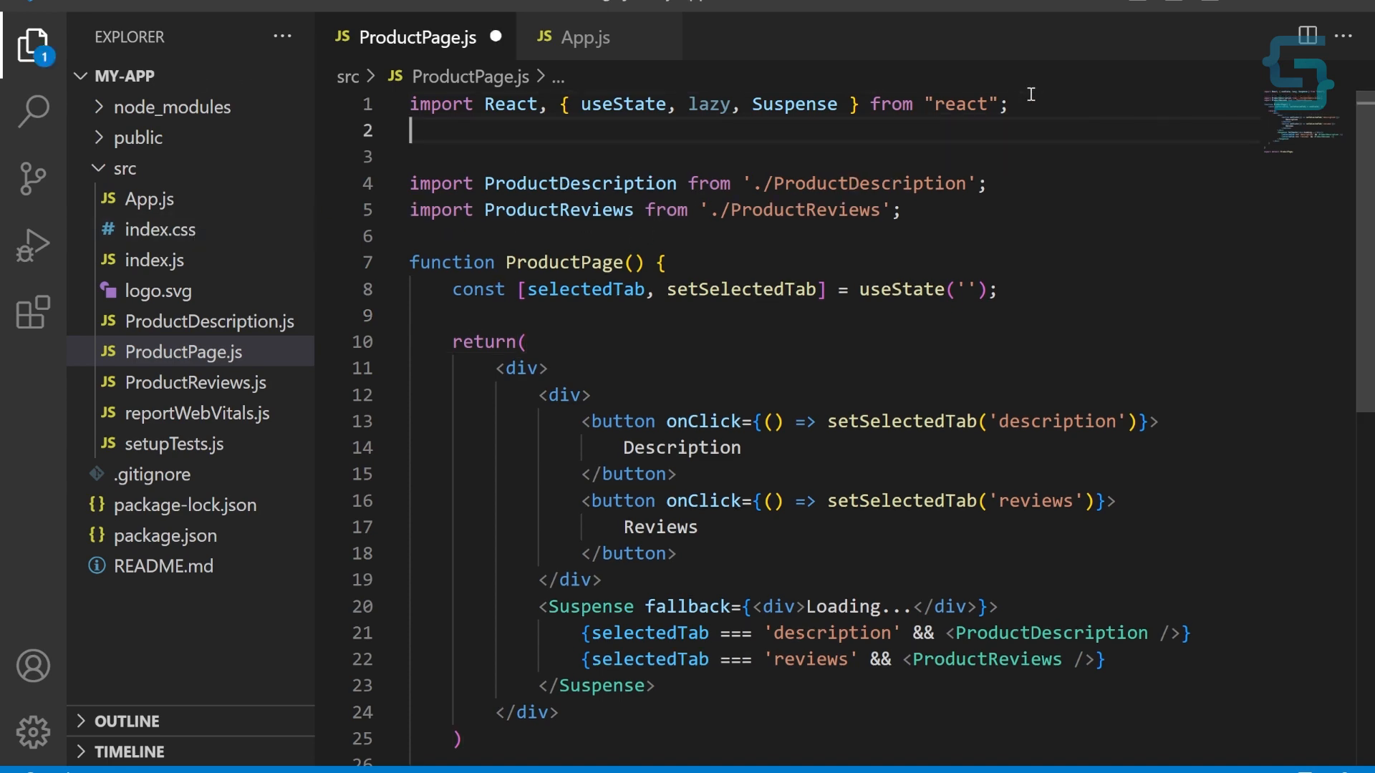
- Import { Link, Route } from "react-router-dom" at the top of ProductPage.js
type("import Ro")
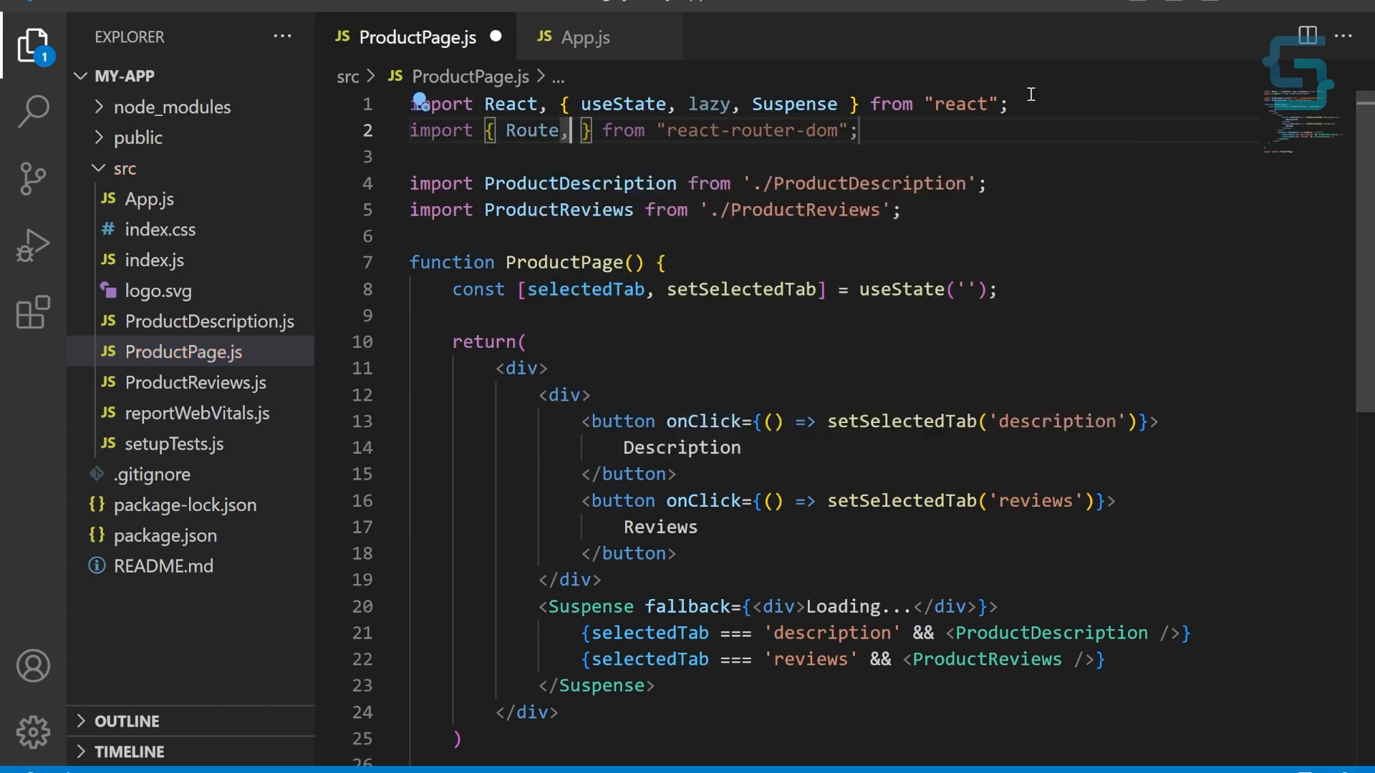
type("Link, Route")
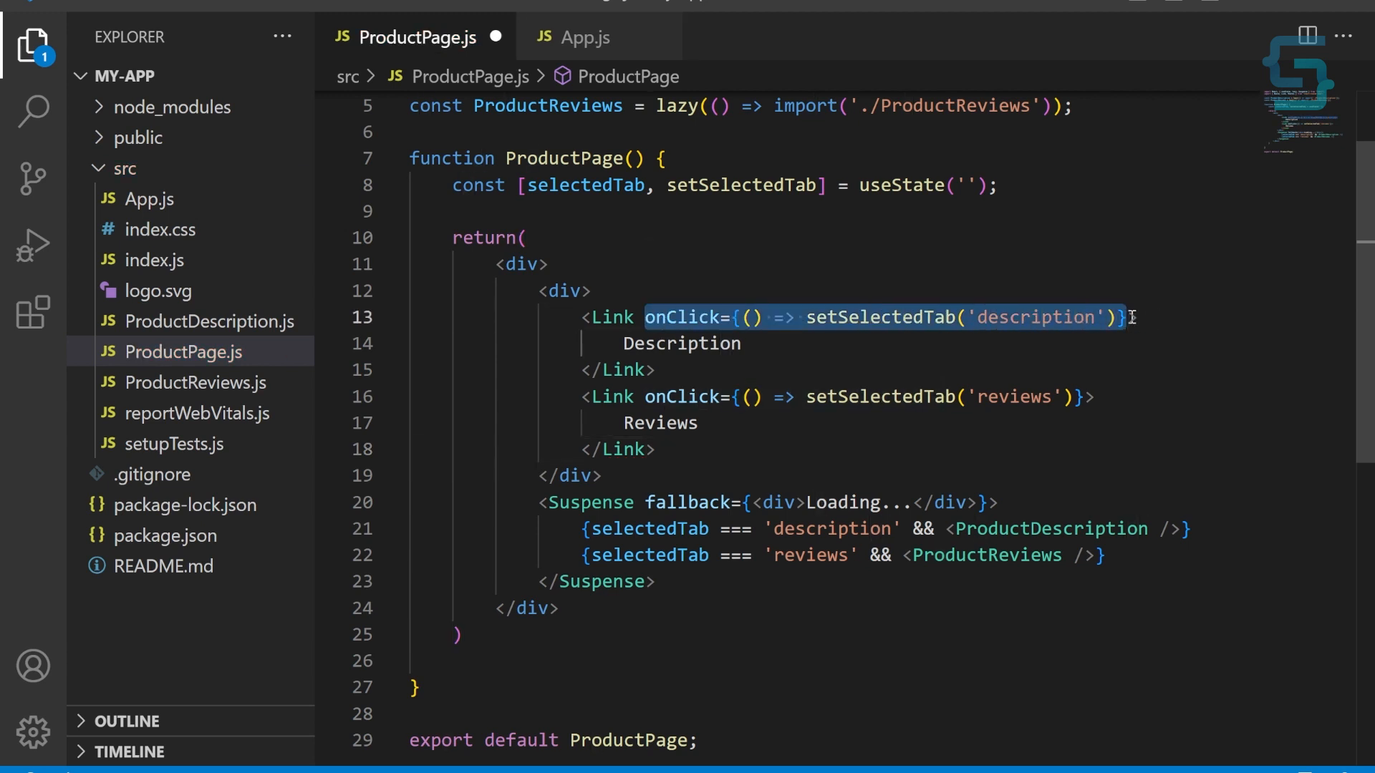
- Give the Description Link to={'/description'} and the Reviews Link to={'/reviews'}
type("to={}>")
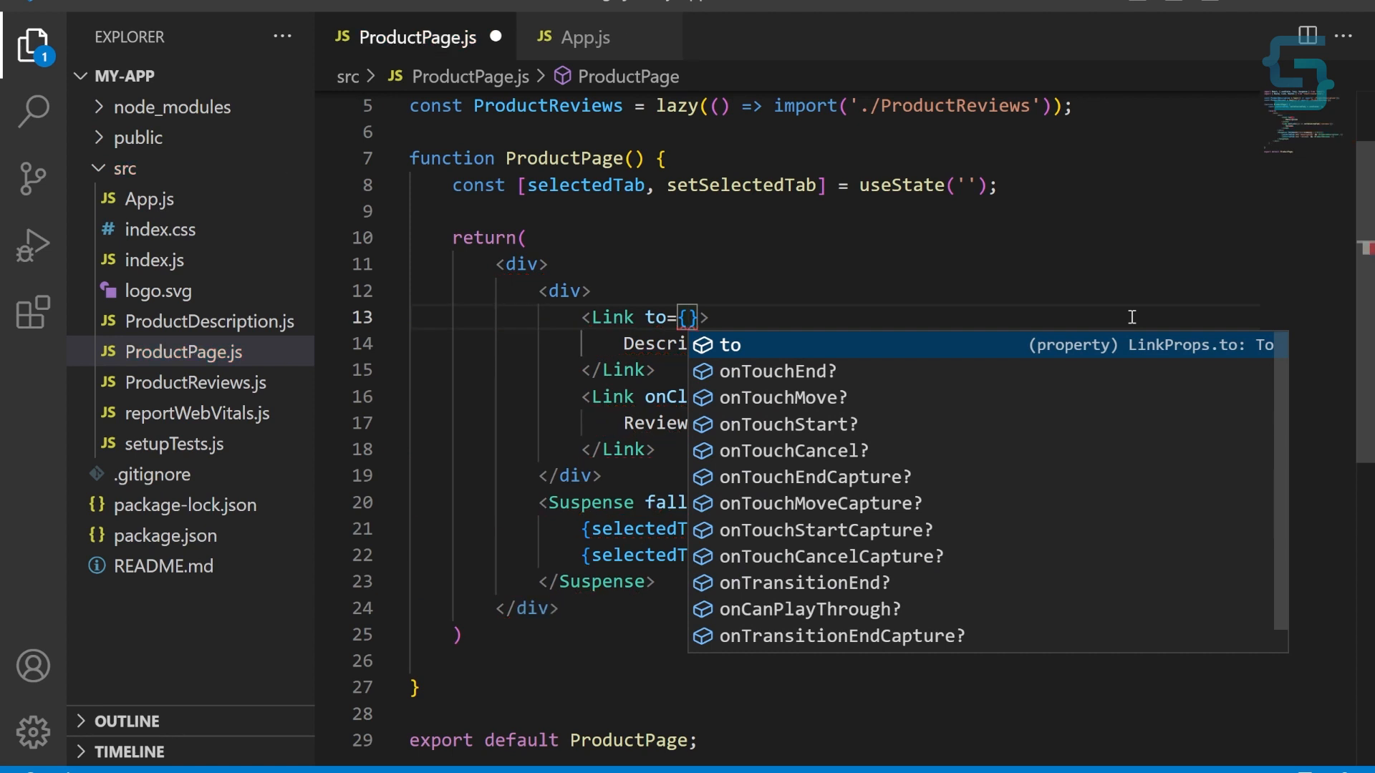
type("'/desc")
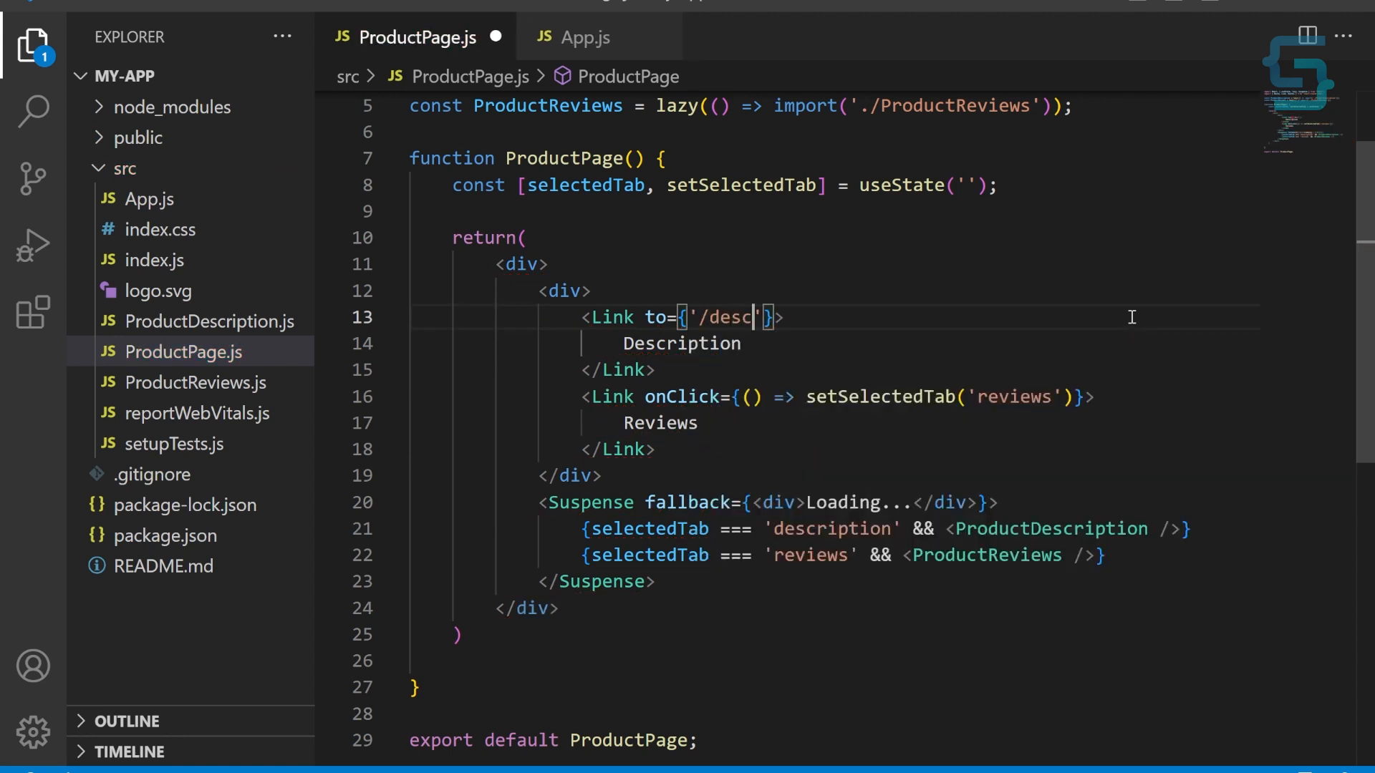
type("ription")
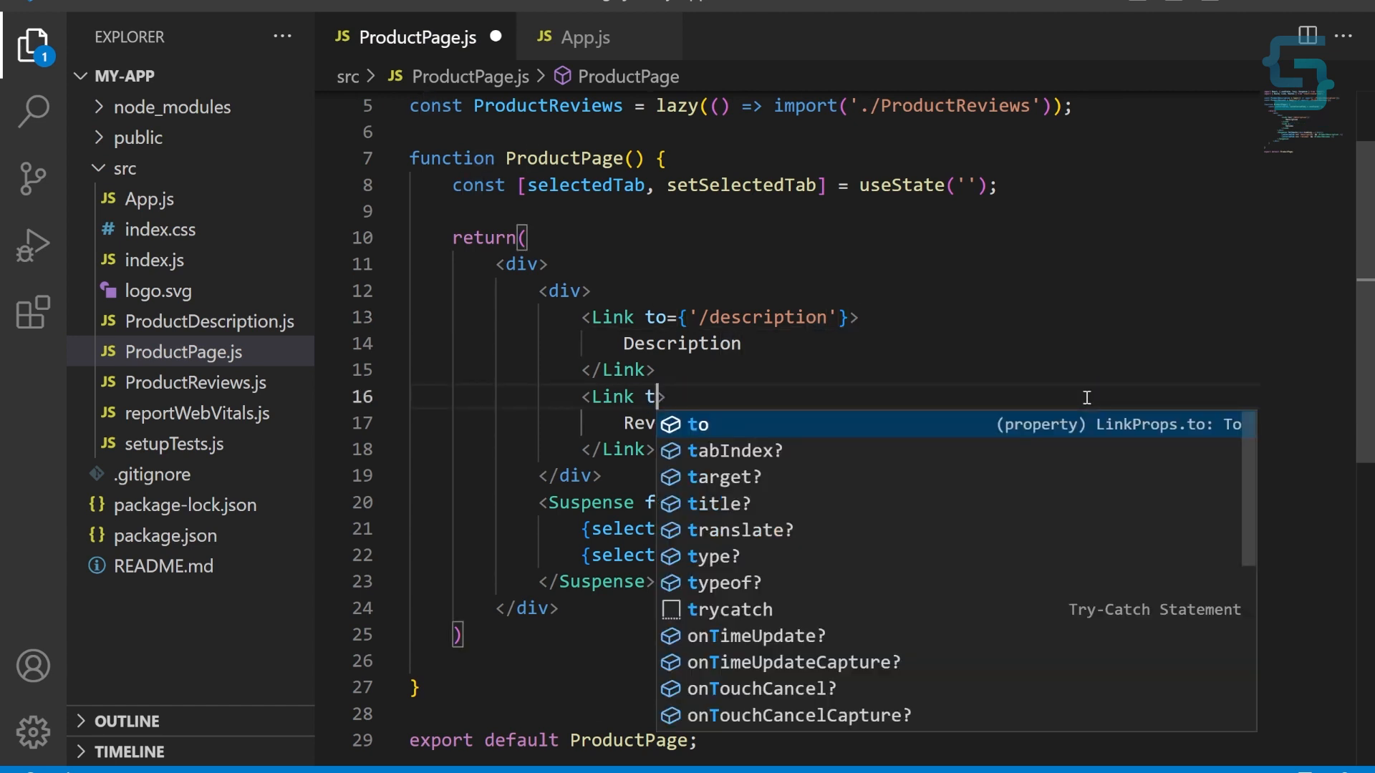
type("o={'/rev'")
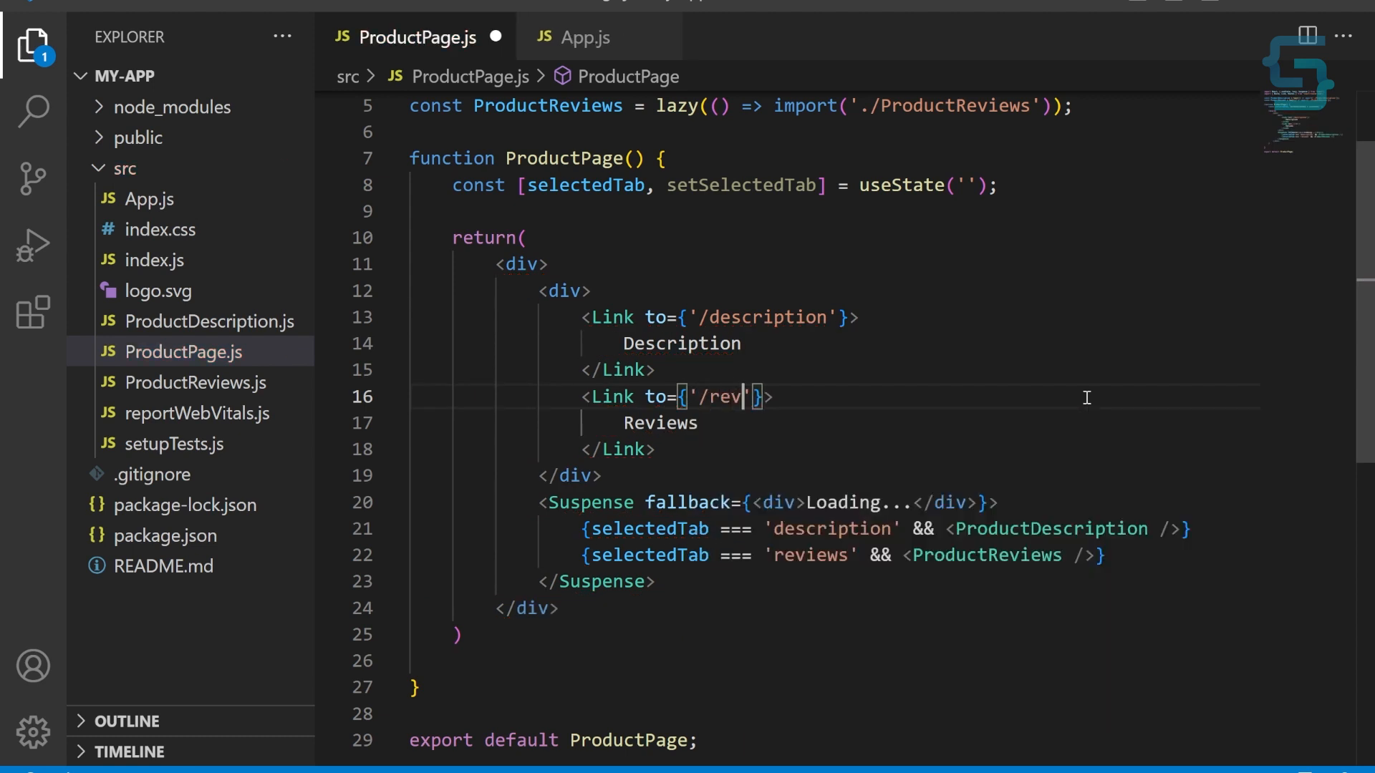
type("iews")
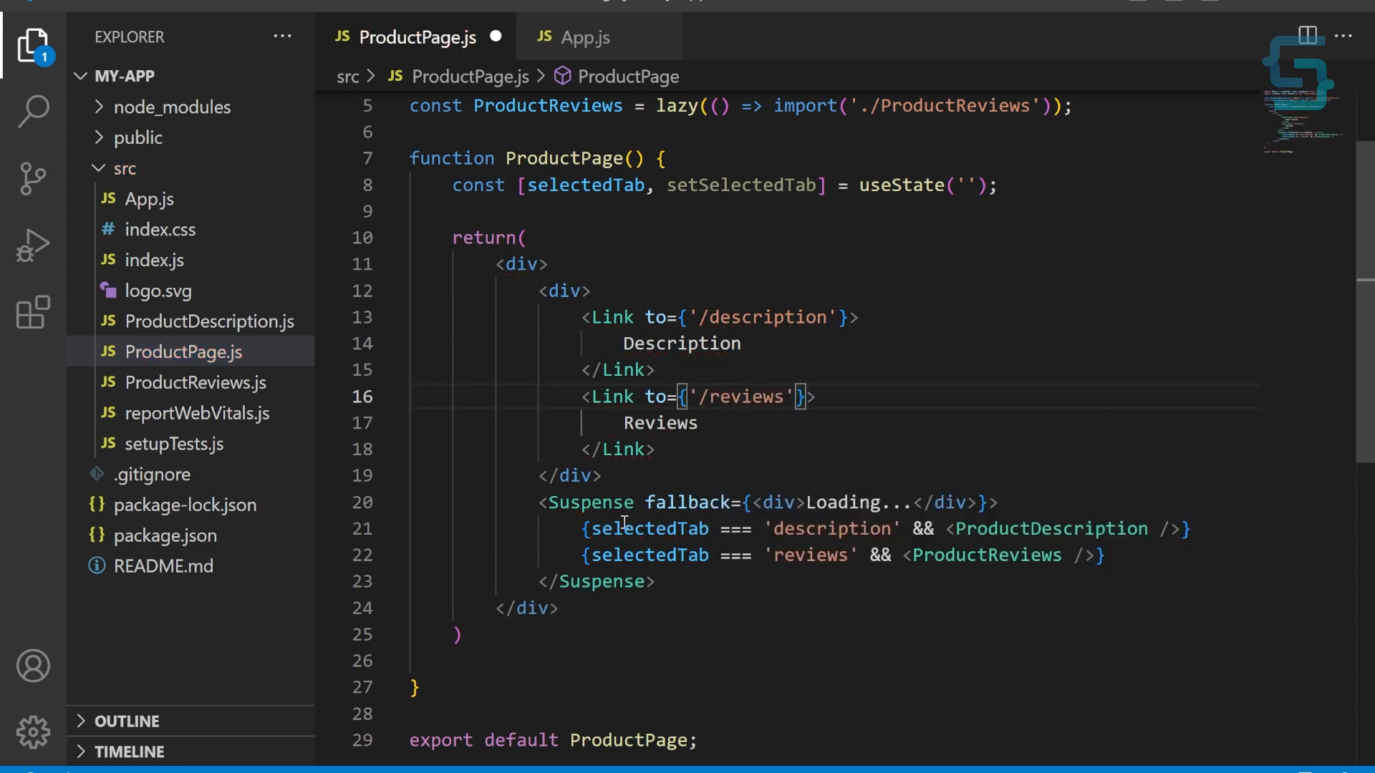
- Replace the selectedTab conditionals with a Route path='/description' rendering ProductDescription
left_click_drag(587, 529, 1115, 556)
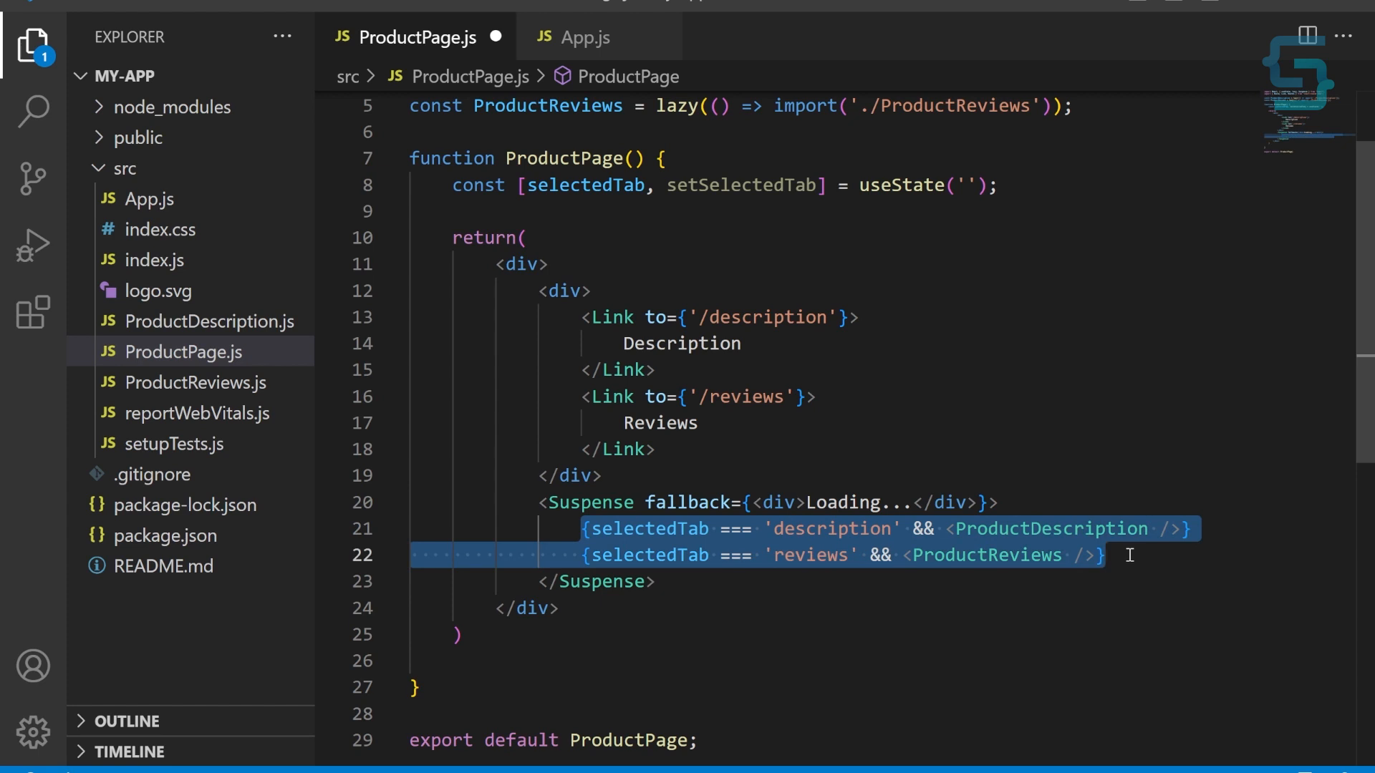
key("Delete")
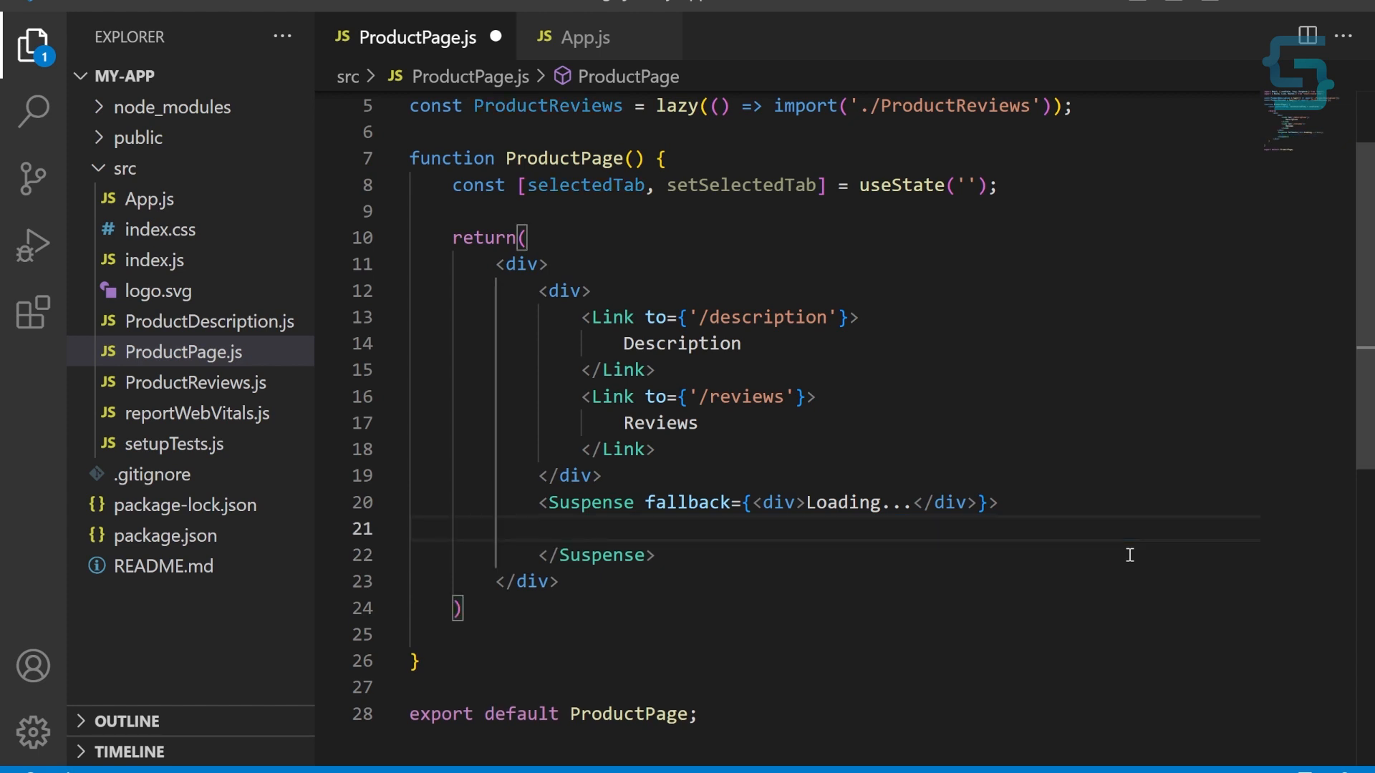
type("<Route />")
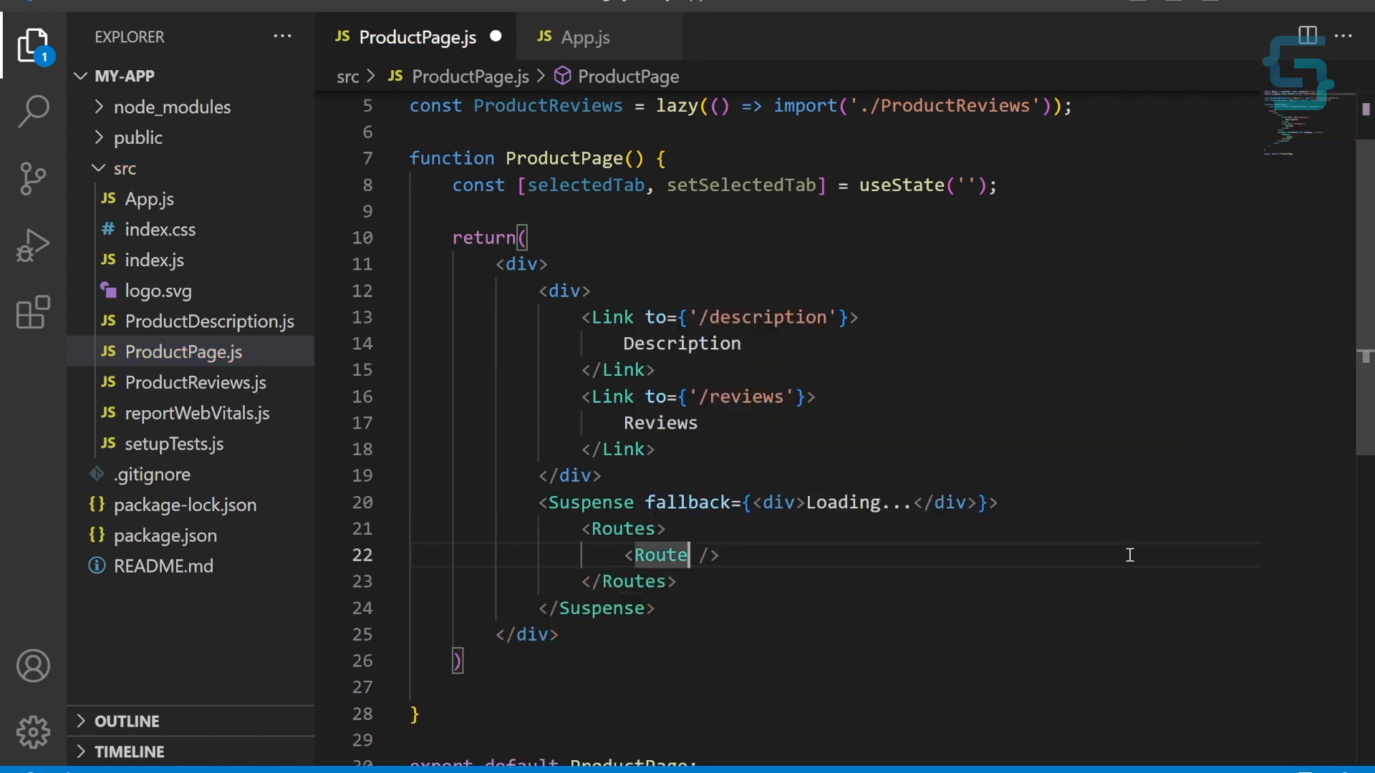
type("path={")
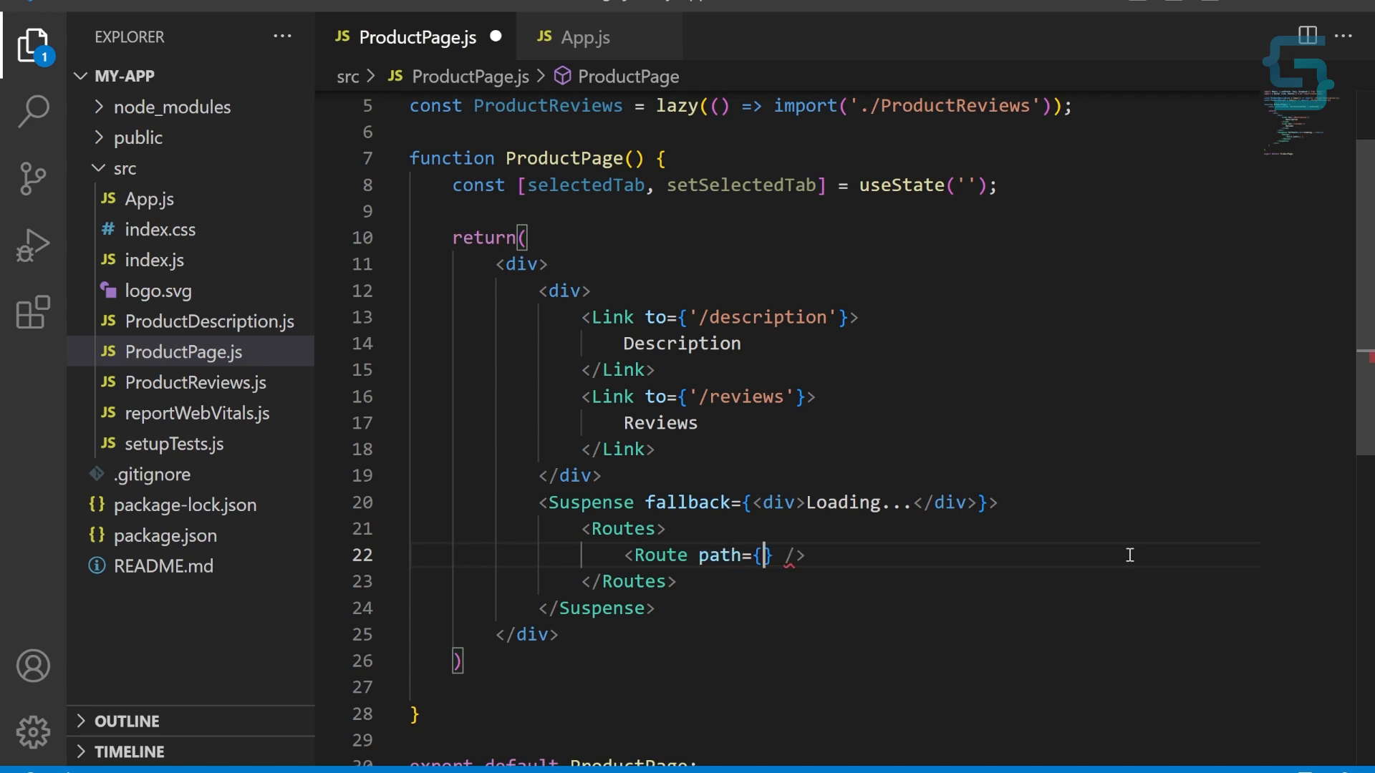
type("'/'")
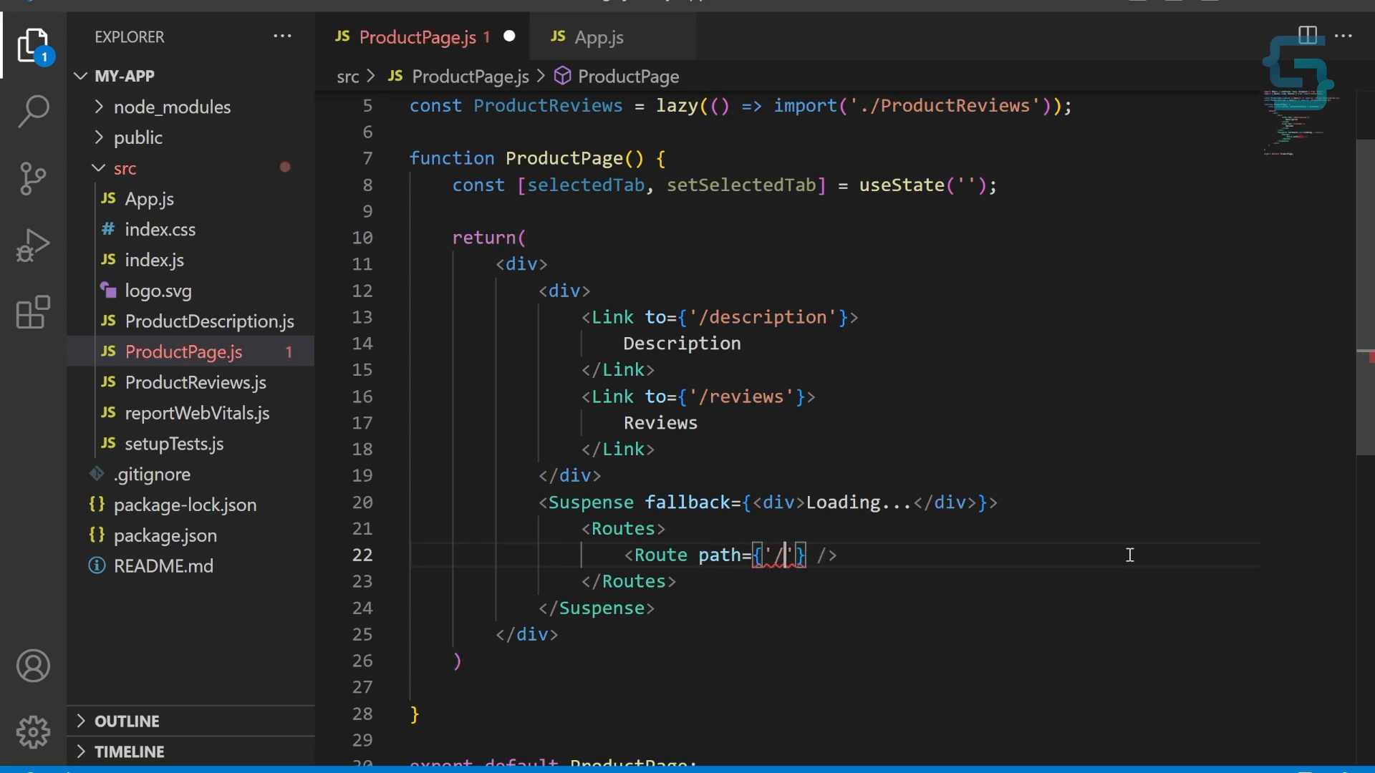
type("description")
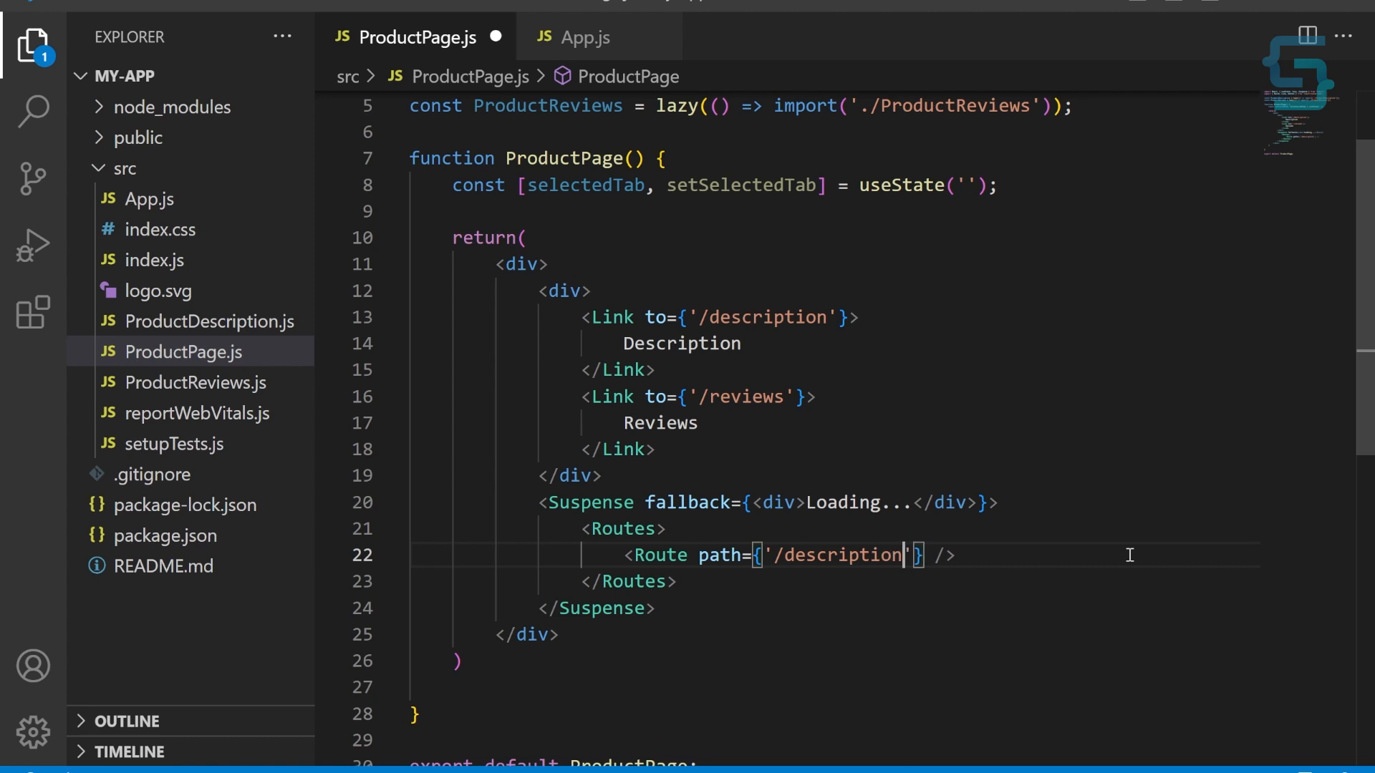
type("element")
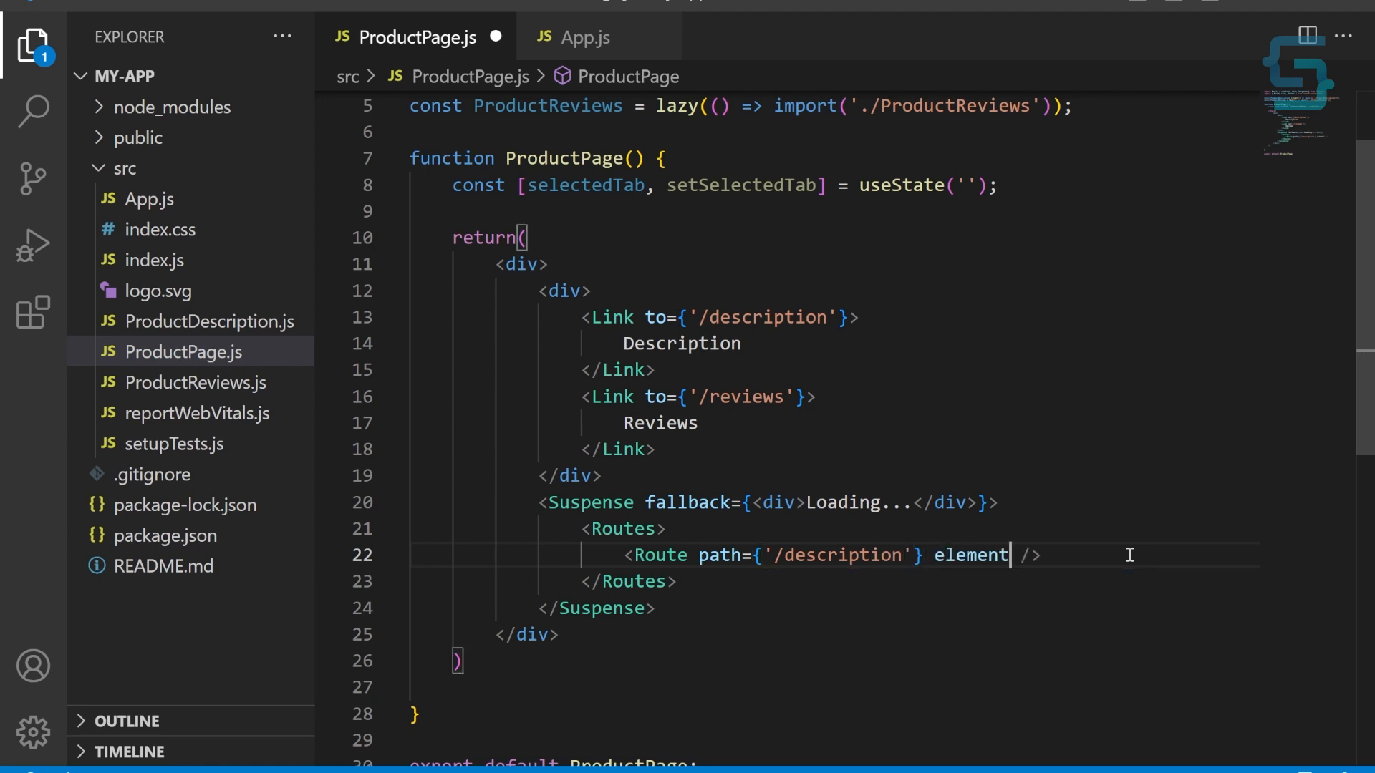
type("={<}")
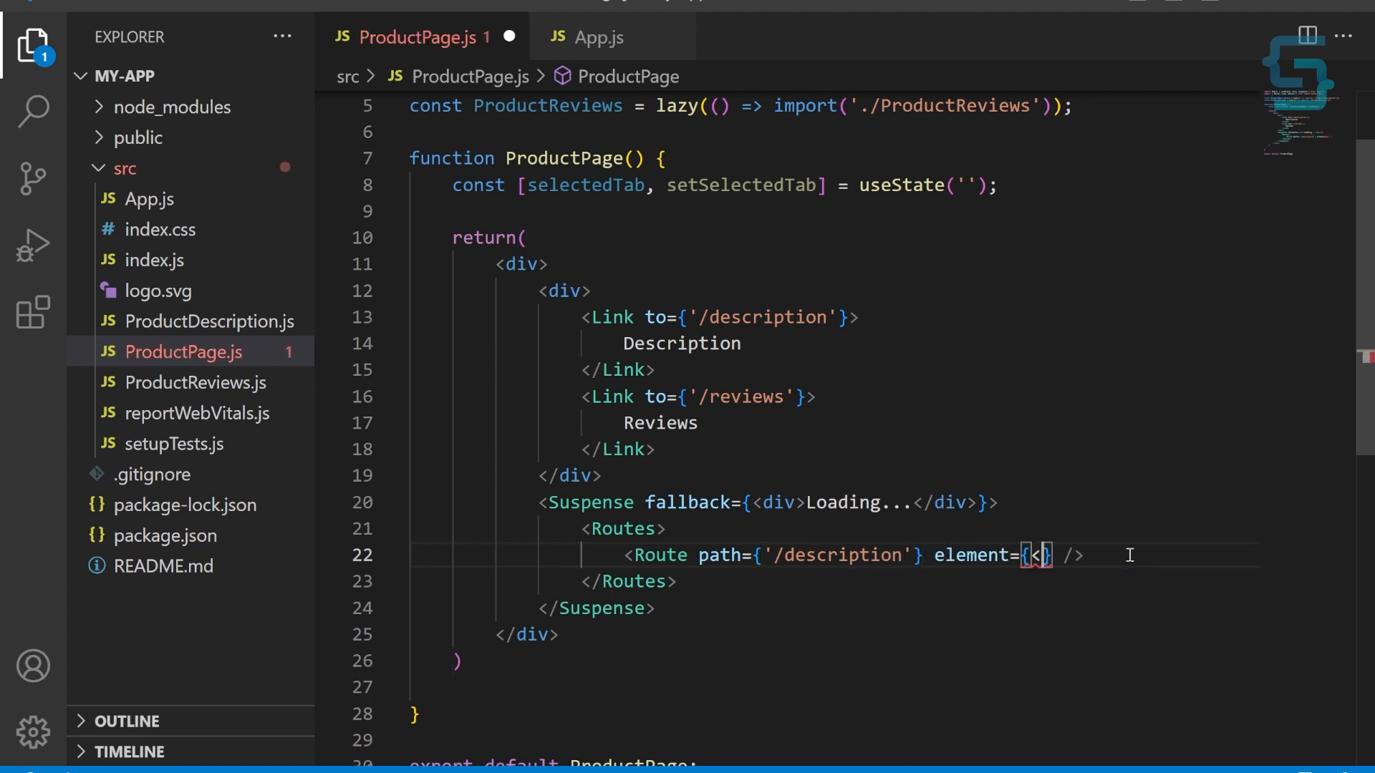
type("ProductDescription />")
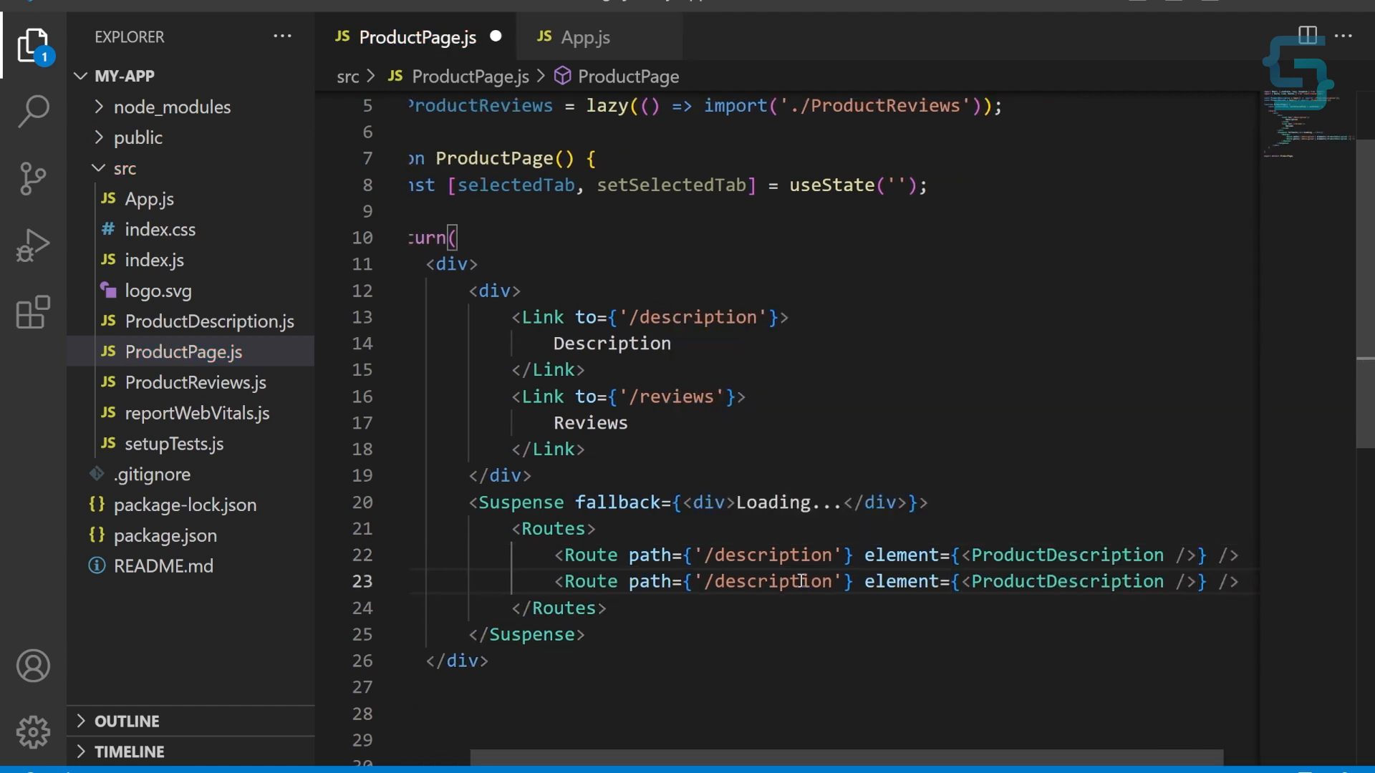
- Add a second Route path='/reviews' rendering ProductReviews
type("/reviews")
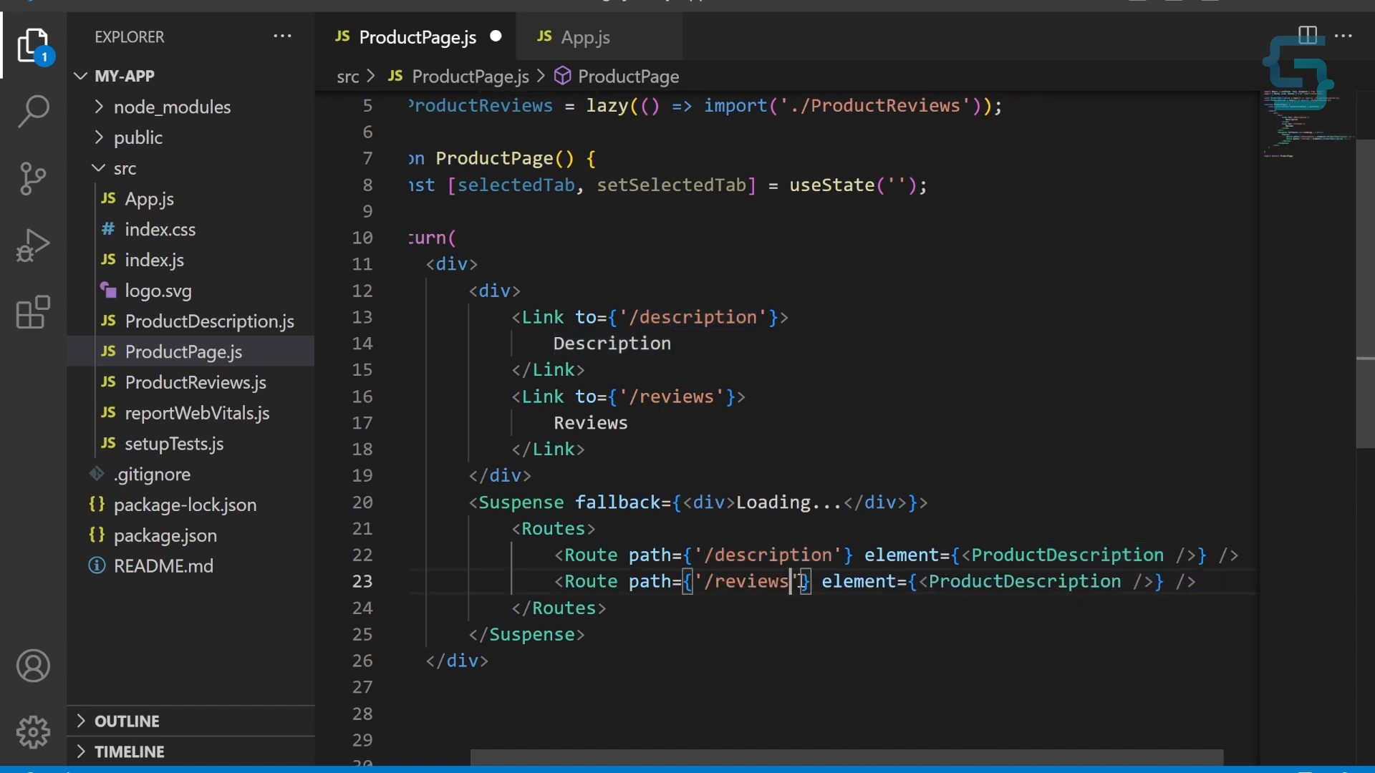
double_click(1023, 582)
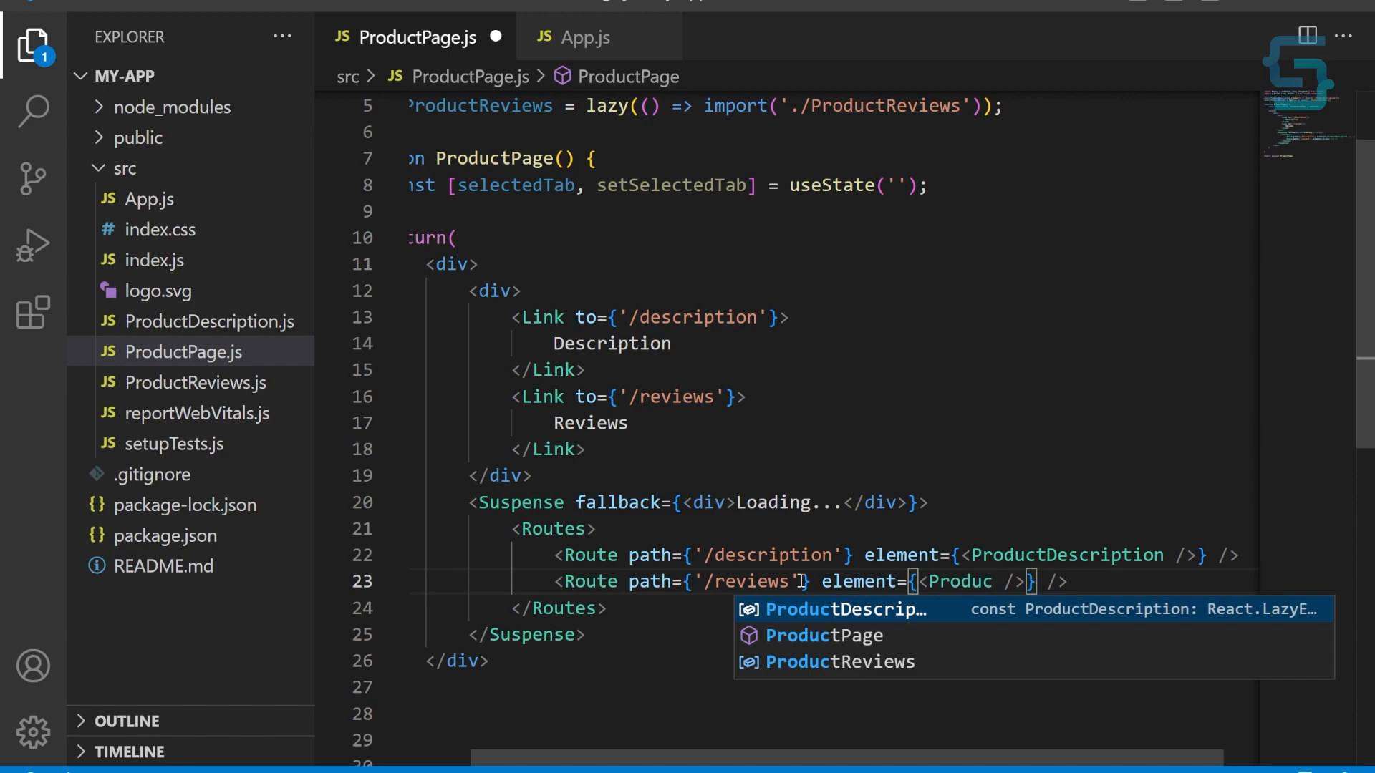
left_click(839, 661)
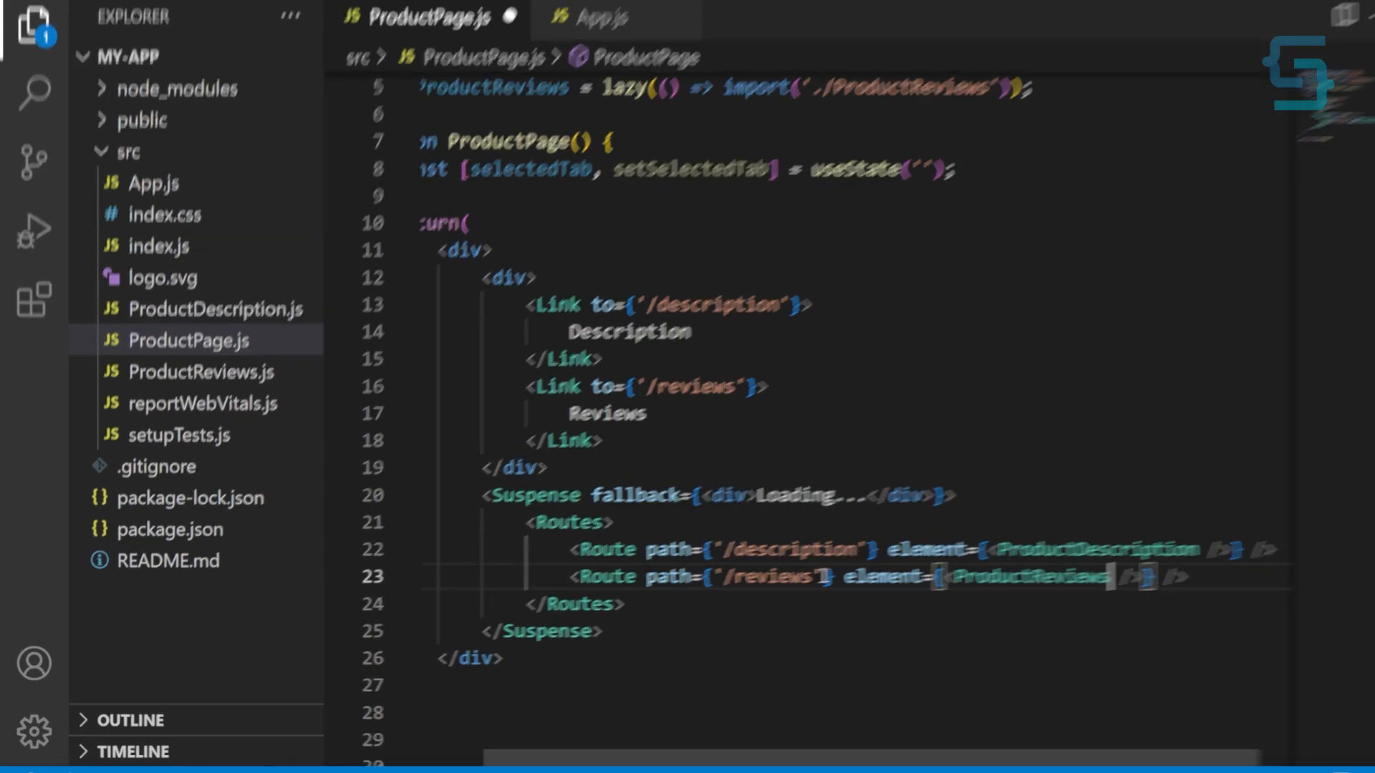